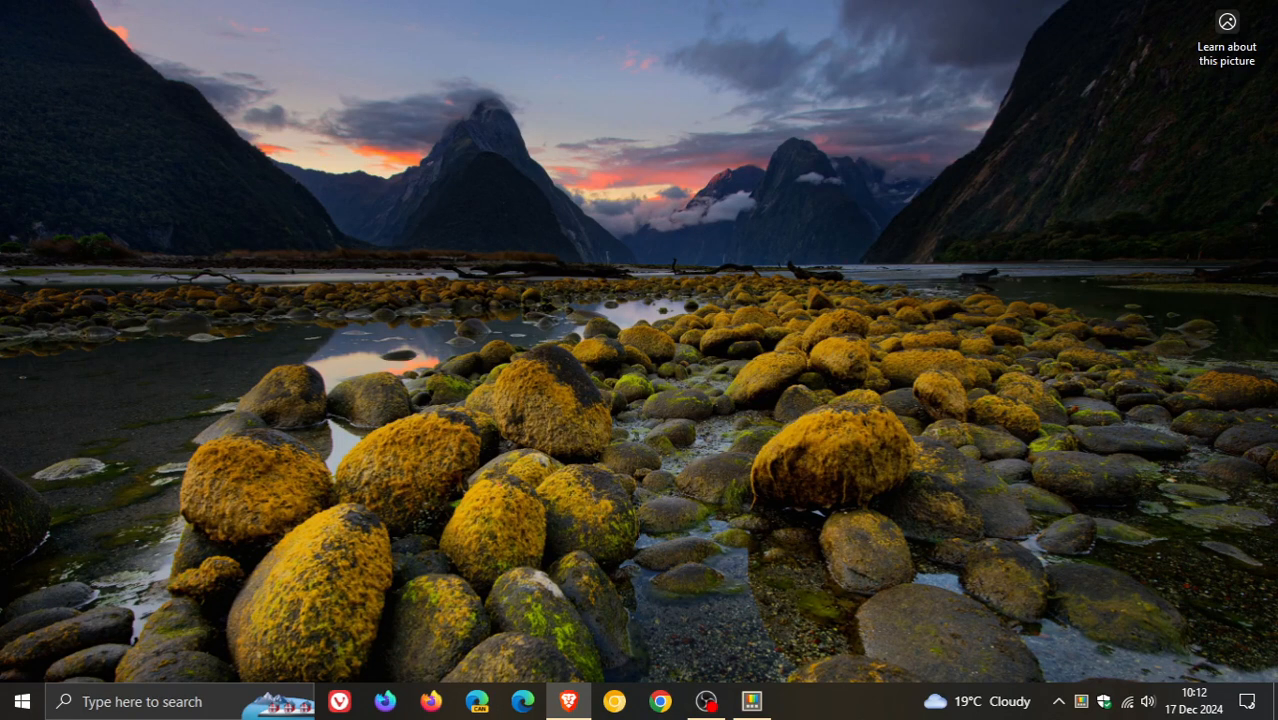
Launch PowerToys Settings from the taskbar, showing the General page with v0.87.0
{"action": "left_click", "coordinate": [751, 701]}
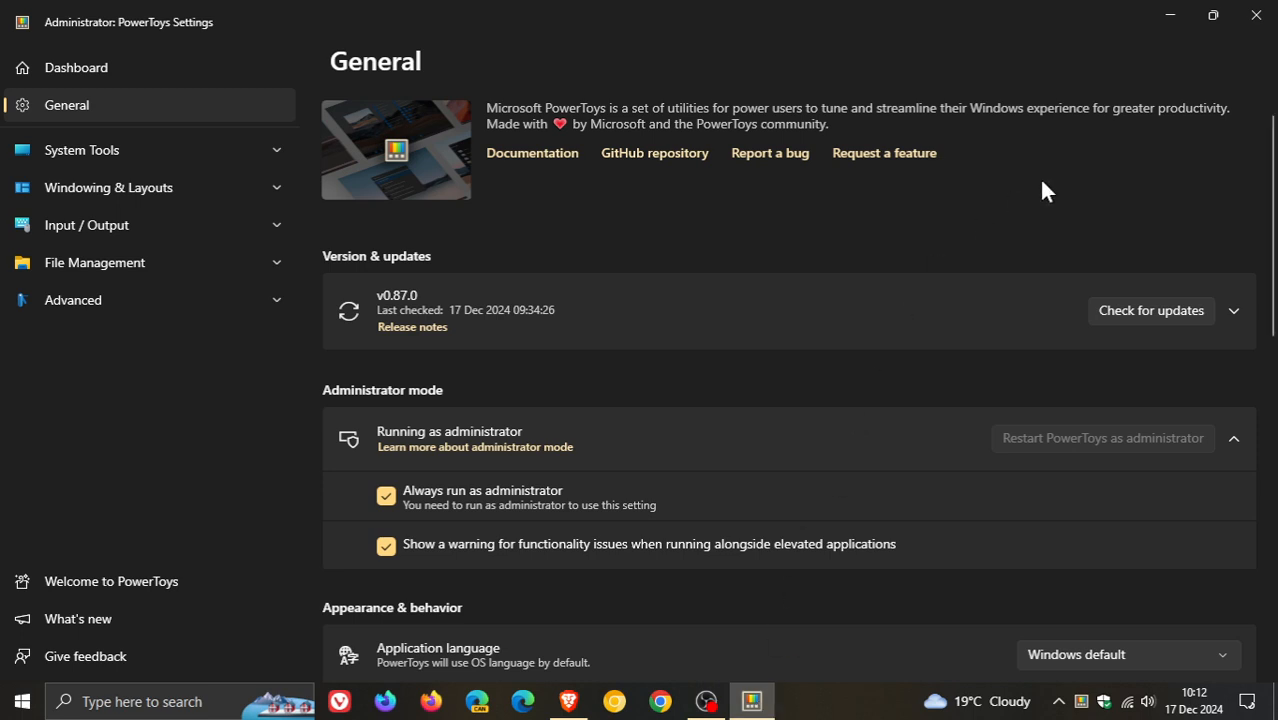
{"action": "mouse_move", "coordinate": [750, 179]}
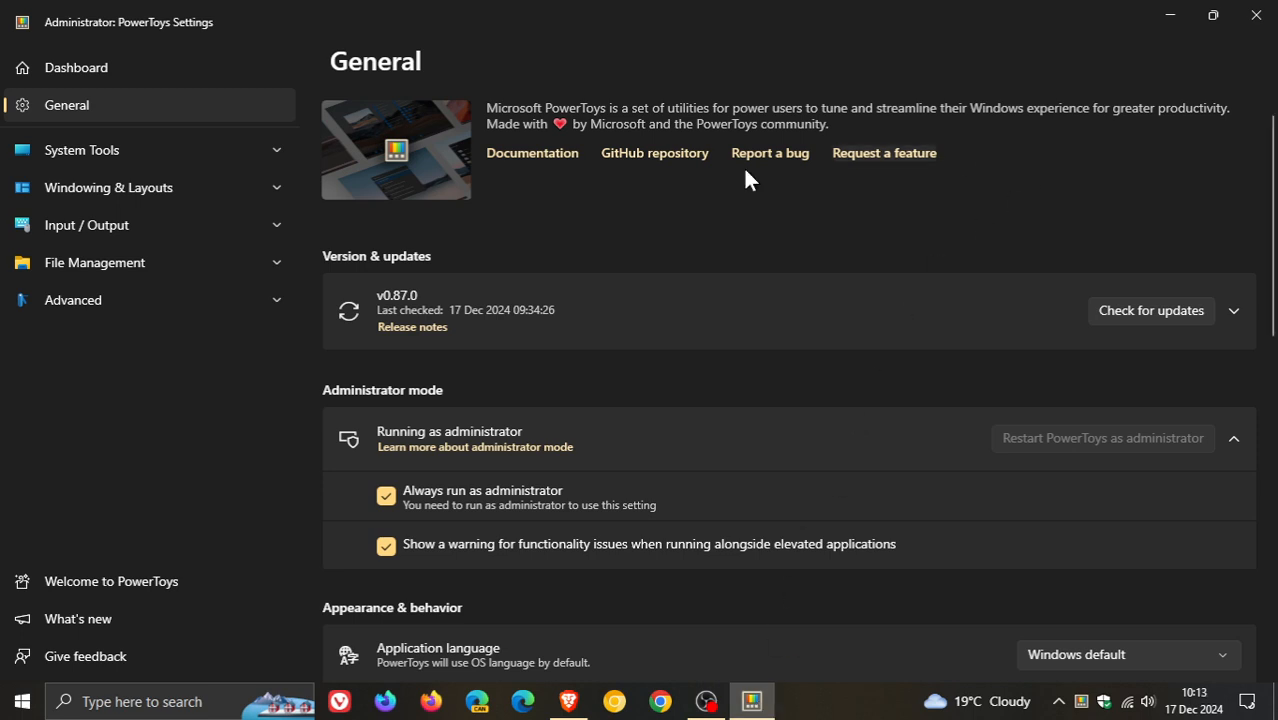
{"action": "mouse_move", "coordinate": [788, 215]}
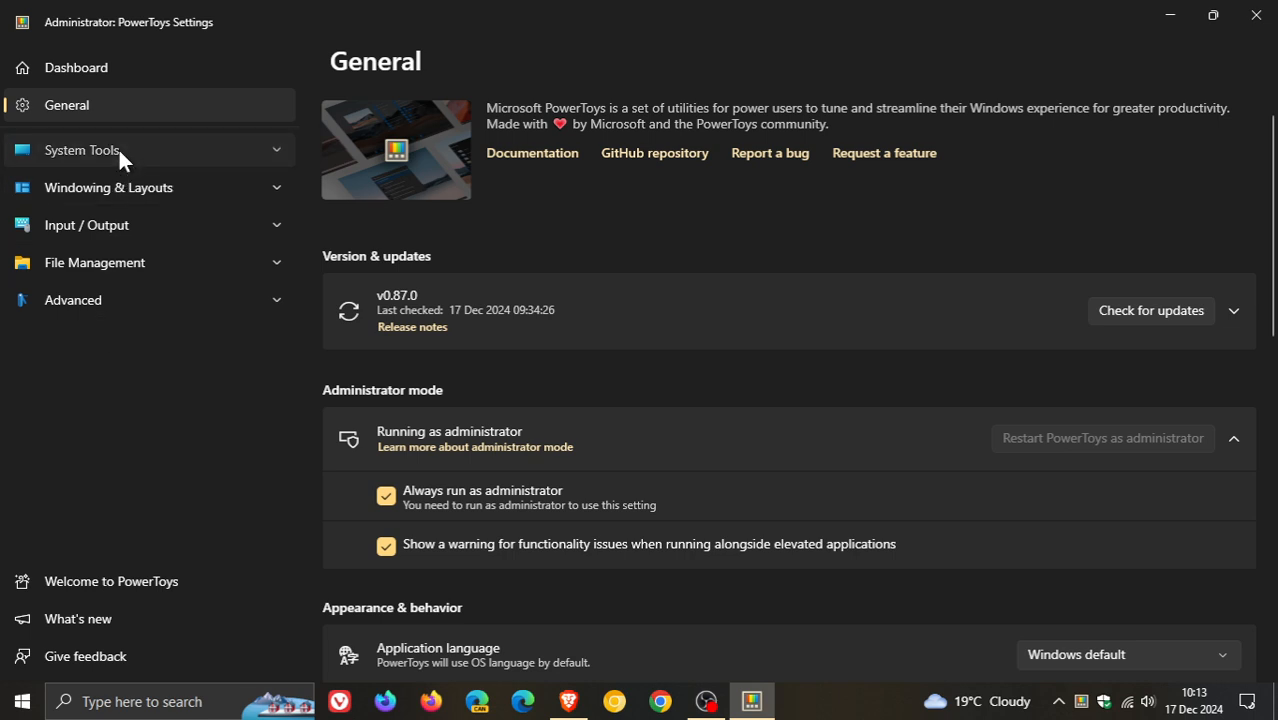
{"action": "mouse_move", "coordinate": [167, 190]}
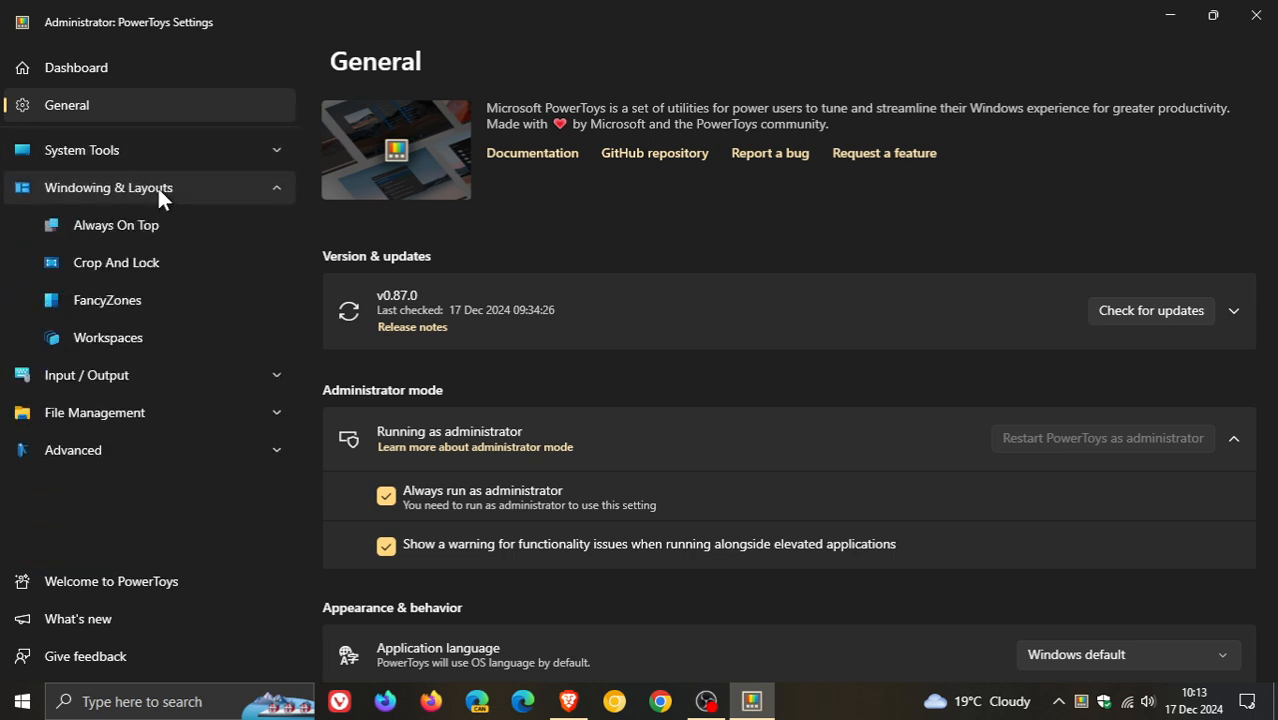
{"action": "left_click", "coordinate": [108, 187]}
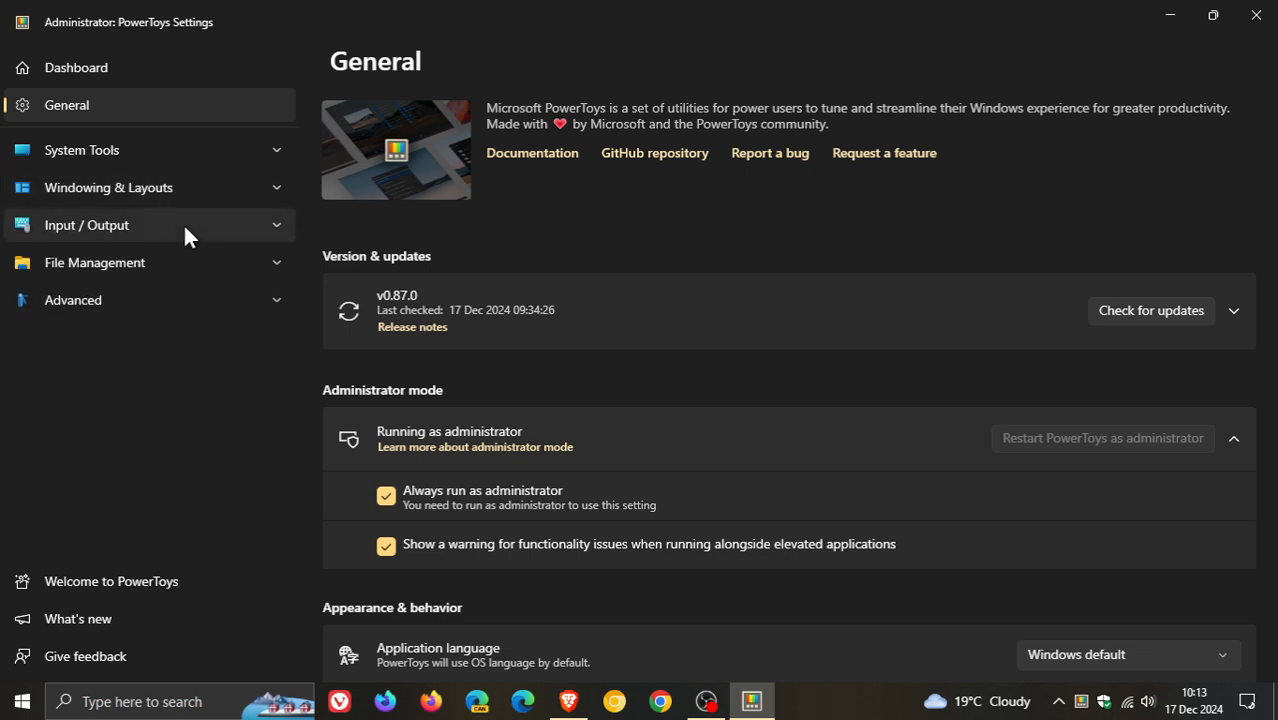
{"action": "mouse_move", "coordinate": [183, 280]}
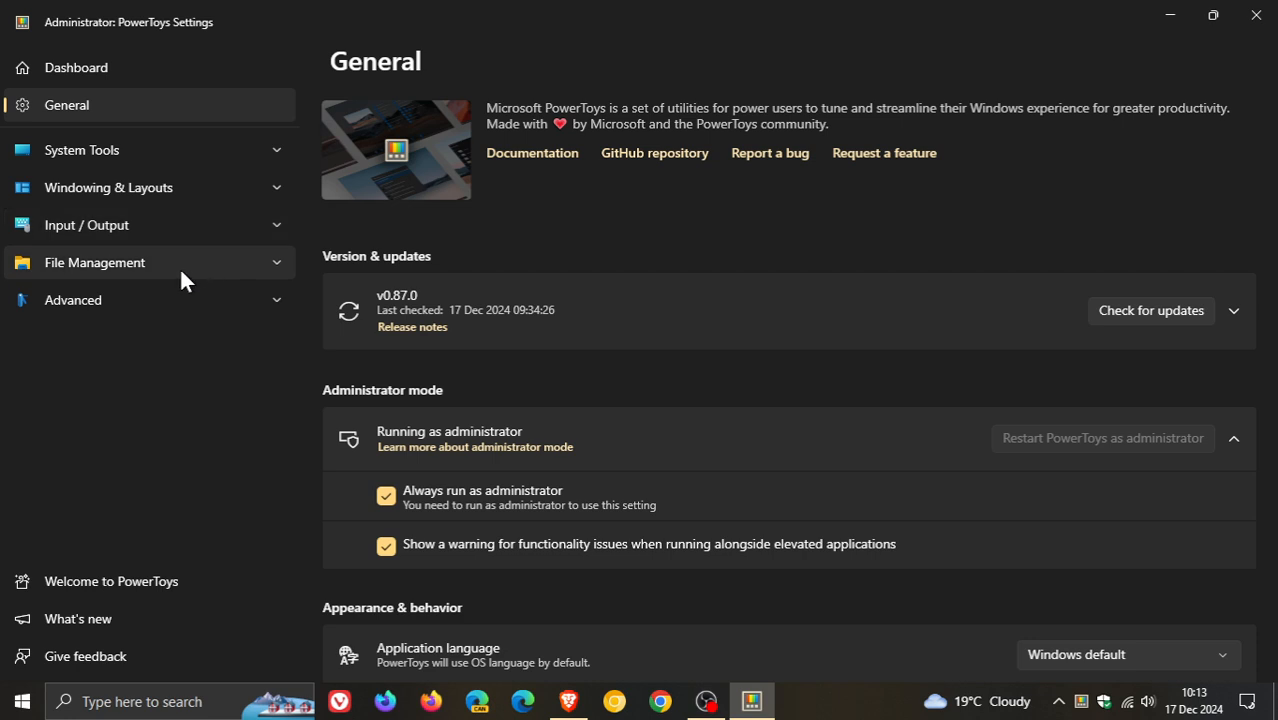
{"action": "left_click", "coordinate": [94, 262]}
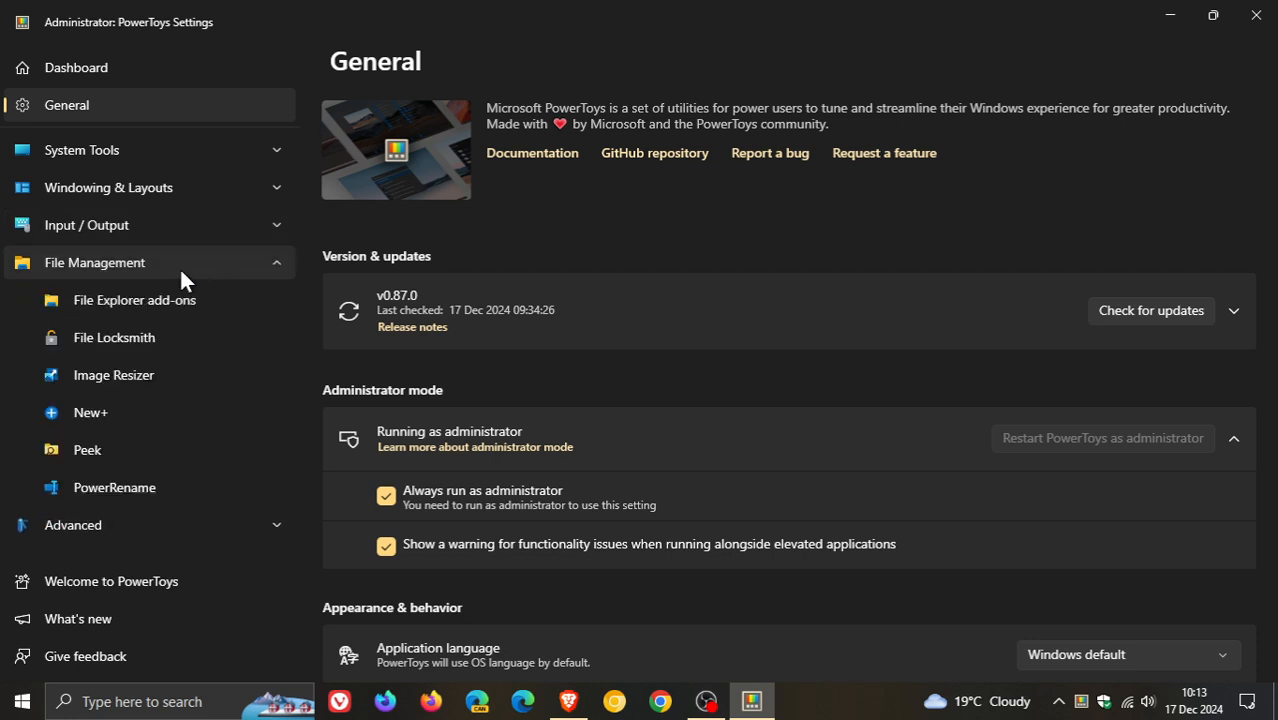
{"action": "left_click", "coordinate": [94, 262]}
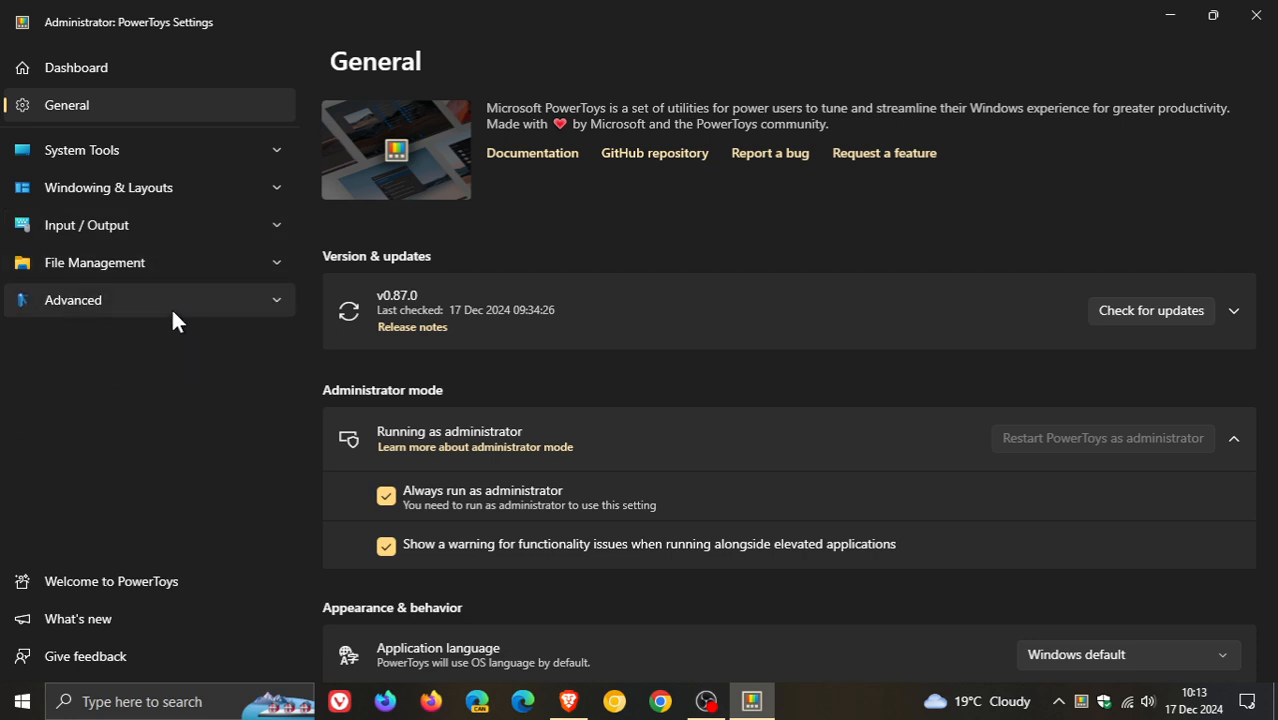
{"action": "mouse_move", "coordinate": [657, 288]}
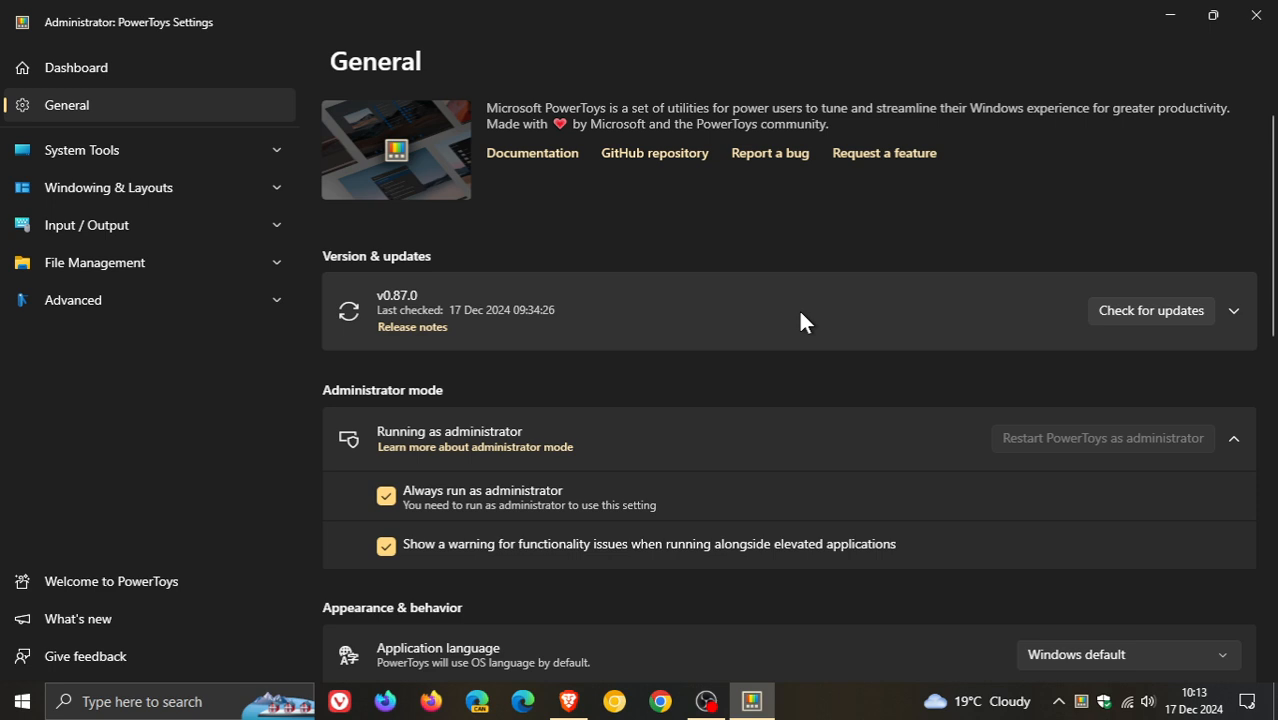
Run an update check and confirm PowerToys v0.87.0 is up to date
{"action": "left_click", "coordinate": [1150, 310]}
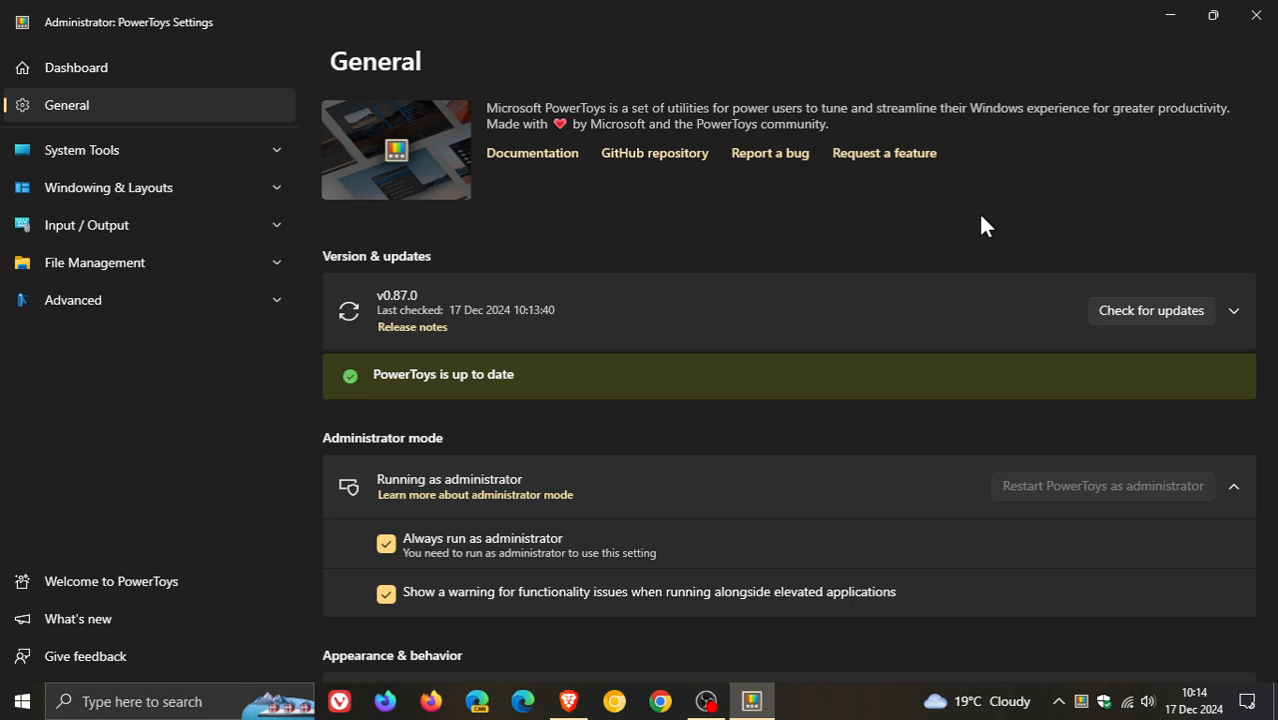
{"action": "mouse_move", "coordinate": [676, 234]}
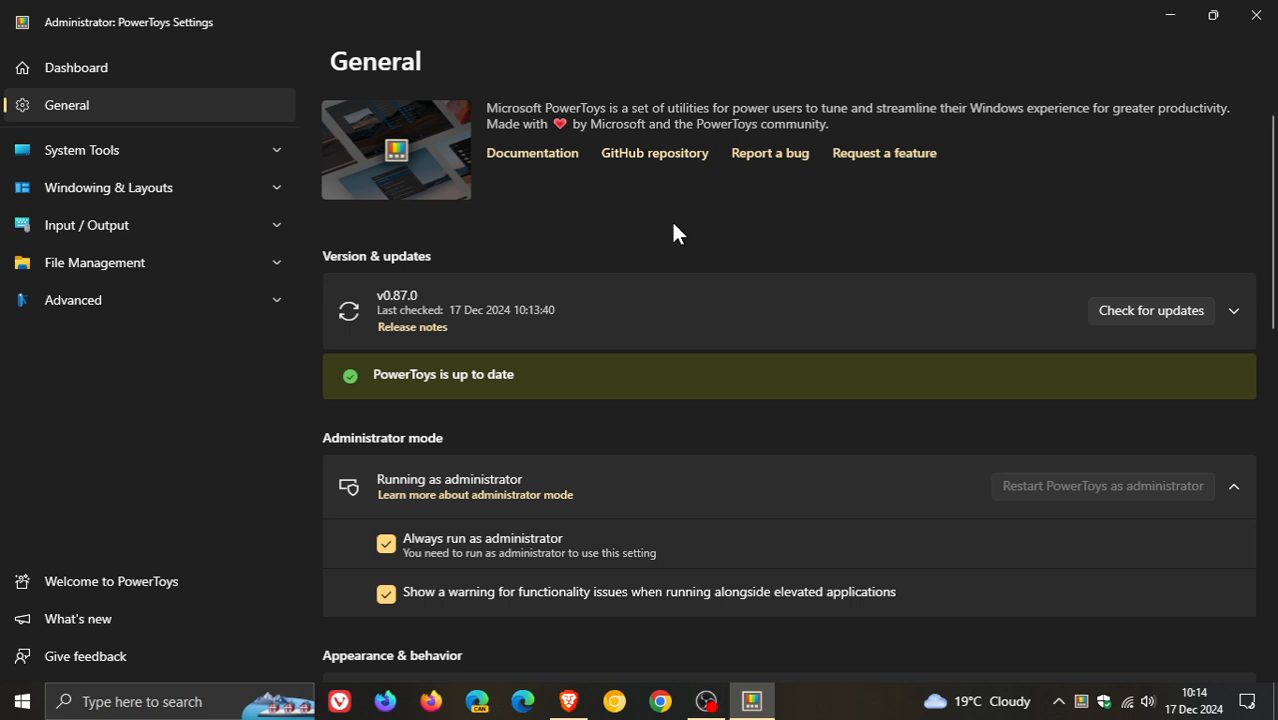
{"action": "mouse_move", "coordinate": [680, 218]}
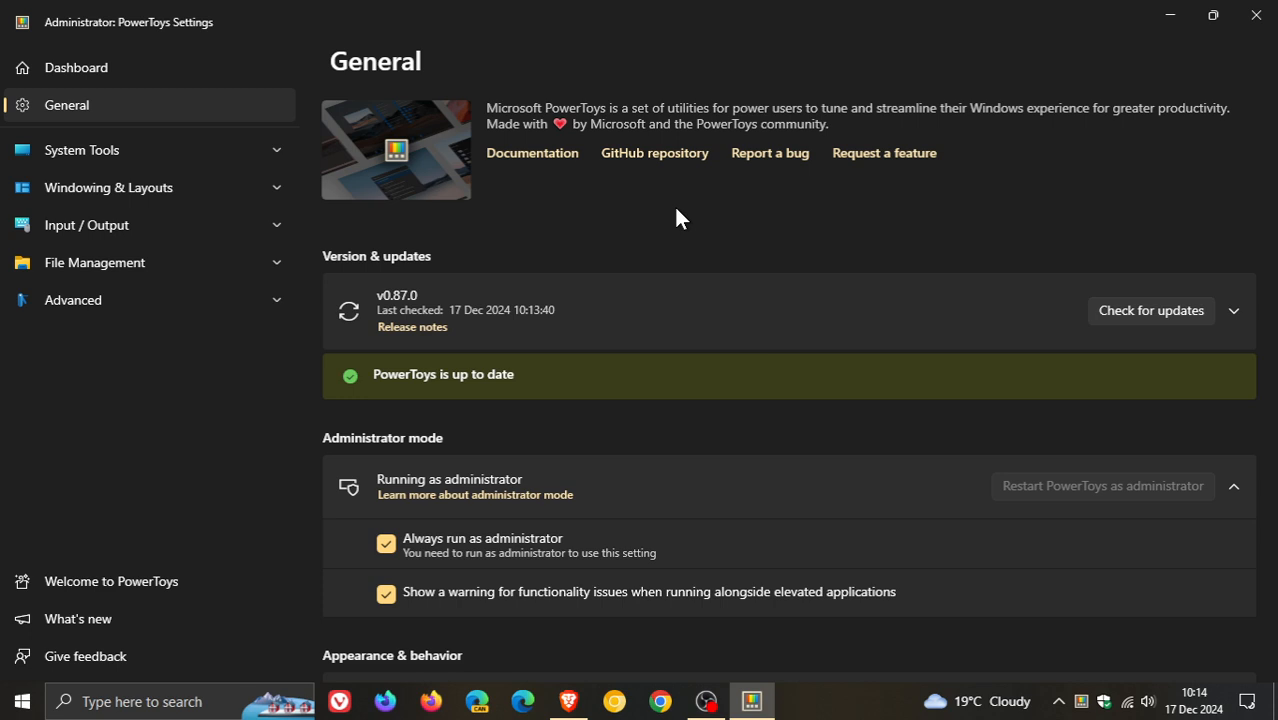
{"action": "mouse_move", "coordinate": [120, 150]}
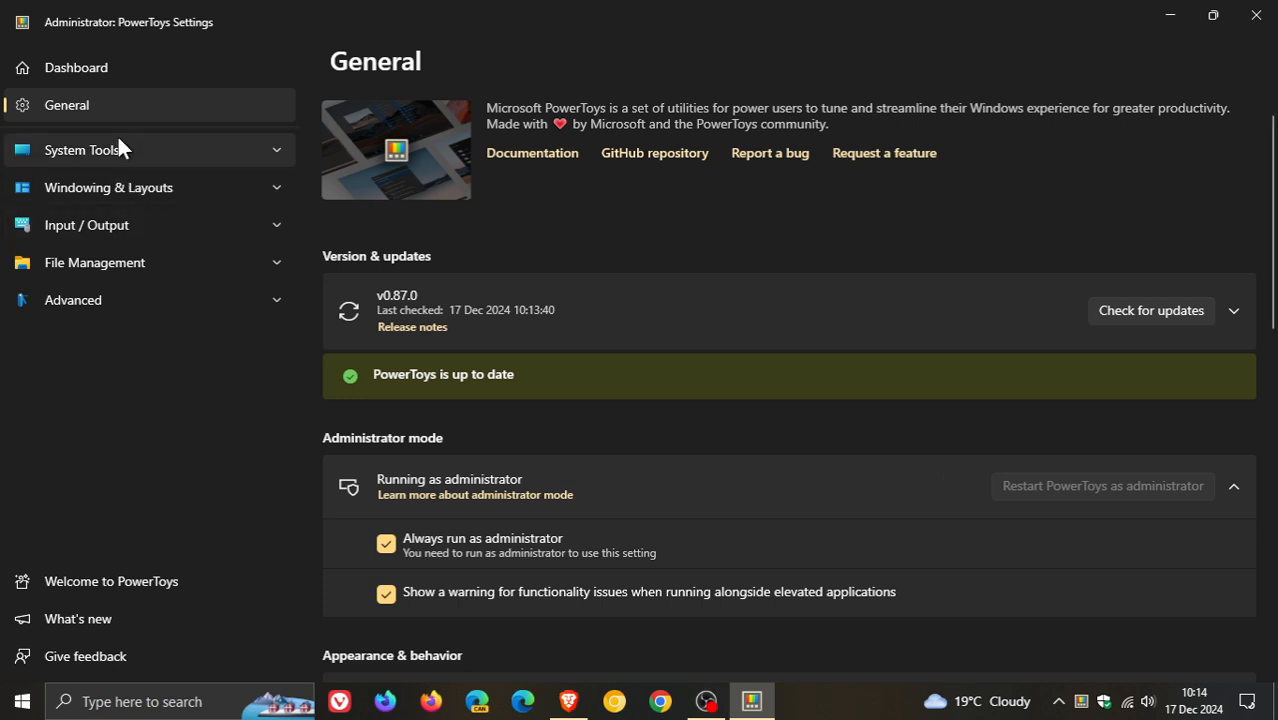
Open Advanced Paste under System Tools and cancel enabling Paste with AI at the OpenAI key prompt
{"action": "left_click", "coordinate": [82, 149]}
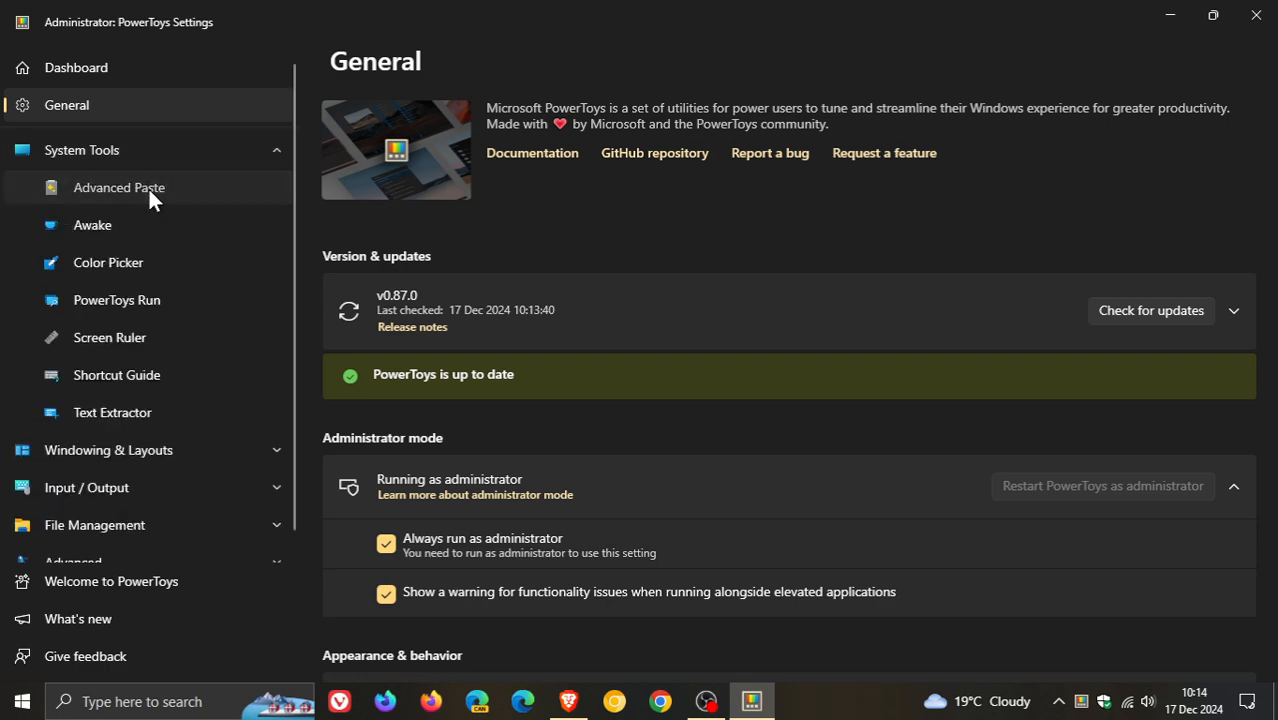
{"action": "left_click", "coordinate": [118, 187]}
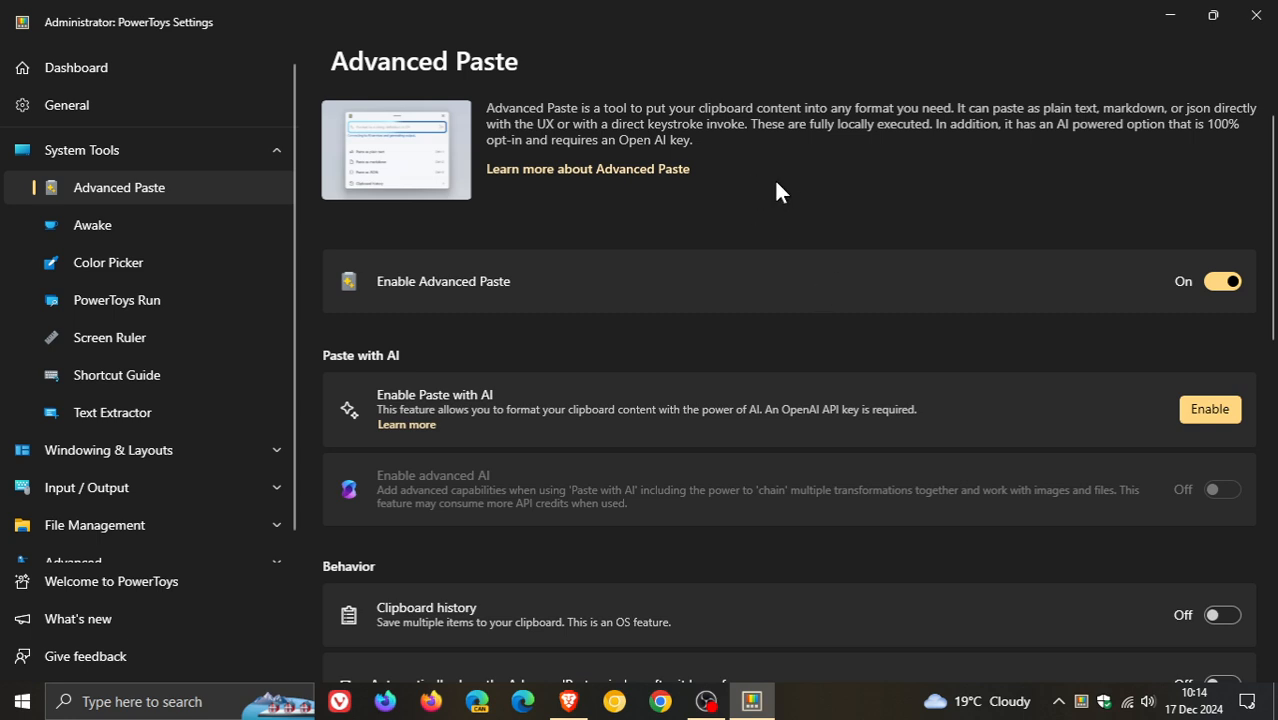
{"action": "mouse_move", "coordinate": [975, 195]}
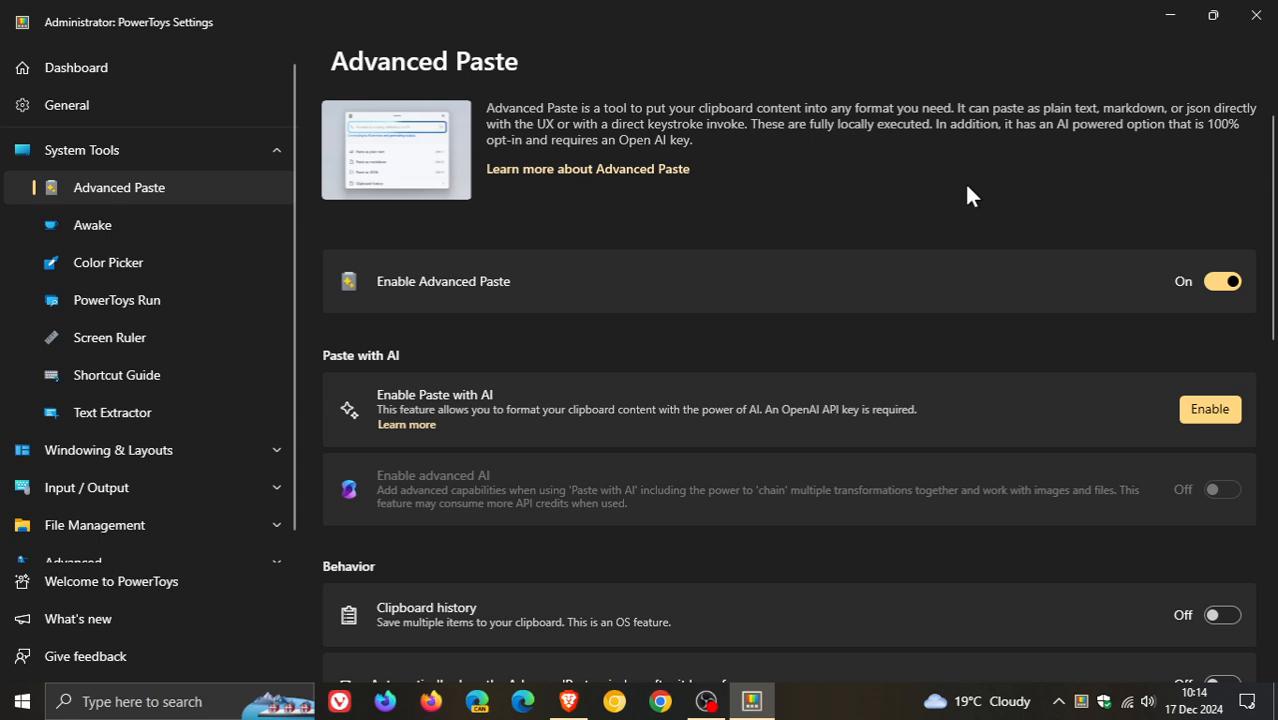
{"action": "scroll", "scroll_direction": "down", "scroll_amount": 3}
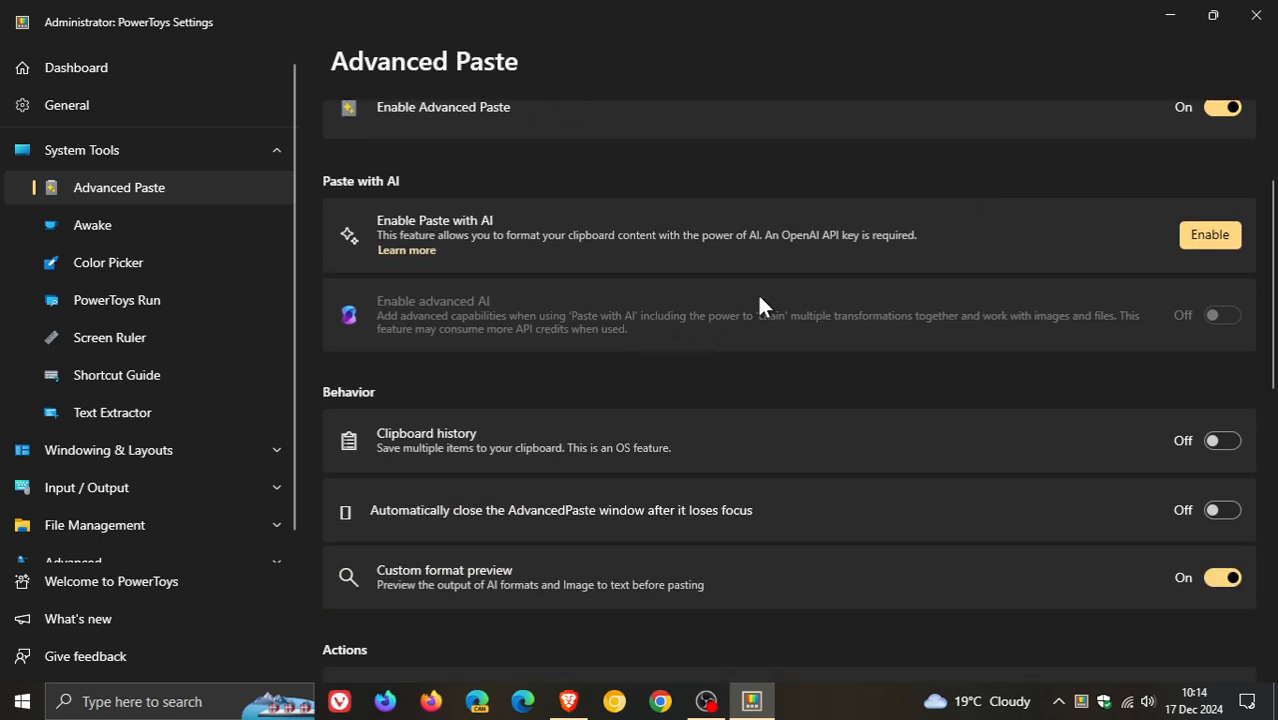
{"action": "mouse_move", "coordinate": [780, 315]}
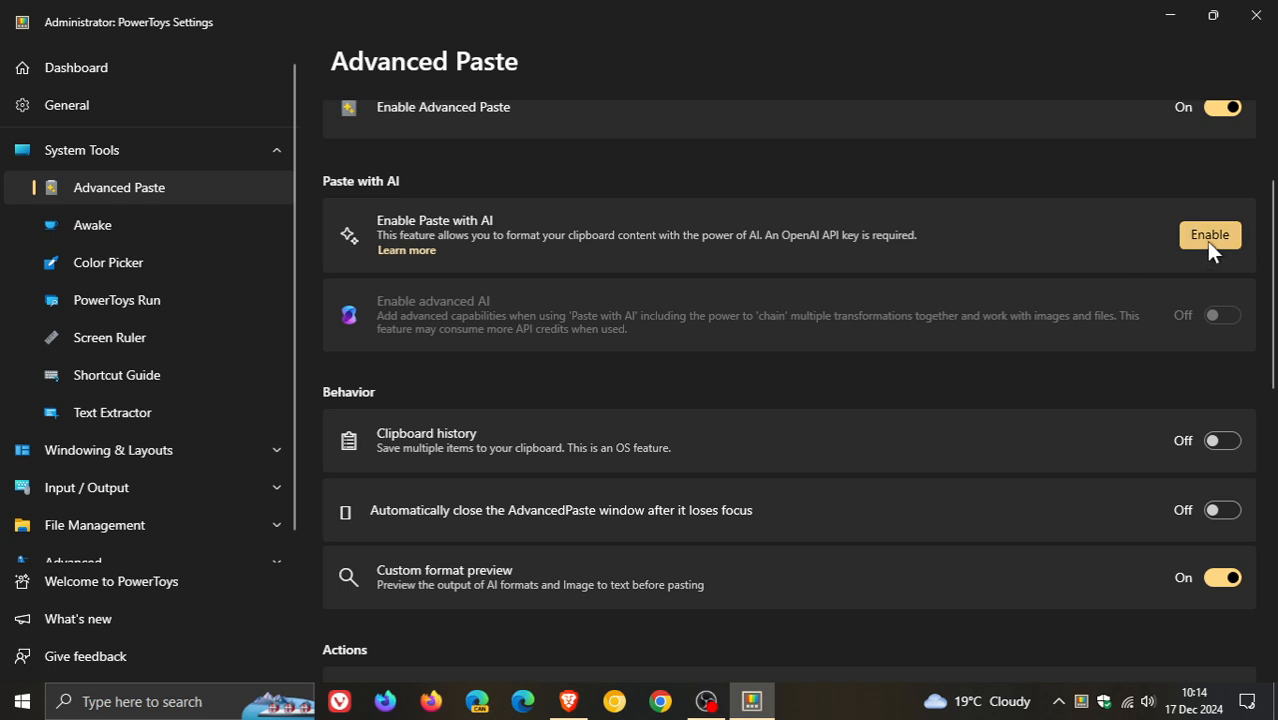
{"action": "left_click", "coordinate": [1209, 234]}
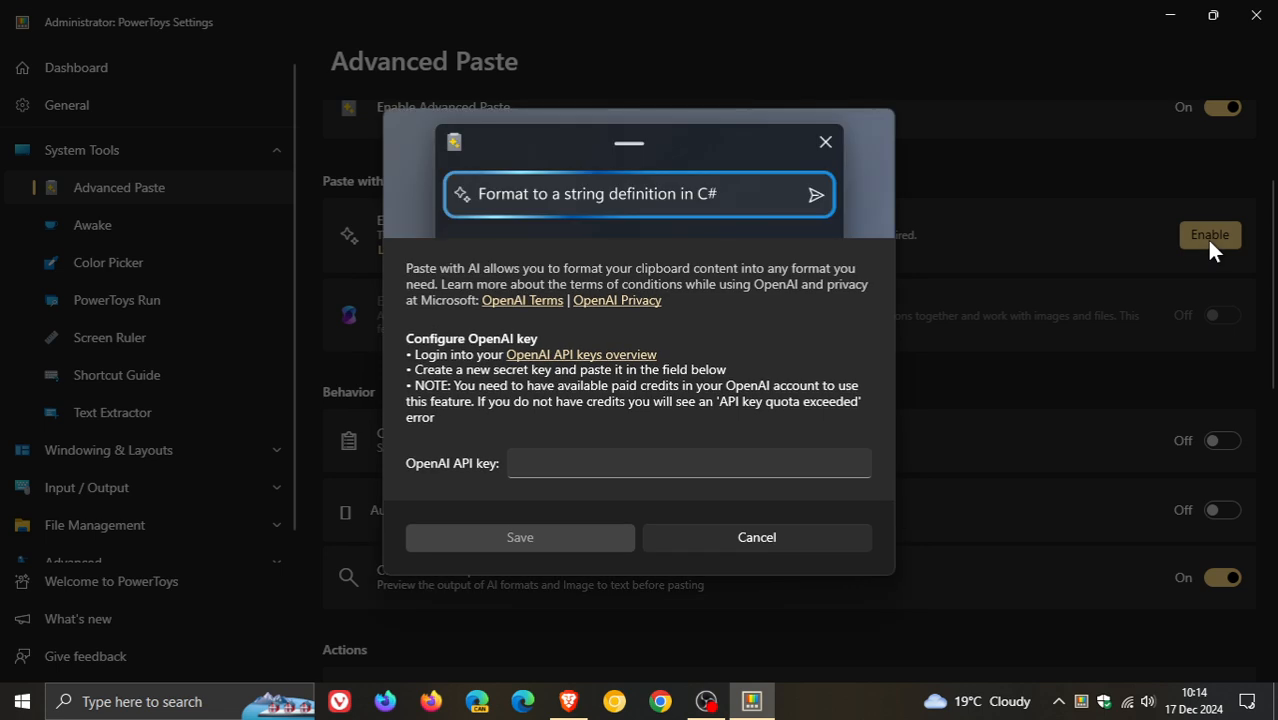
{"action": "mouse_move", "coordinate": [463, 479]}
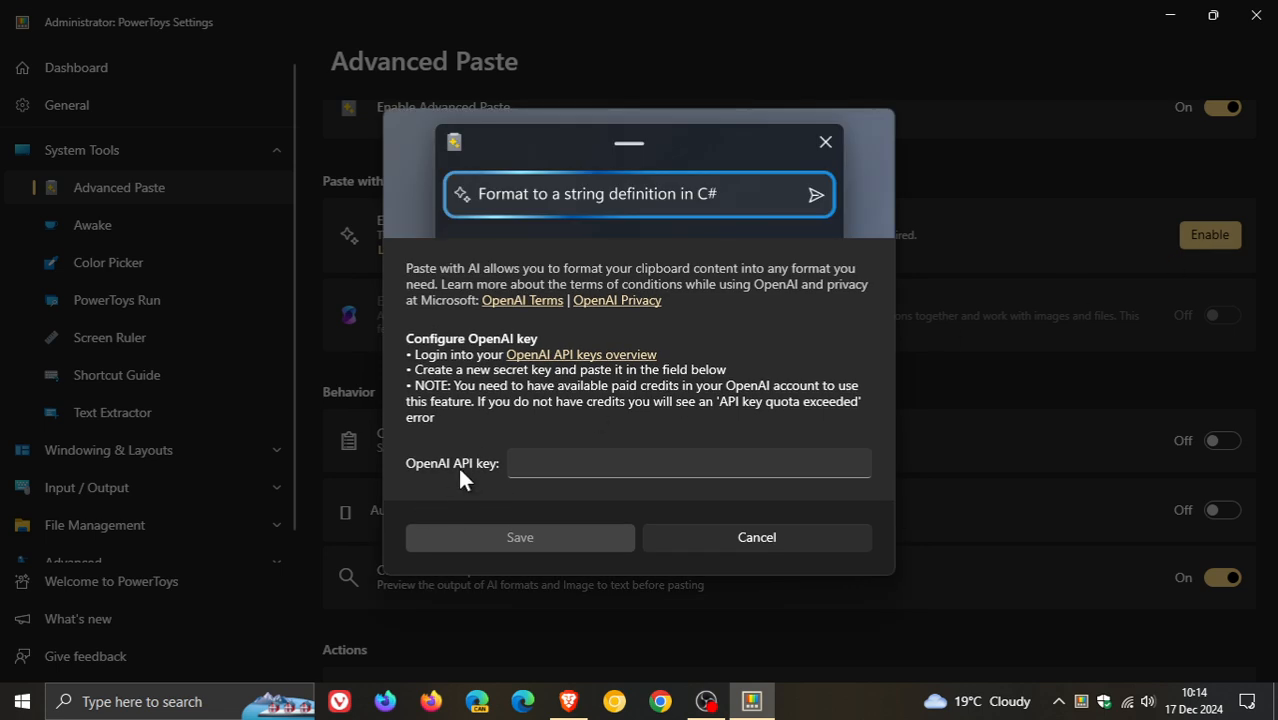
{"action": "mouse_move", "coordinate": [793, 551]}
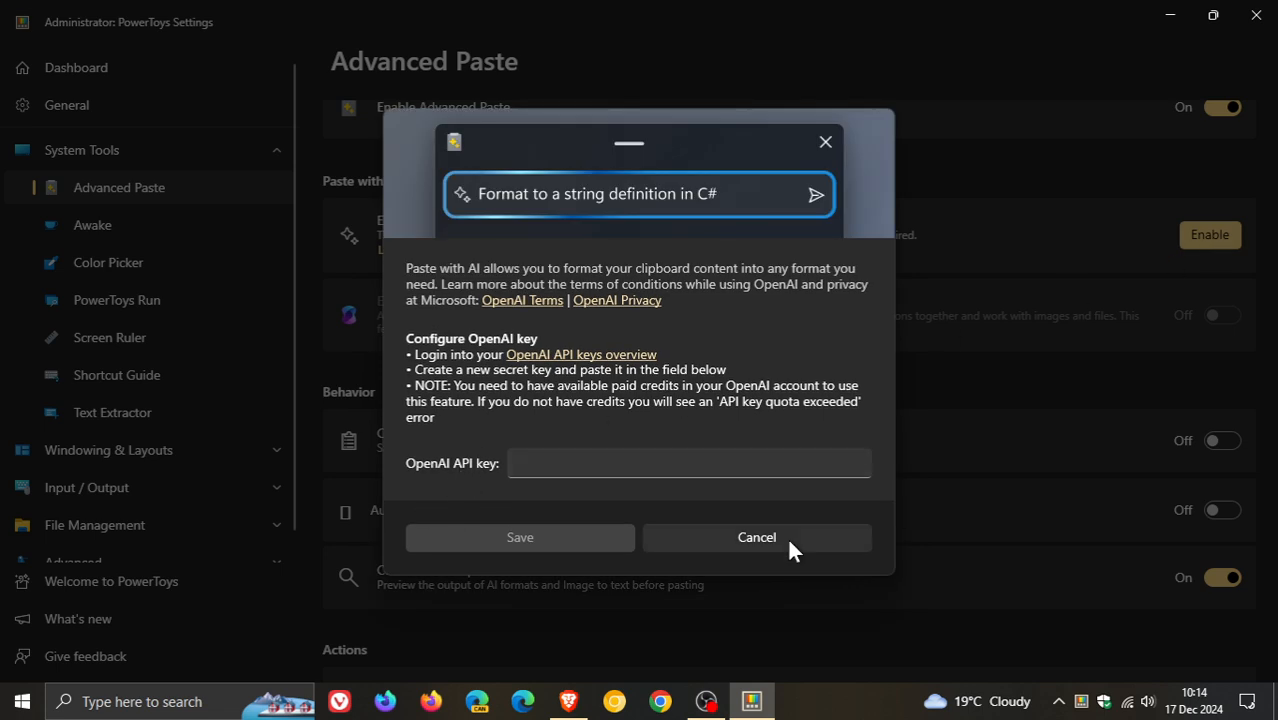
{"action": "left_click", "coordinate": [756, 537]}
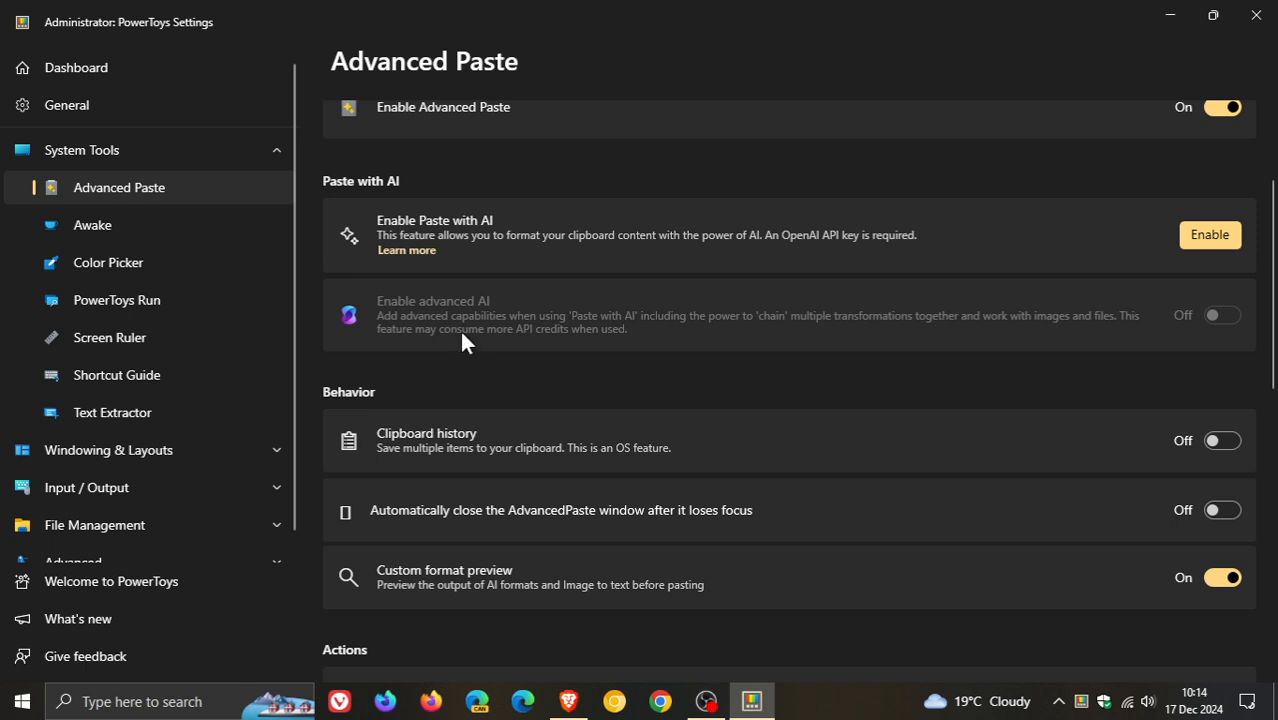
{"action": "mouse_move", "coordinate": [408, 342]}
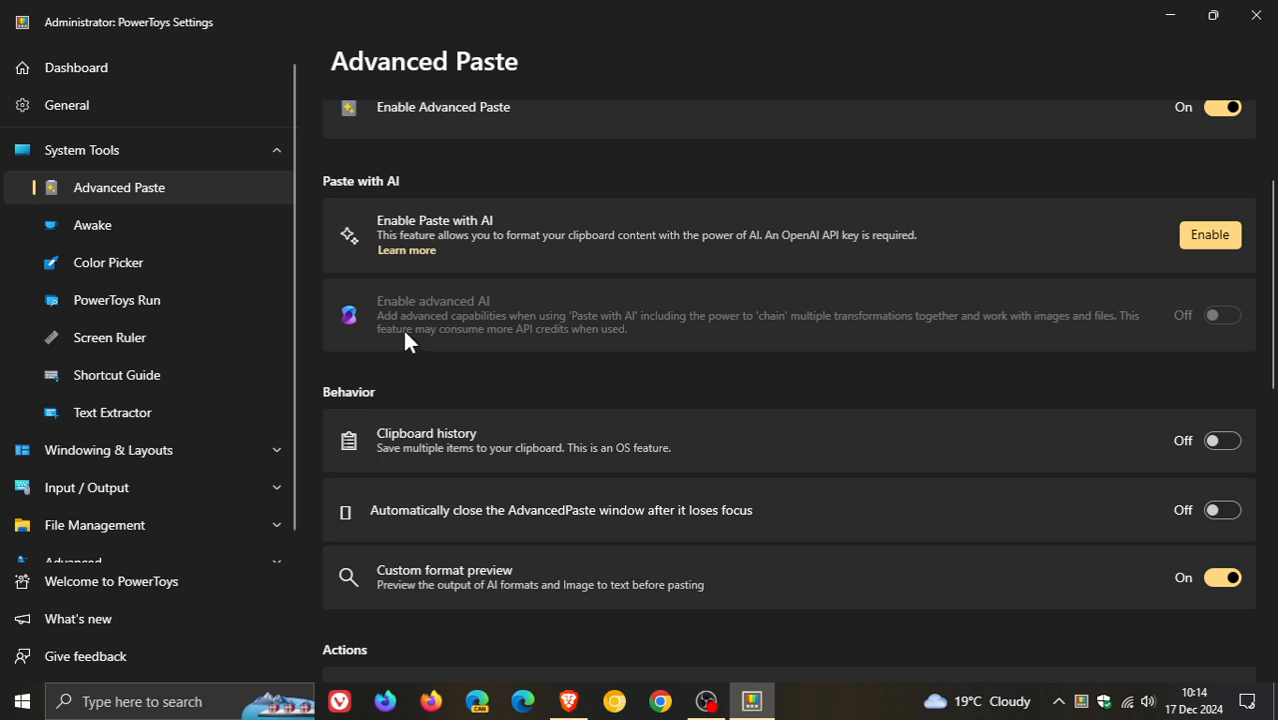
{"action": "mouse_move", "coordinate": [472, 340]}
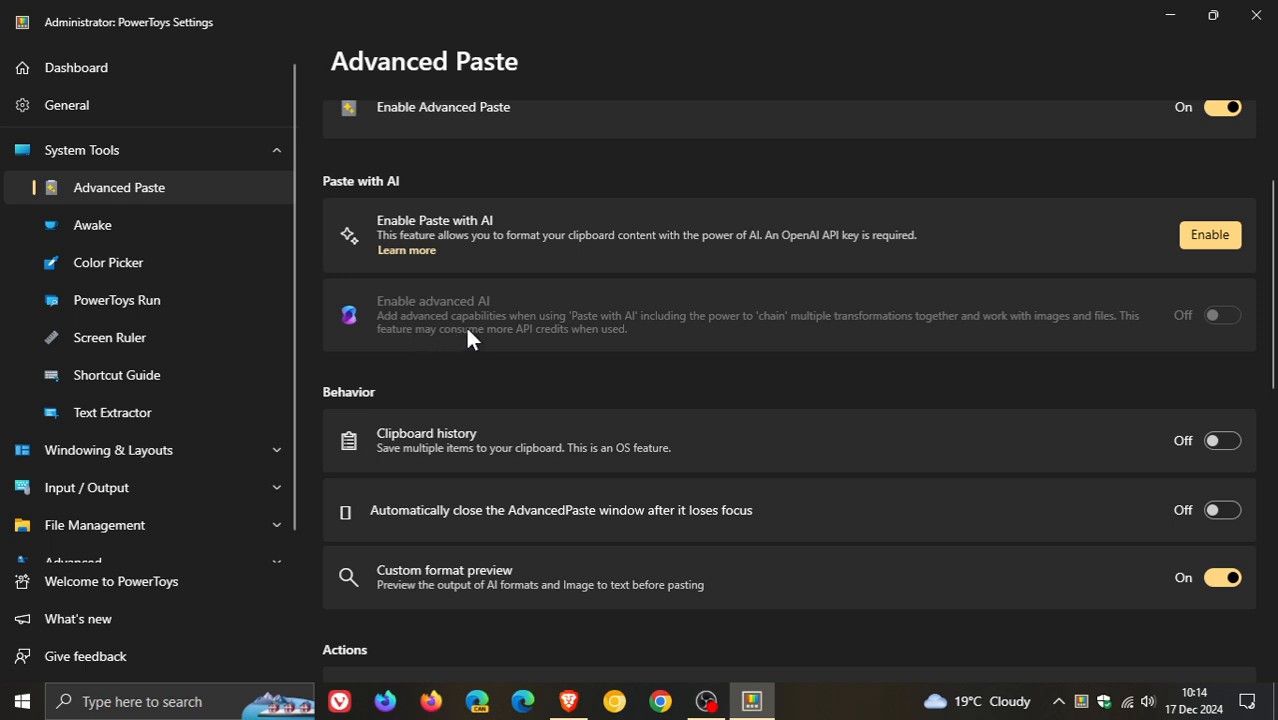
{"action": "mouse_move", "coordinate": [620, 337]}
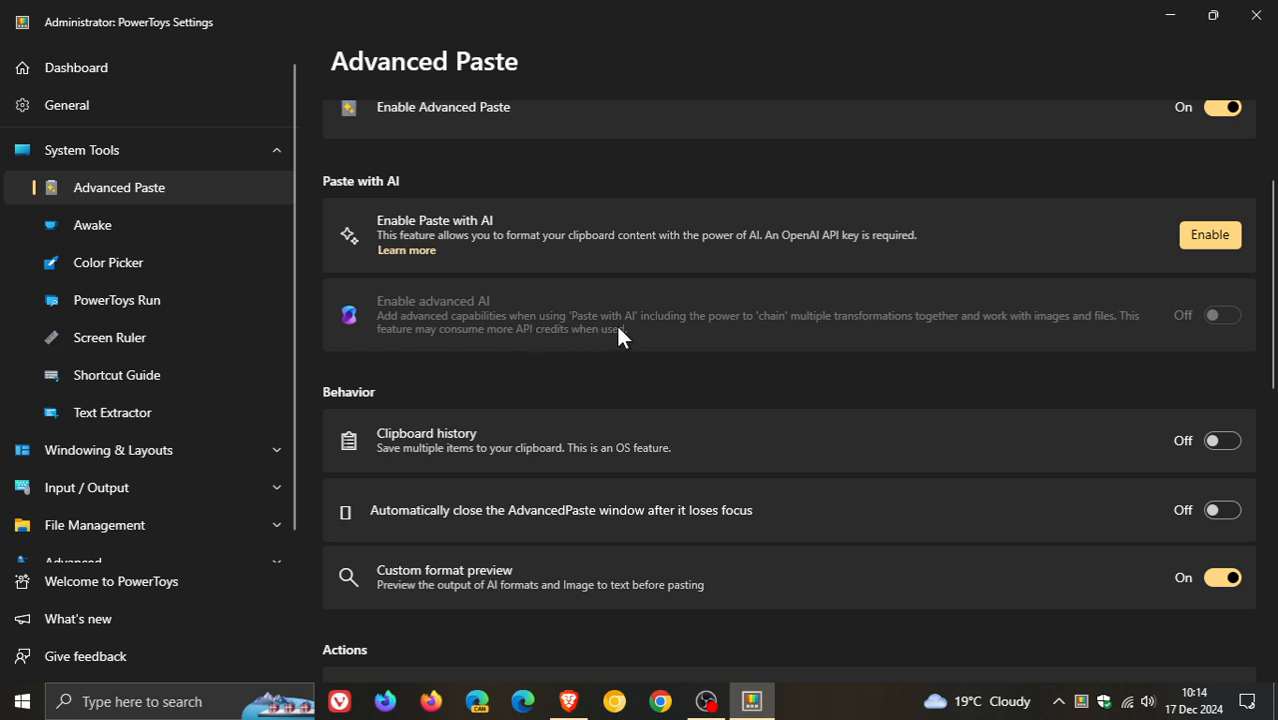
{"action": "mouse_move", "coordinate": [753, 347]}
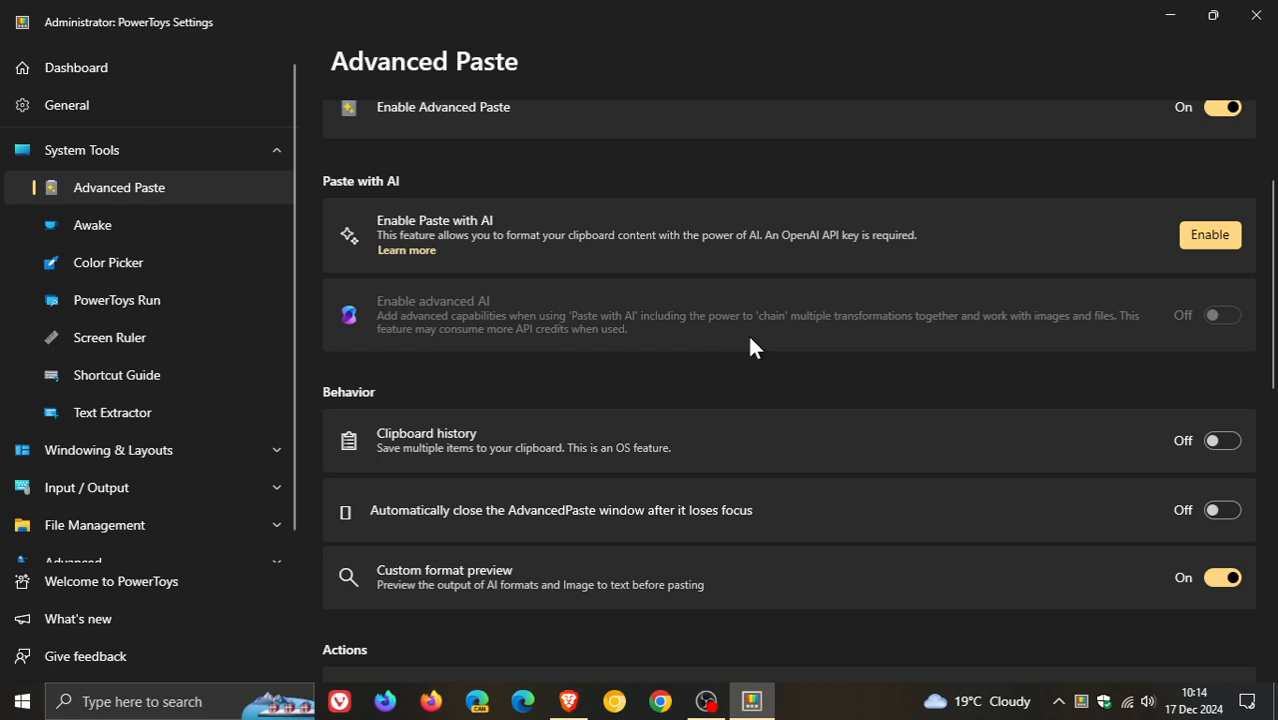
{"action": "mouse_move", "coordinate": [940, 337]}
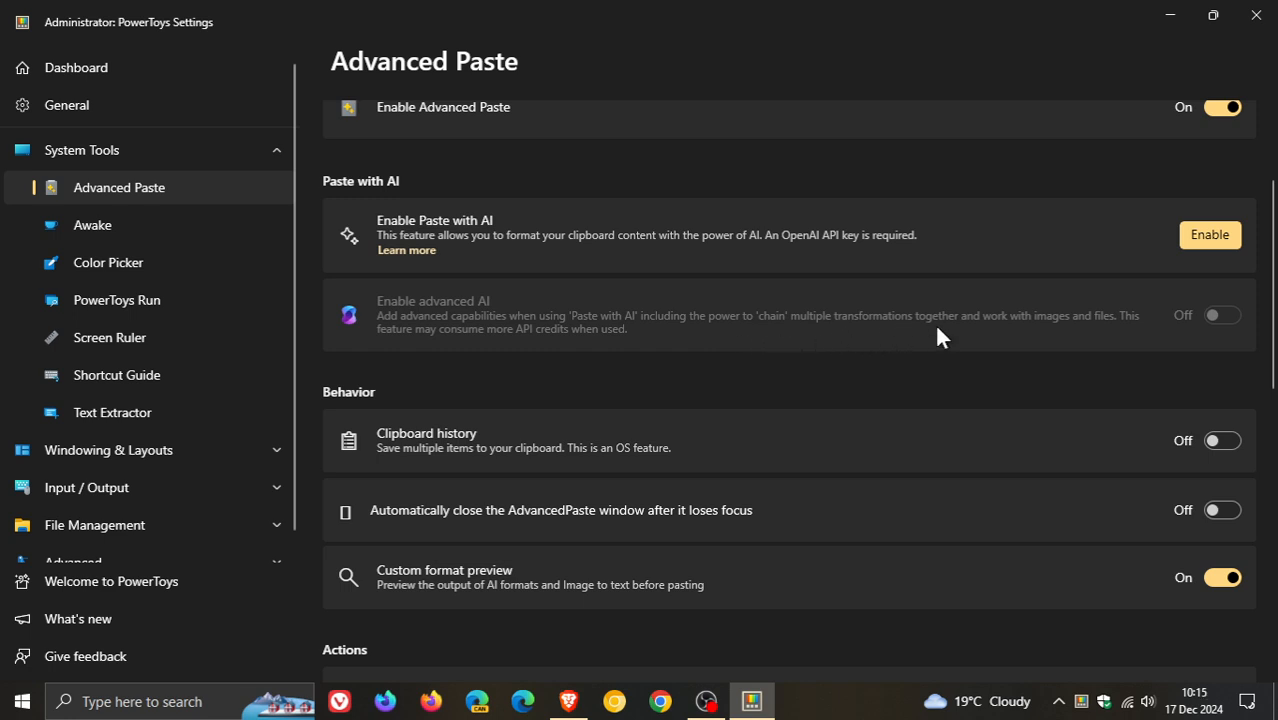
{"action": "mouse_move", "coordinate": [1053, 349]}
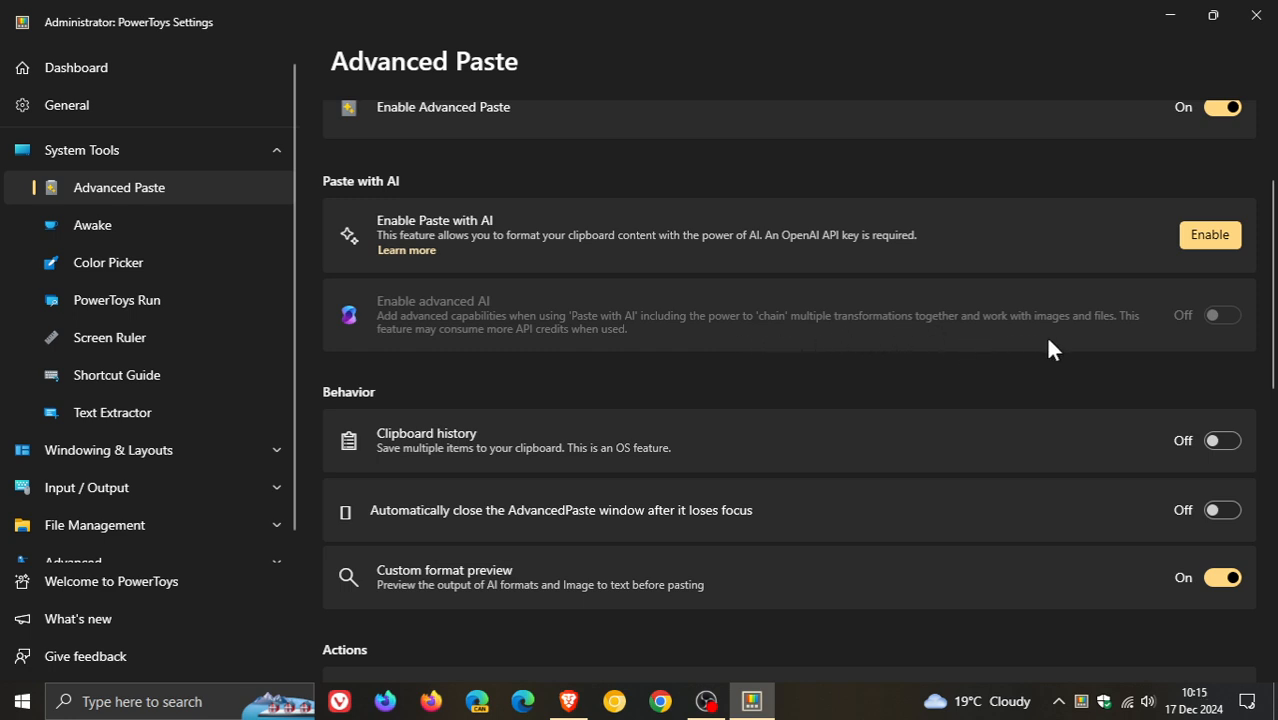
{"action": "mouse_move", "coordinate": [448, 367]}
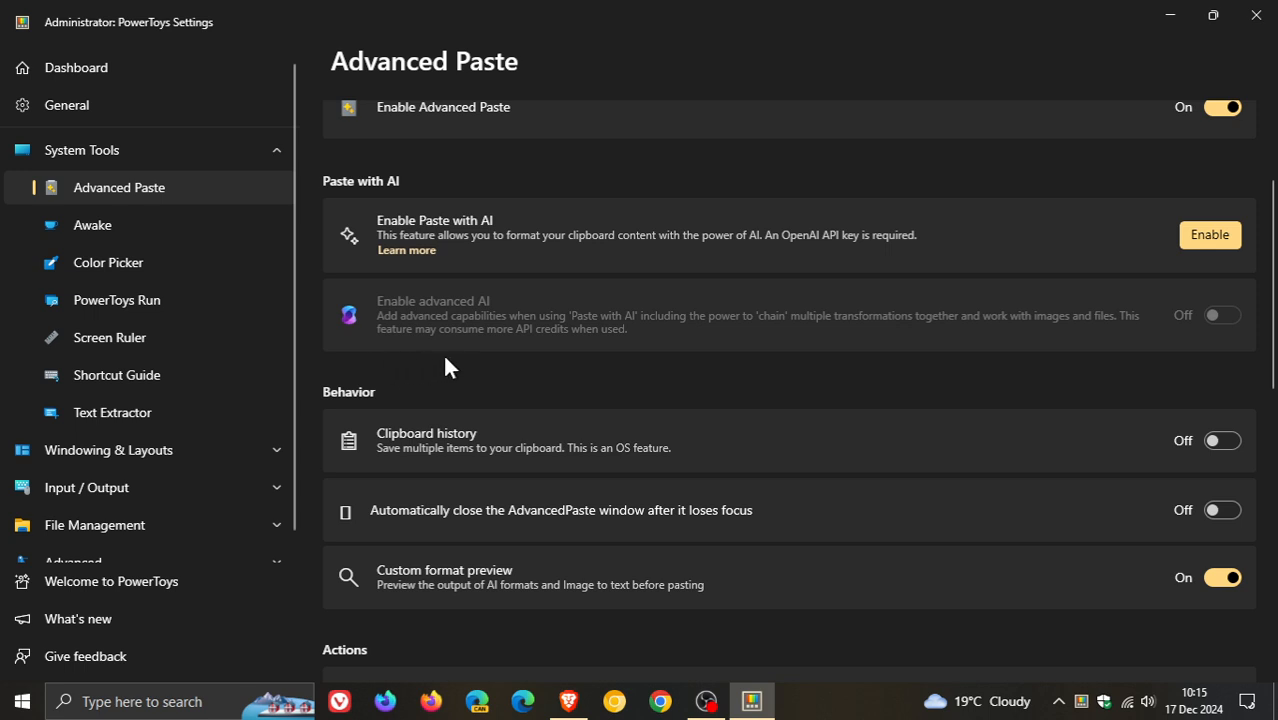
{"action": "mouse_move", "coordinate": [660, 374]}
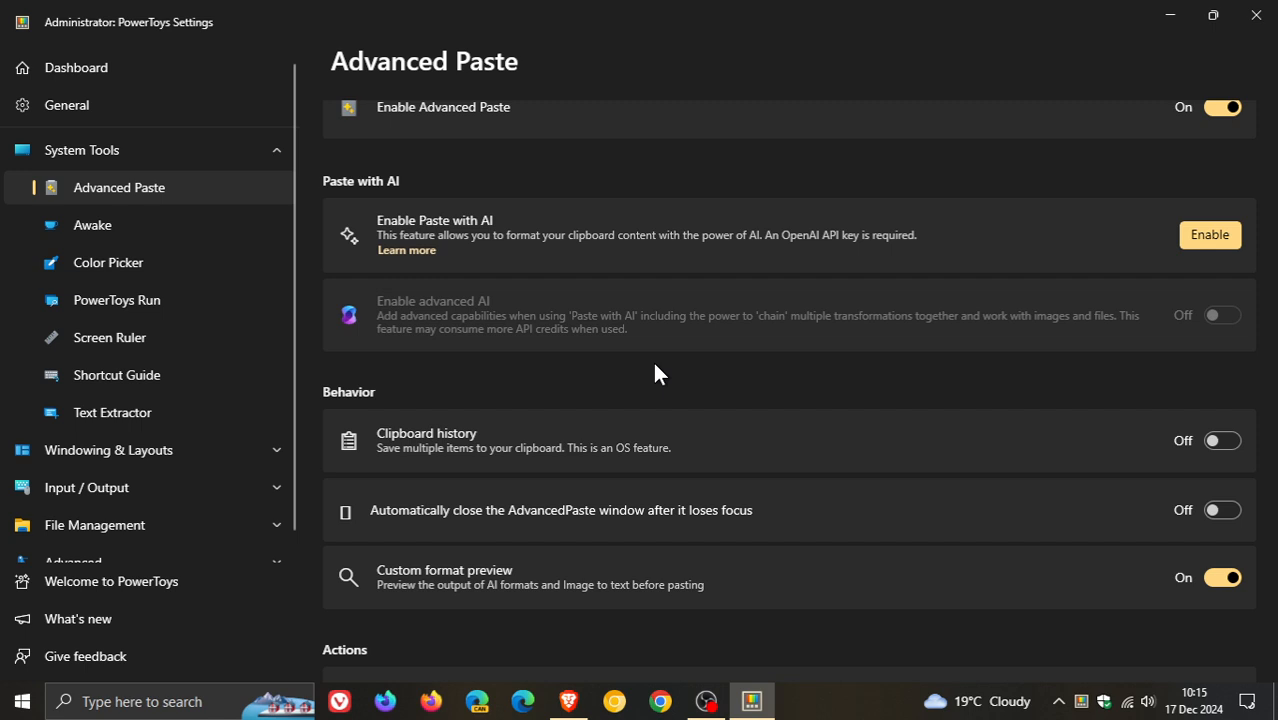
{"action": "mouse_move", "coordinate": [168, 188]}
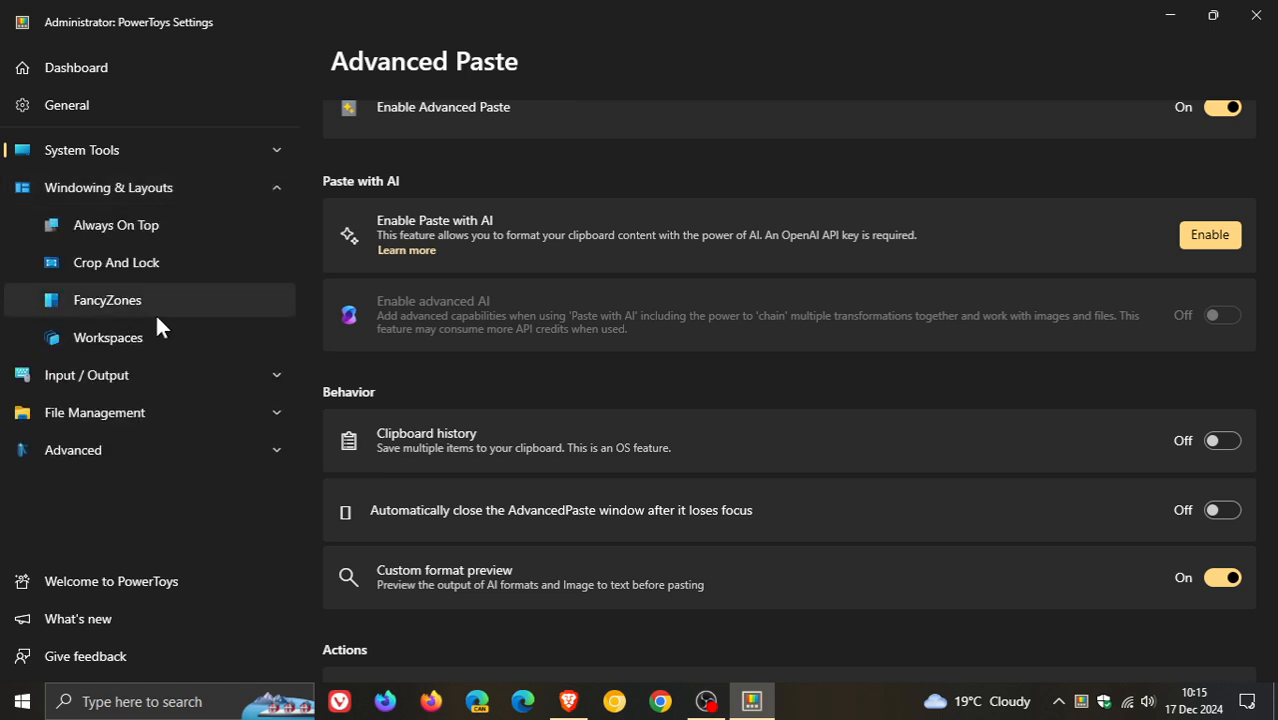
Open the Workspaces page under Windowing & Layouts
{"action": "left_click", "coordinate": [108, 337]}
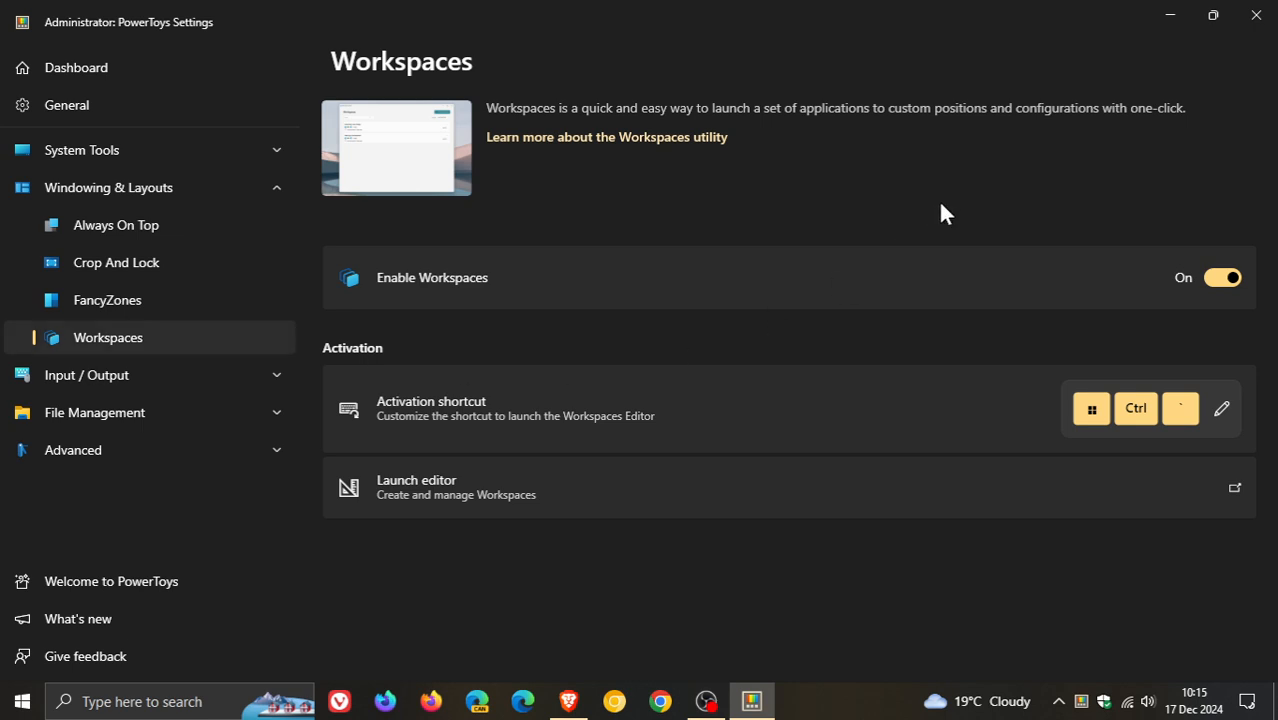
{"action": "mouse_move", "coordinate": [857, 187]}
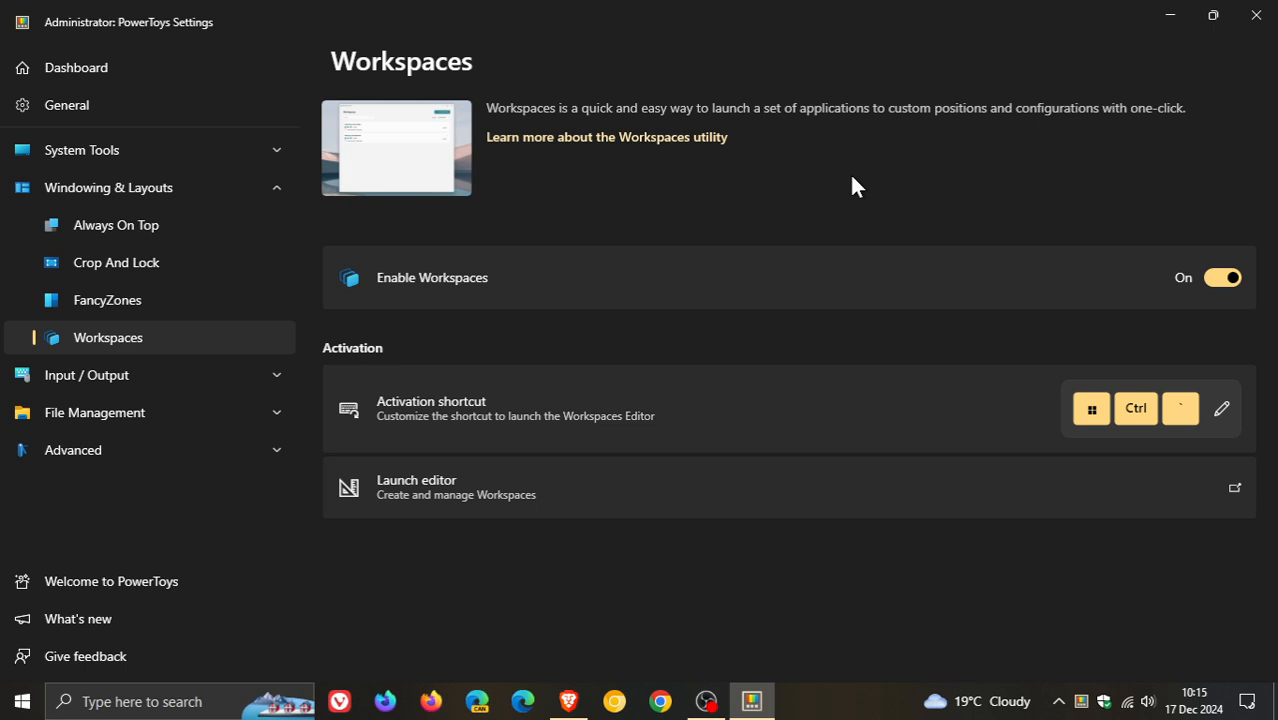
{"action": "mouse_move", "coordinate": [811, 175]}
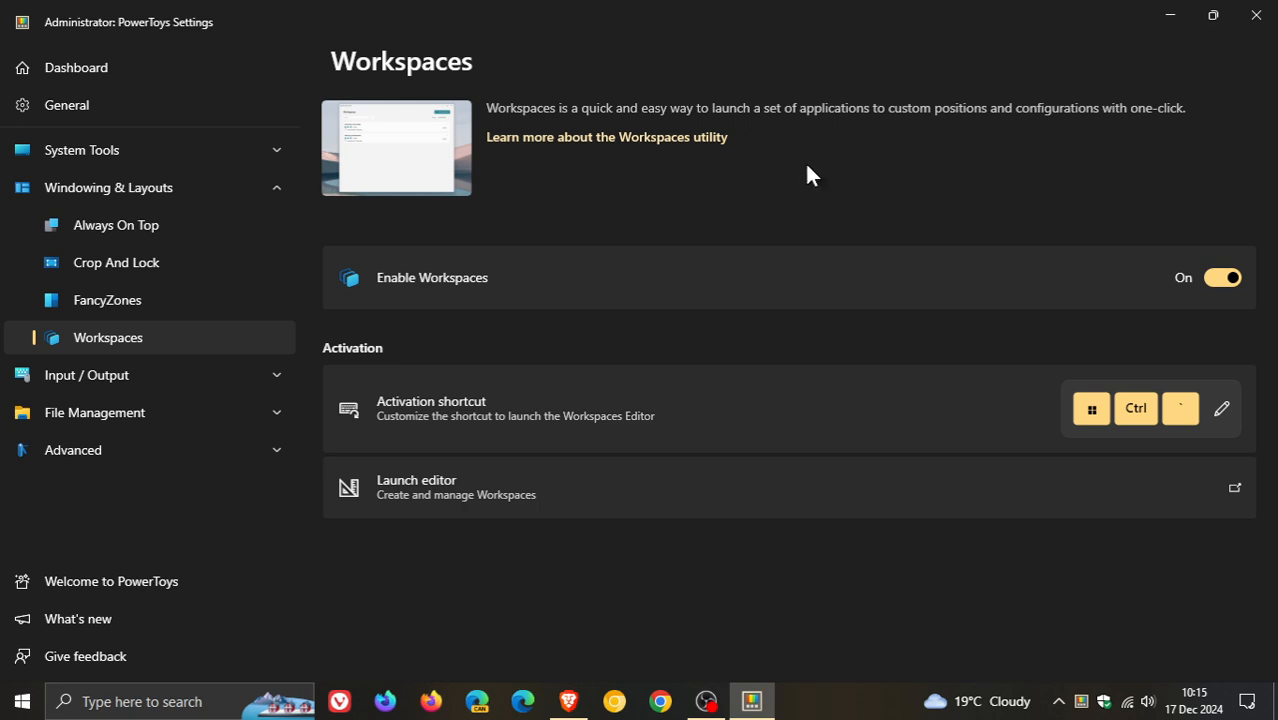
{"action": "mouse_move", "coordinate": [860, 198]}
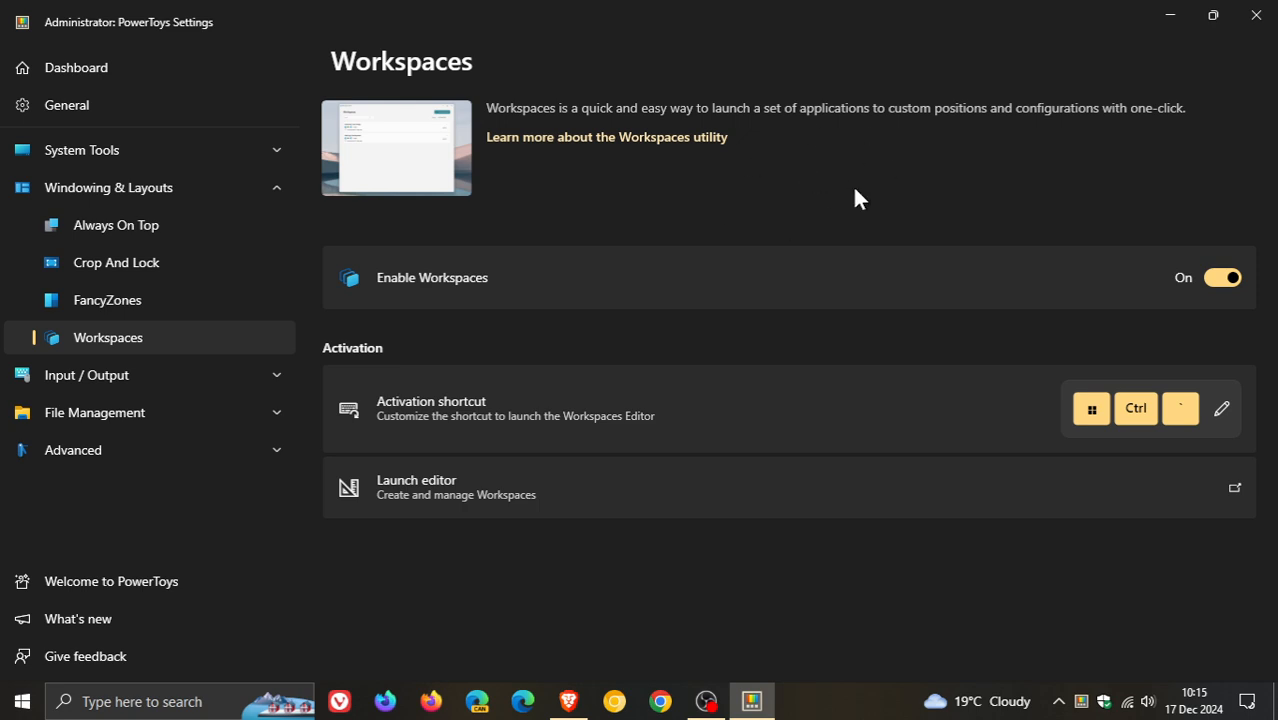
{"action": "mouse_move", "coordinate": [780, 387]}
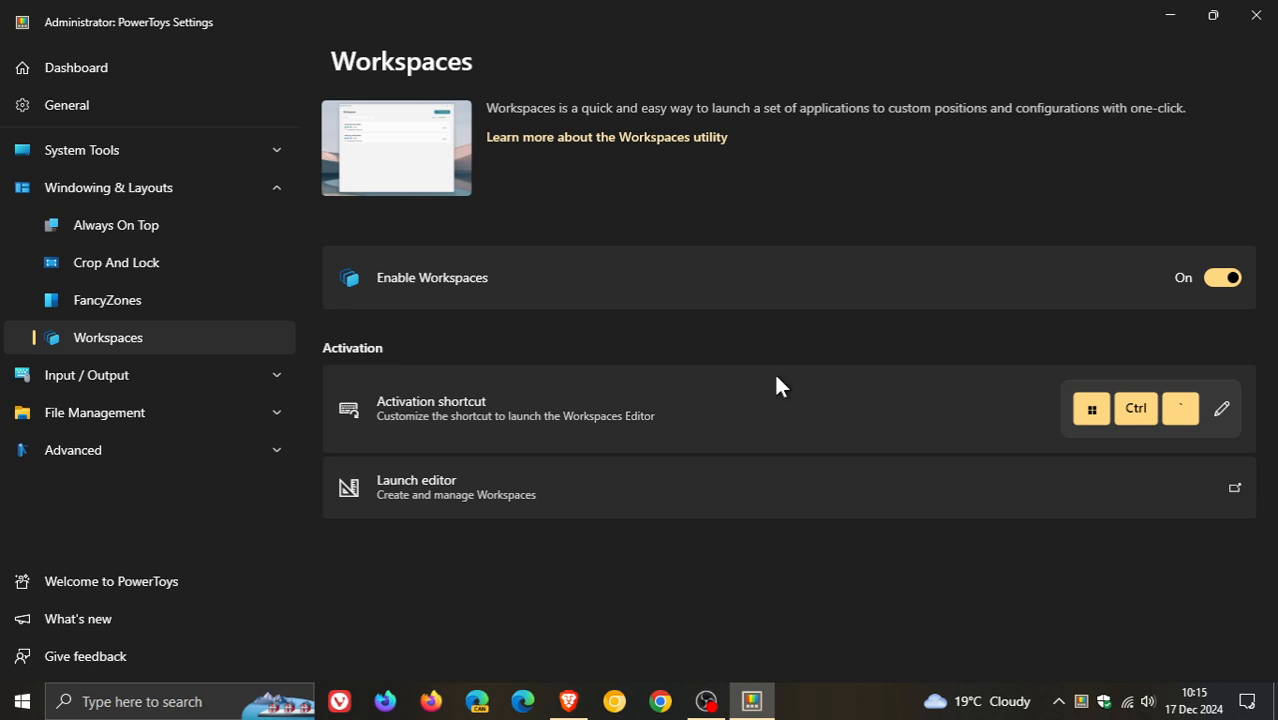
{"action": "mouse_move", "coordinate": [790, 490]}
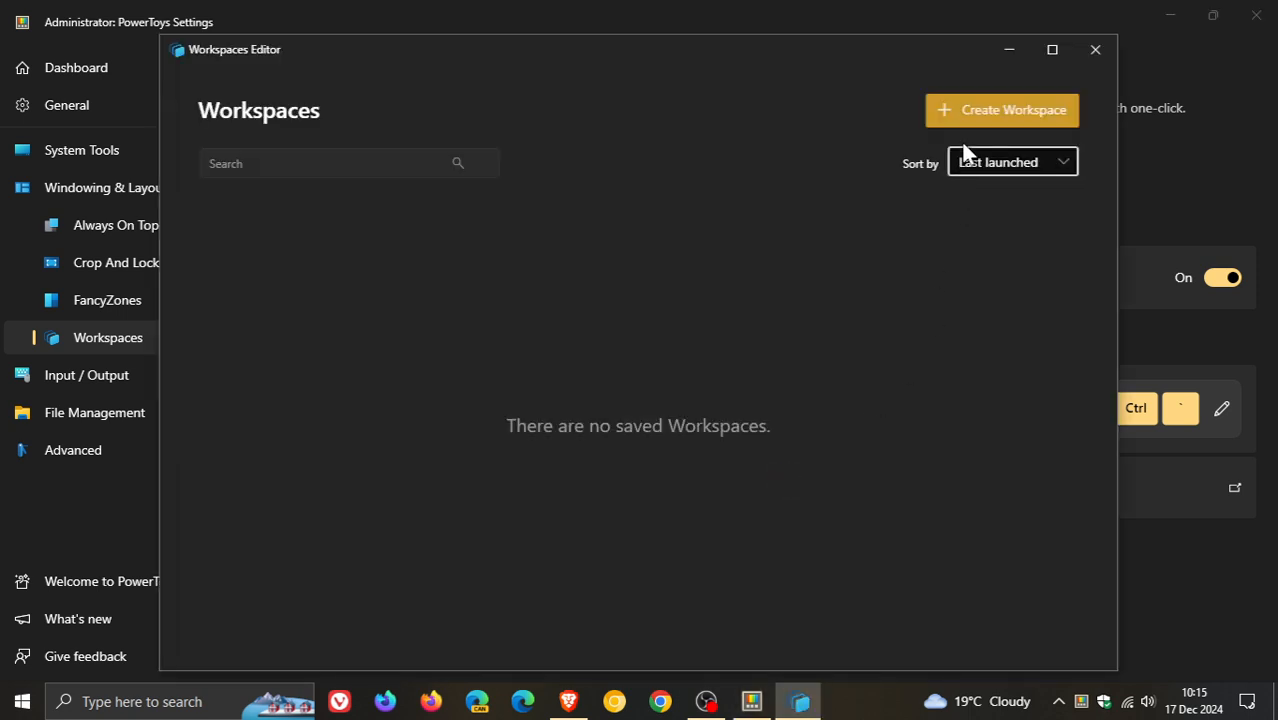
Create a new workspace by capturing the currently open windows
{"action": "left_click", "coordinate": [1094, 49]}
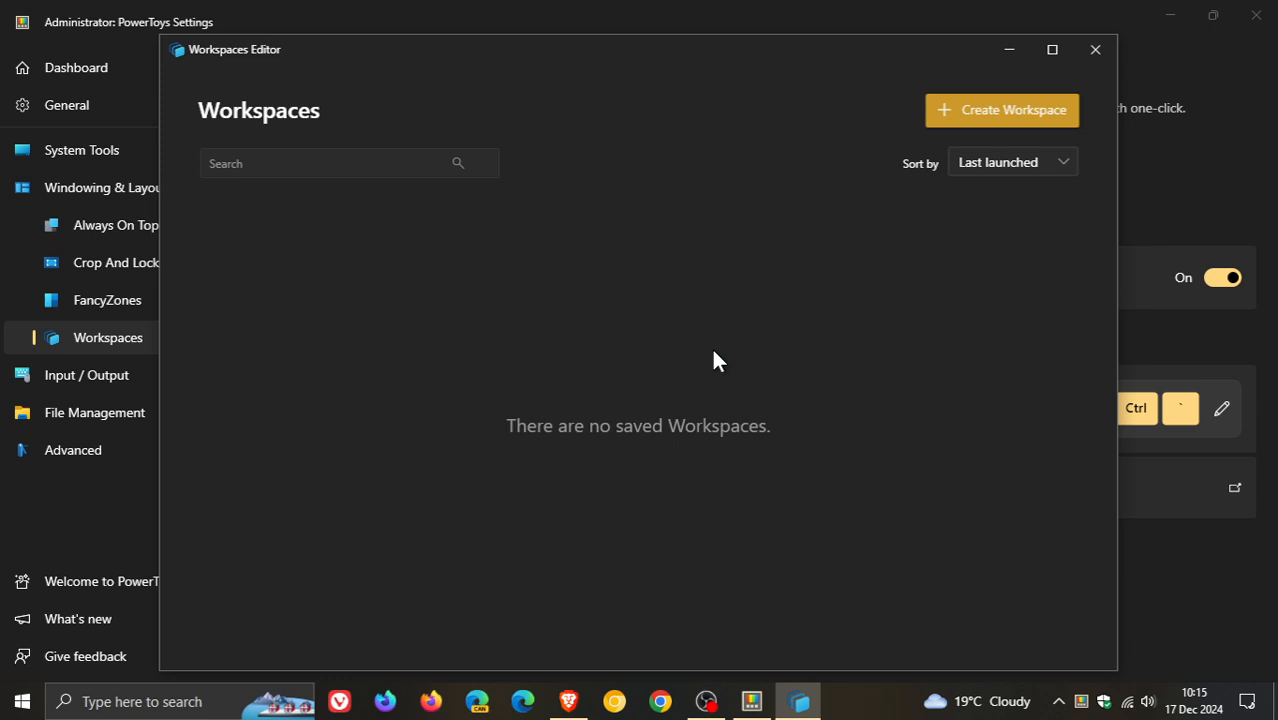
{"action": "left_click", "coordinate": [1001, 110]}
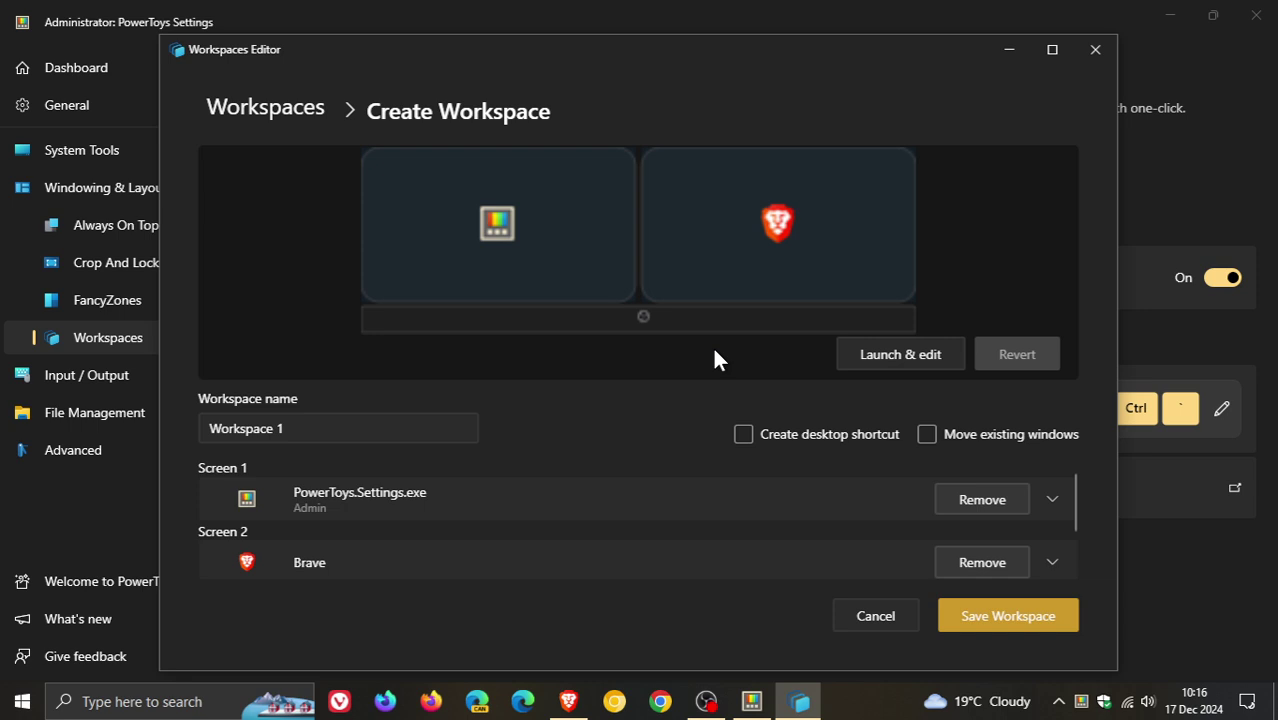
{"action": "mouse_move", "coordinate": [820, 420]}
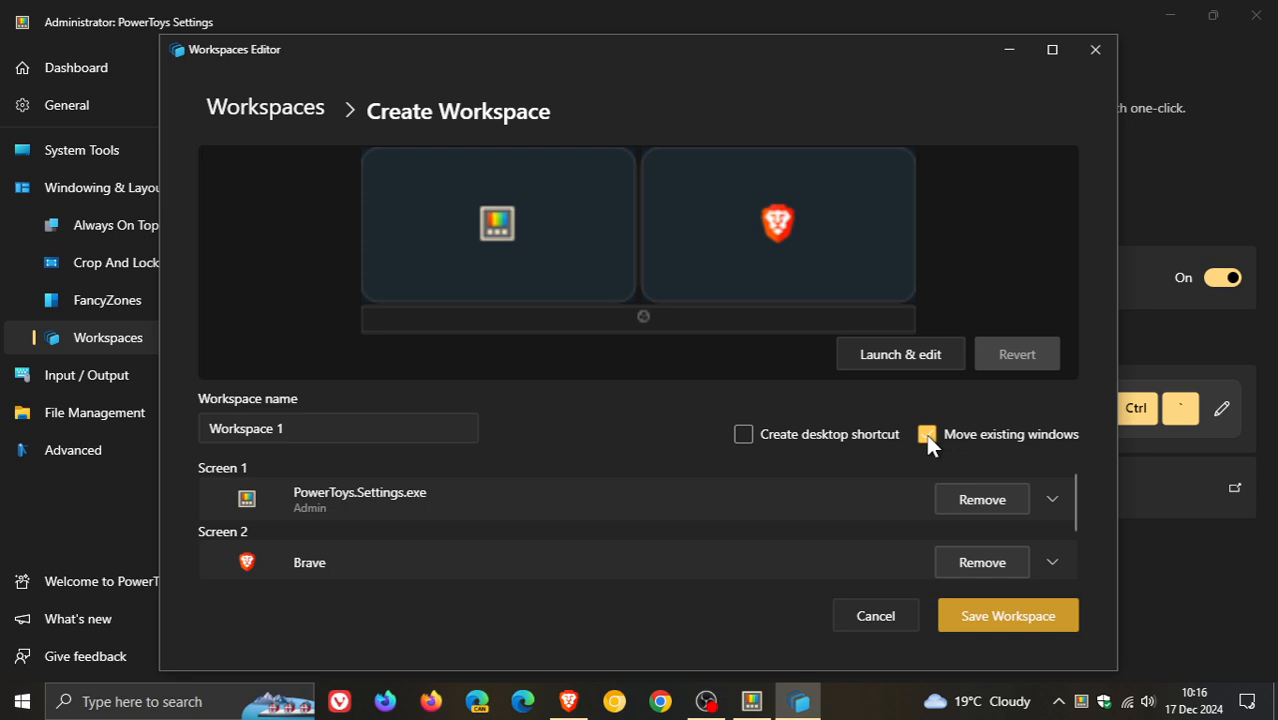
Turn off Move existing windows for the Workspace 1 draft
{"action": "left_click", "coordinate": [927, 434]}
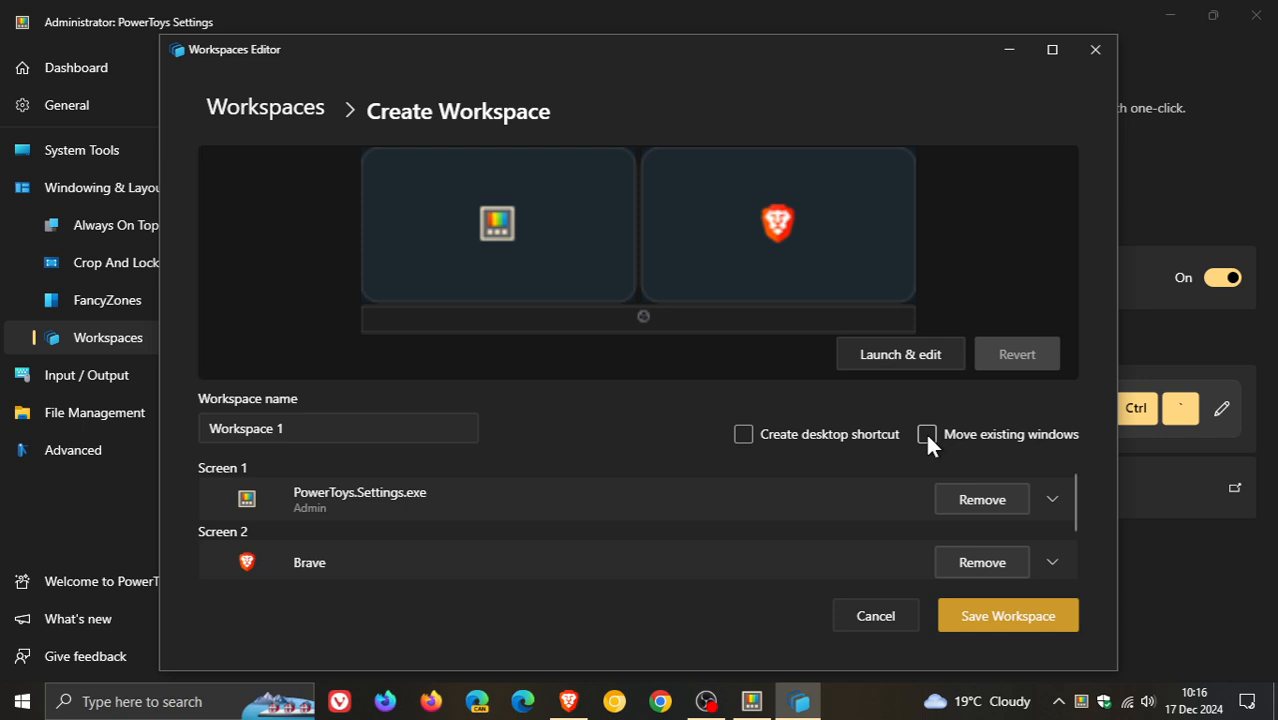
{"action": "mouse_move", "coordinate": [1143, 130]}
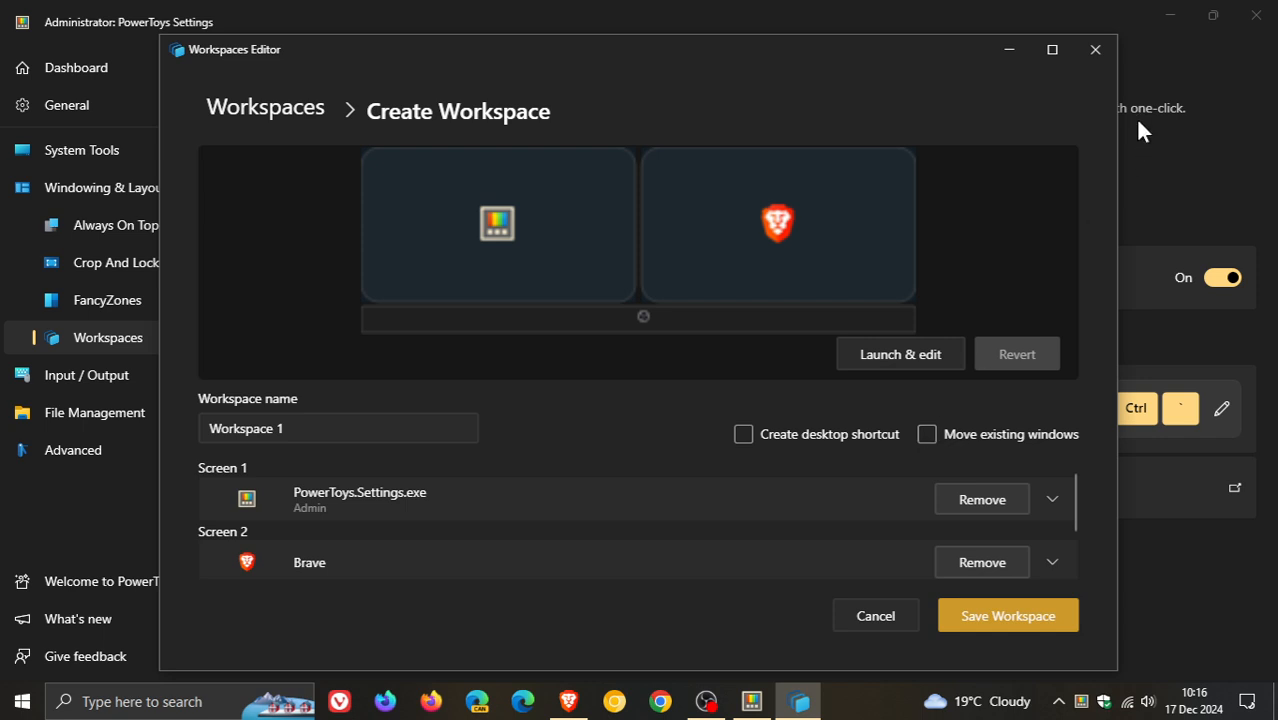
Close the Workspaces Editor and go to Mouse utilities under Input / Output
{"action": "left_click", "coordinate": [1094, 49]}
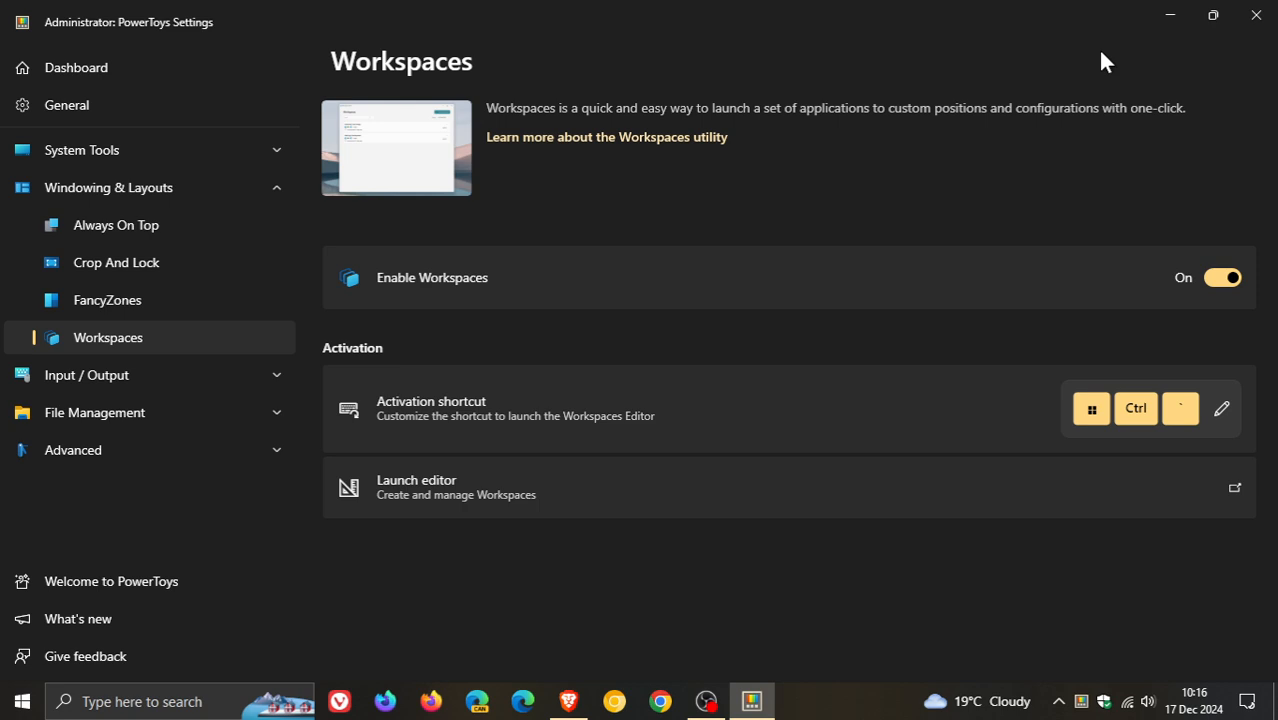
{"action": "left_click", "coordinate": [108, 187]}
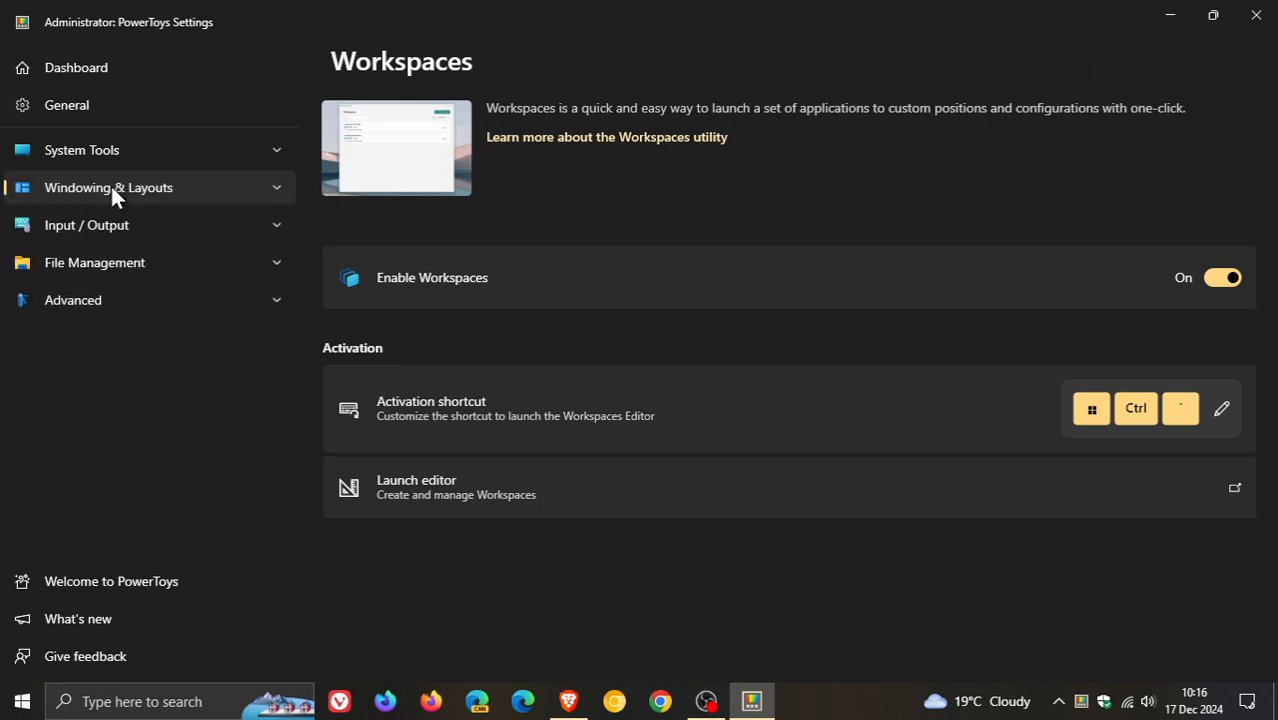
{"action": "left_click", "coordinate": [87, 224]}
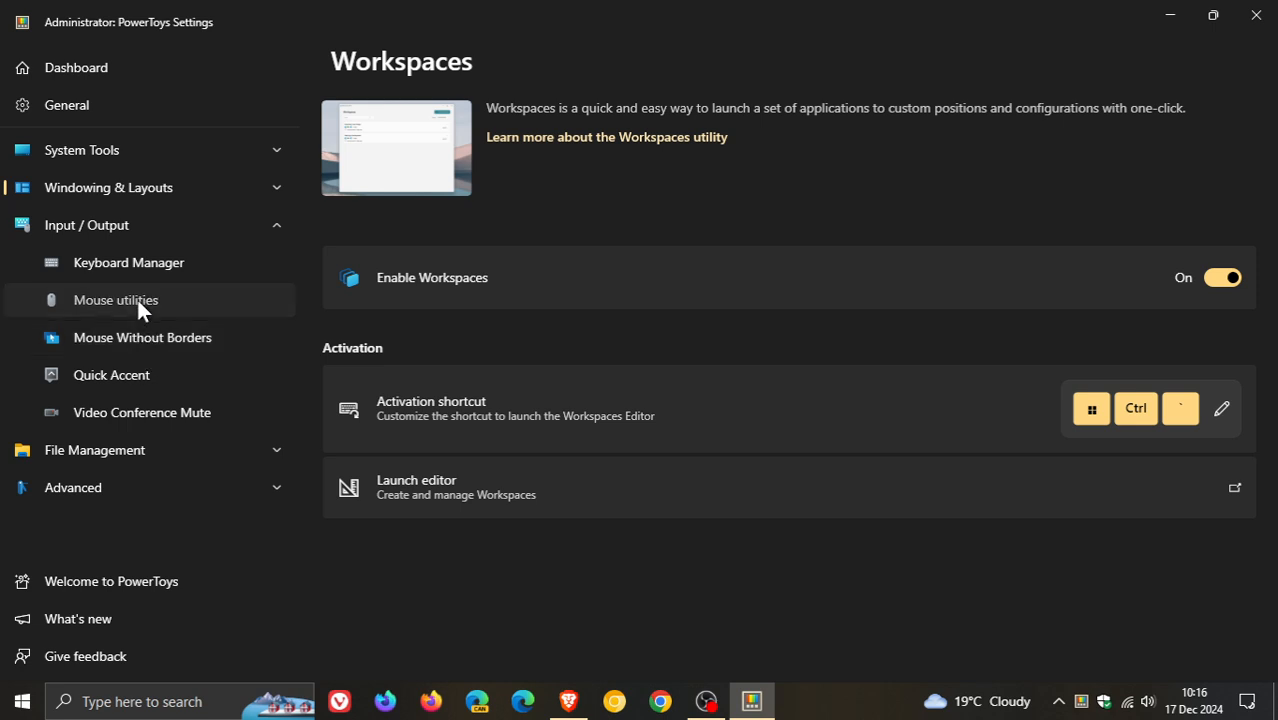
{"action": "left_click", "coordinate": [115, 300]}
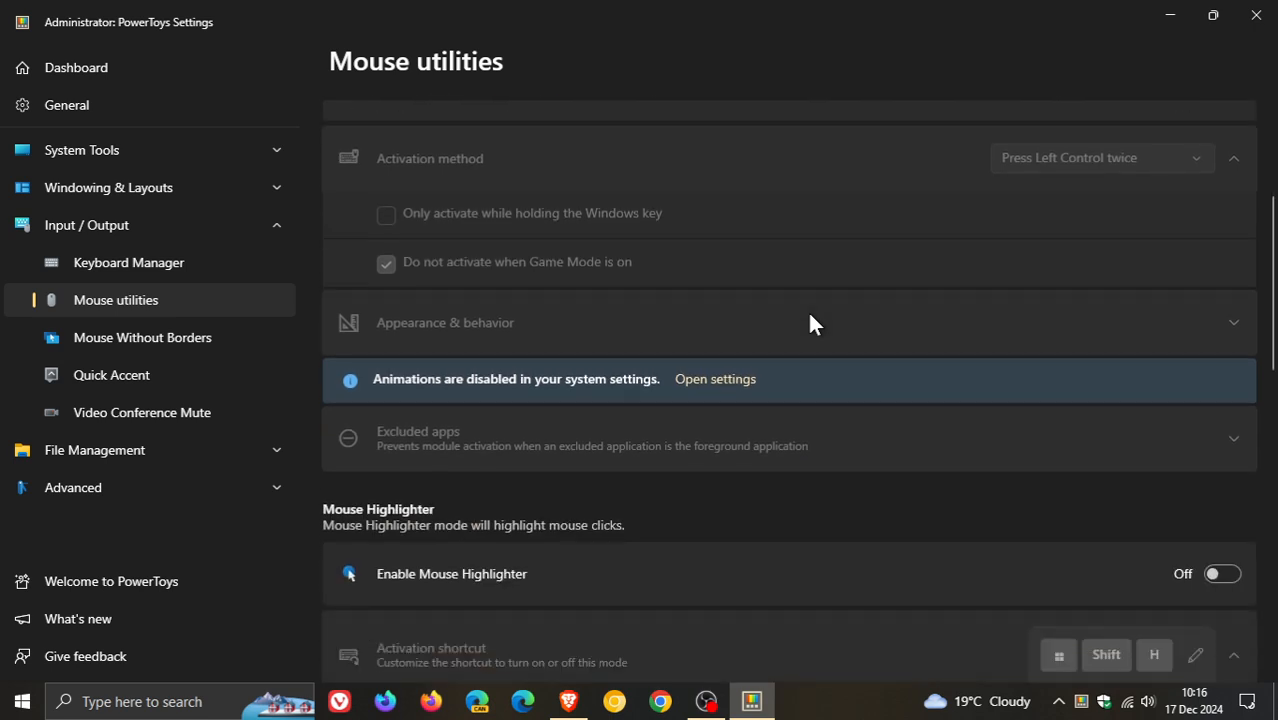
Set Mouse Jump's preview style to Custom and review its background, border and bezel options
{"action": "scroll", "scroll_direction": "down", "scroll_amount": 3}
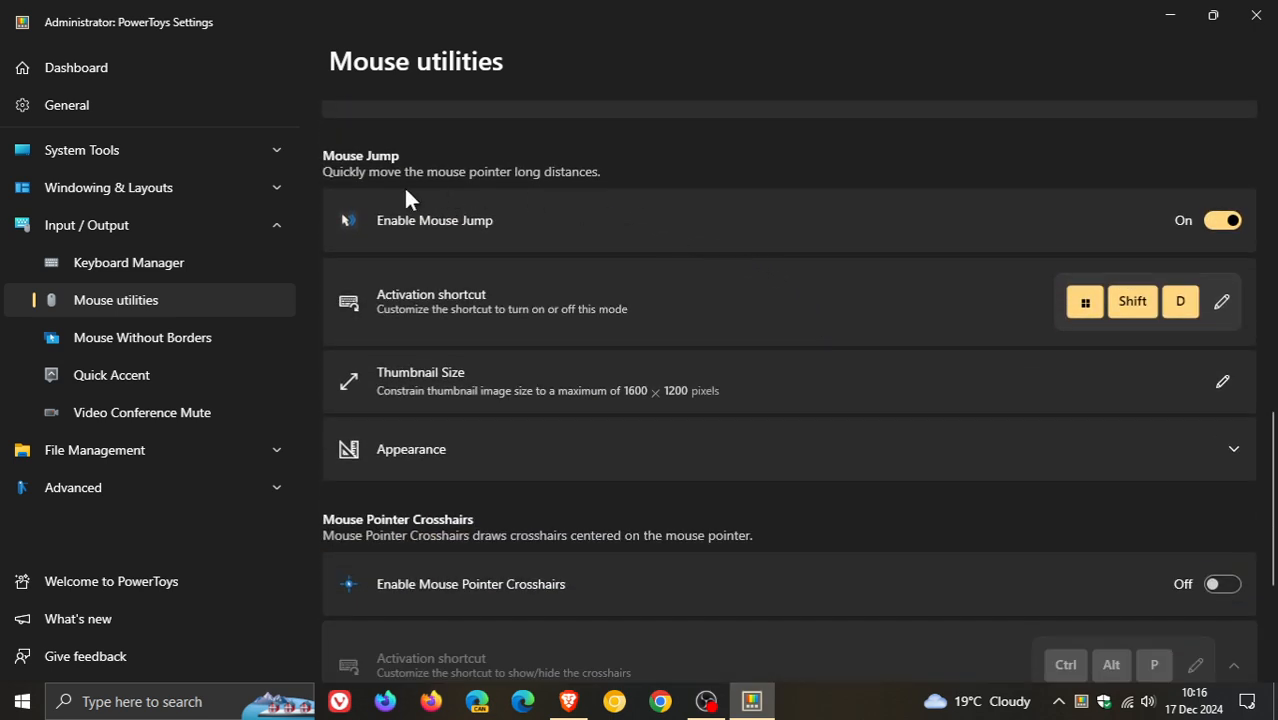
{"action": "mouse_move", "coordinate": [555, 205]}
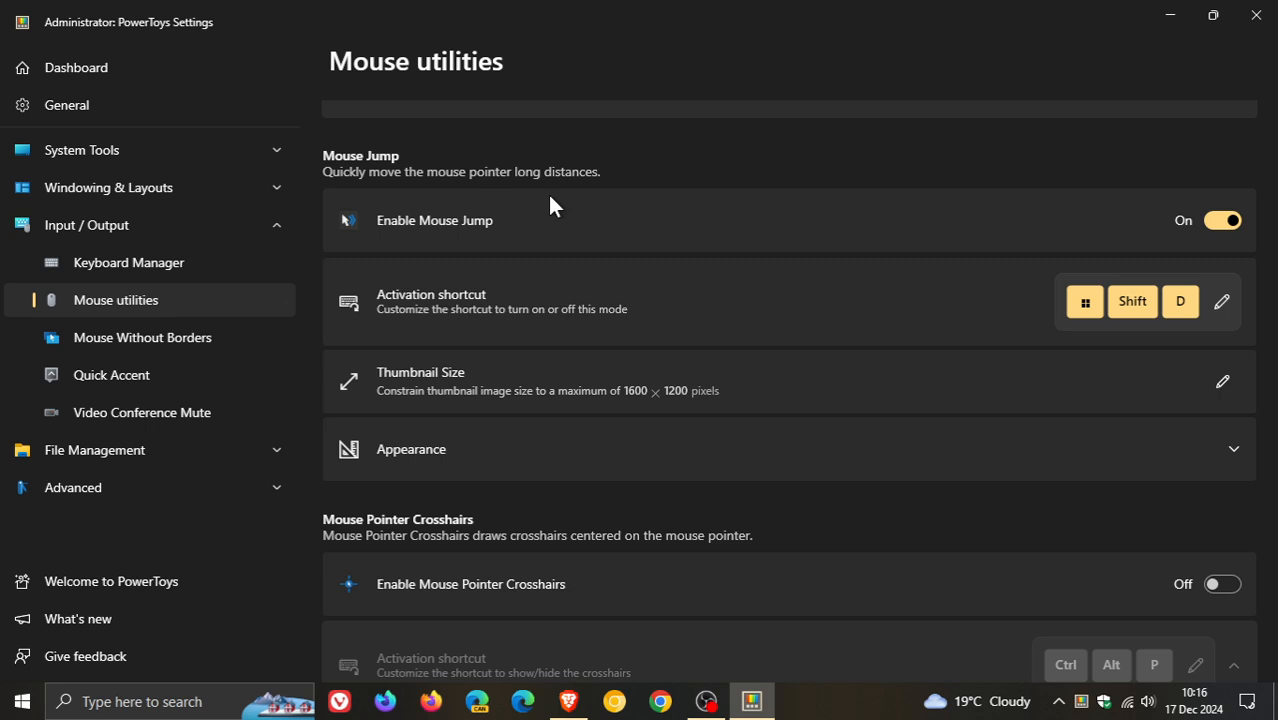
{"action": "mouse_move", "coordinate": [753, 458]}
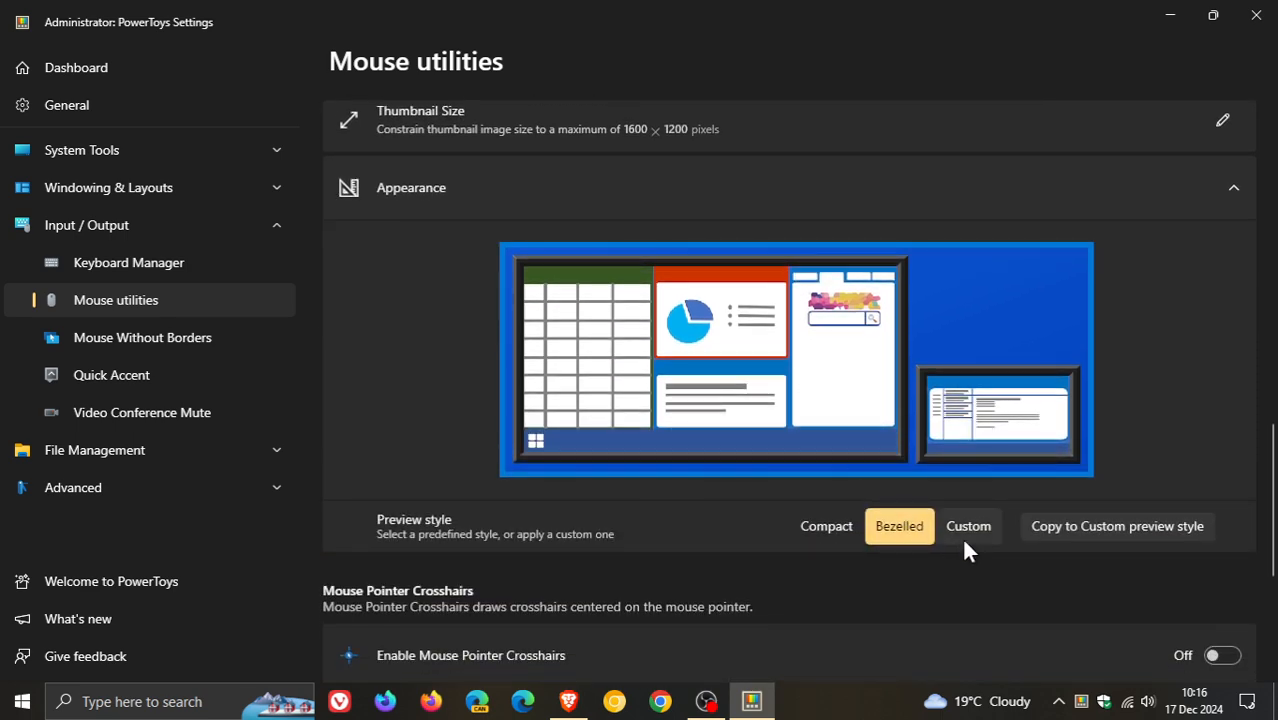
{"action": "left_click", "coordinate": [967, 525]}
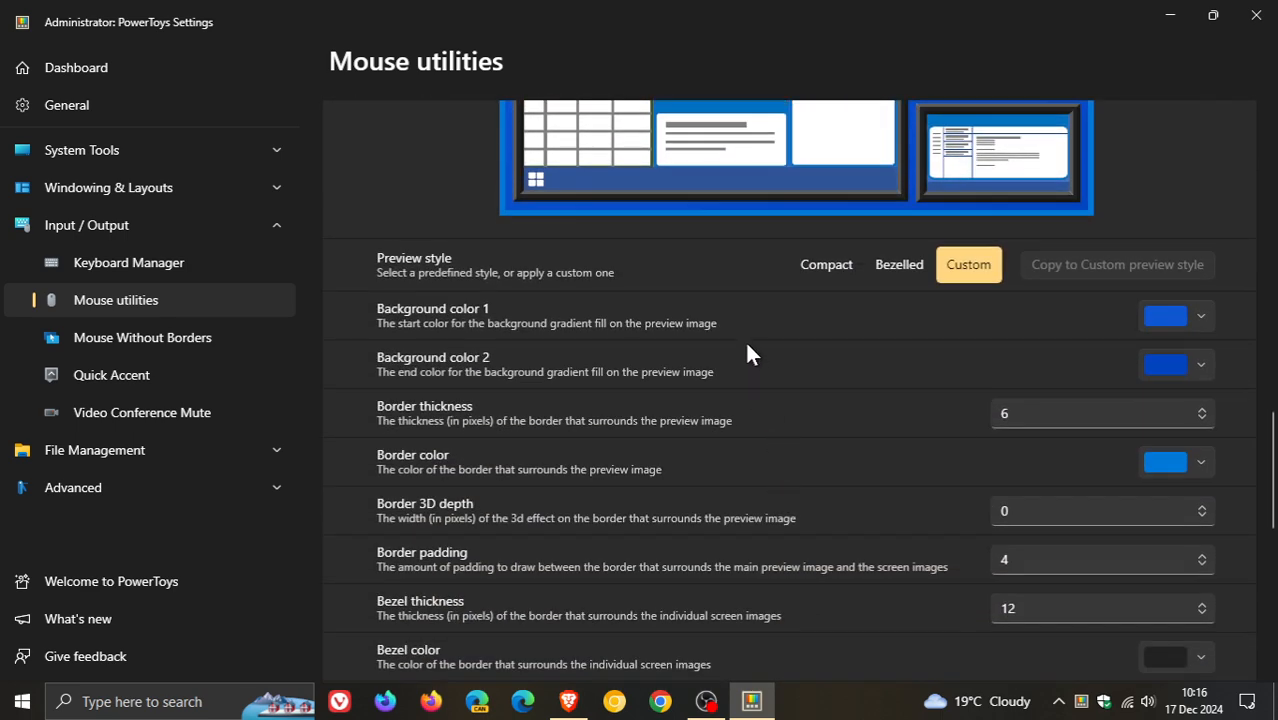
{"action": "scroll", "scroll_direction": "down", "scroll_amount": 3}
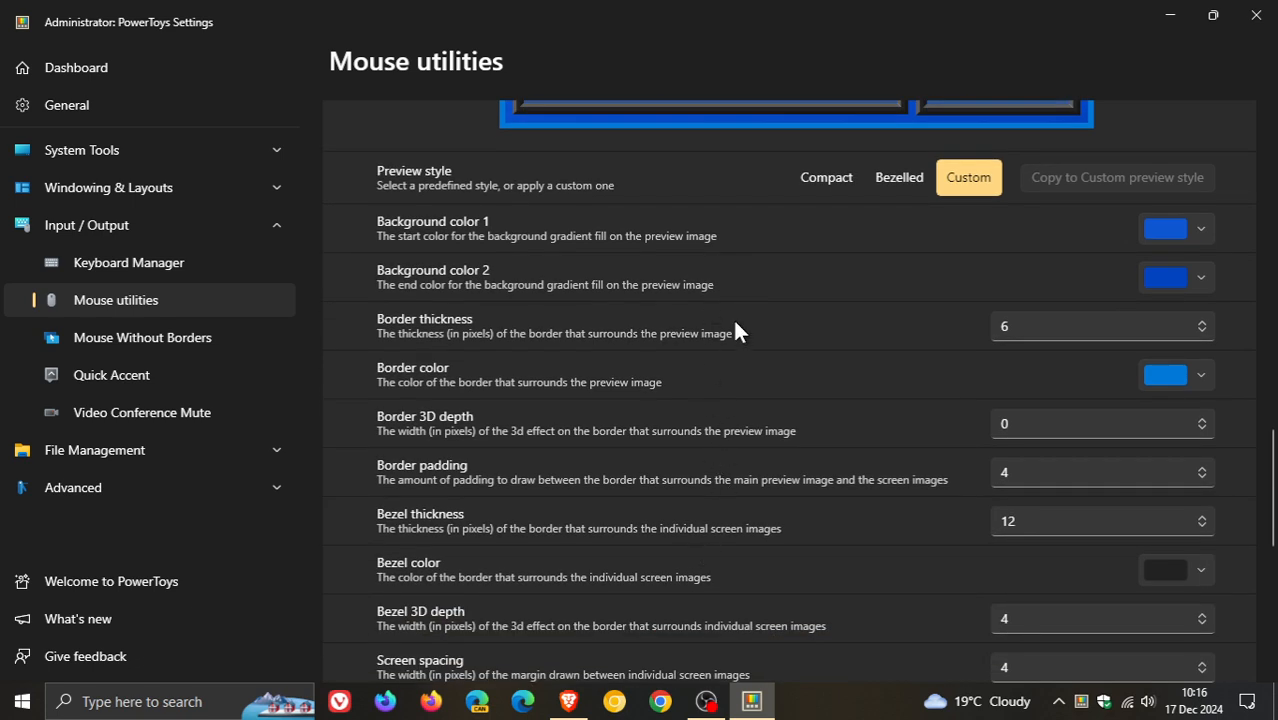
{"action": "mouse_move", "coordinate": [735, 417]}
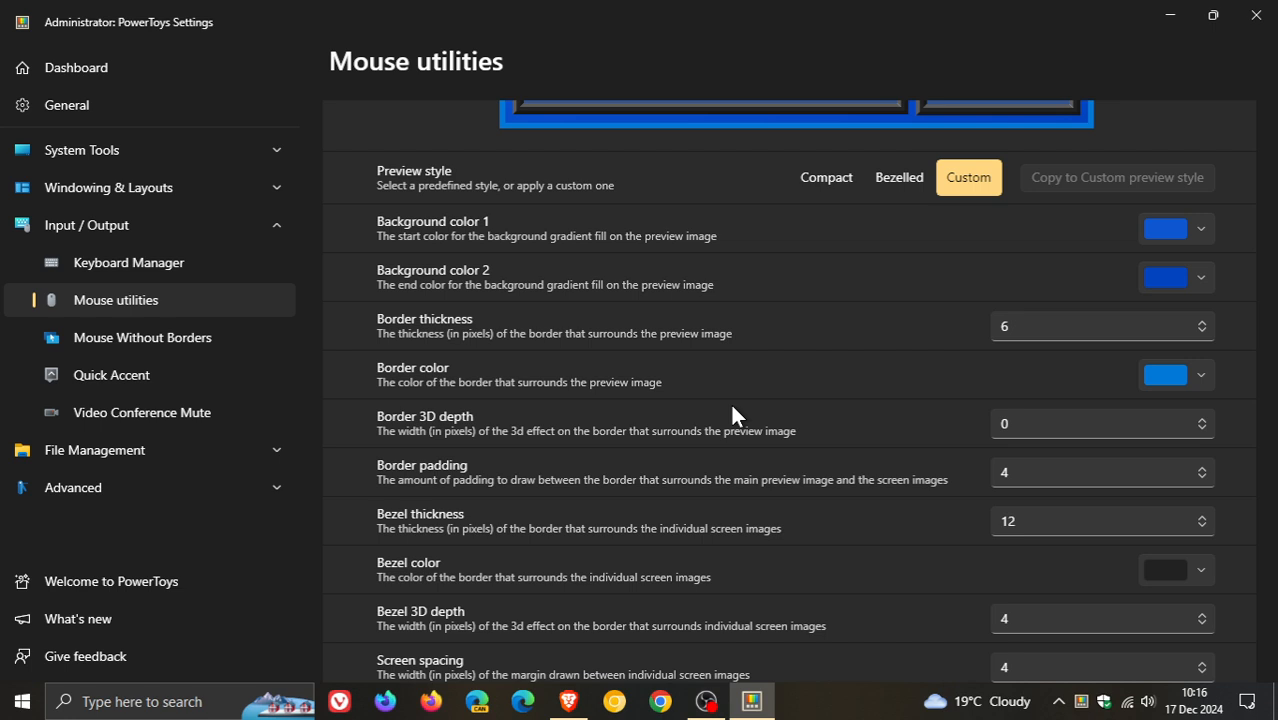
{"action": "scroll", "scroll_direction": "up", "scroll_amount": 3}
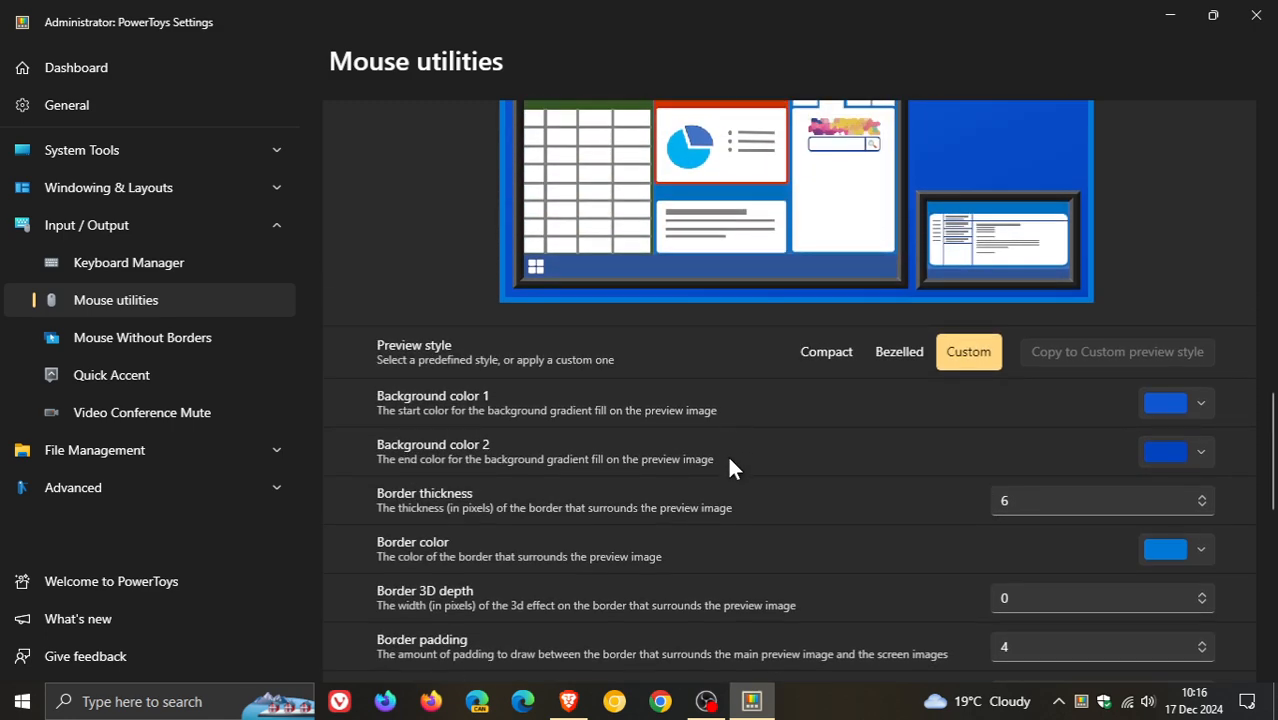
{"action": "scroll", "scroll_direction": "up", "scroll_amount": 3}
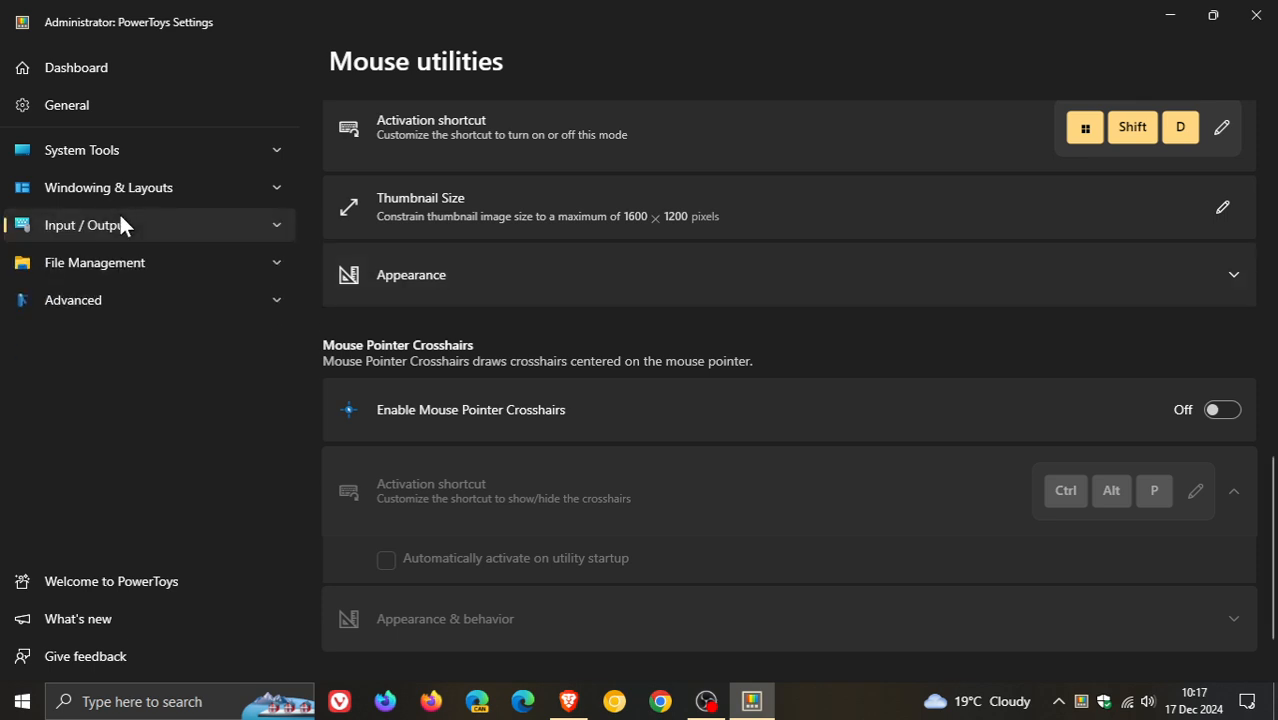
Open the New+ settings page under File Management
{"action": "left_click", "coordinate": [94, 262]}
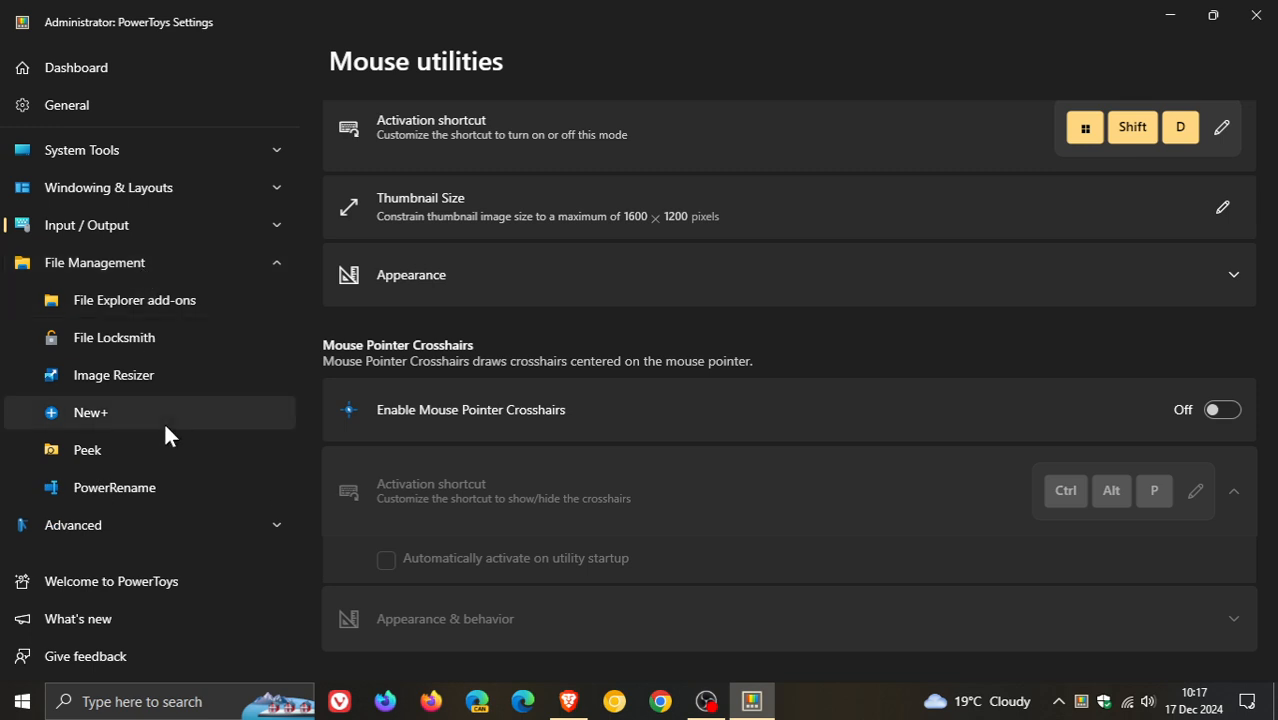
{"action": "left_click", "coordinate": [90, 412]}
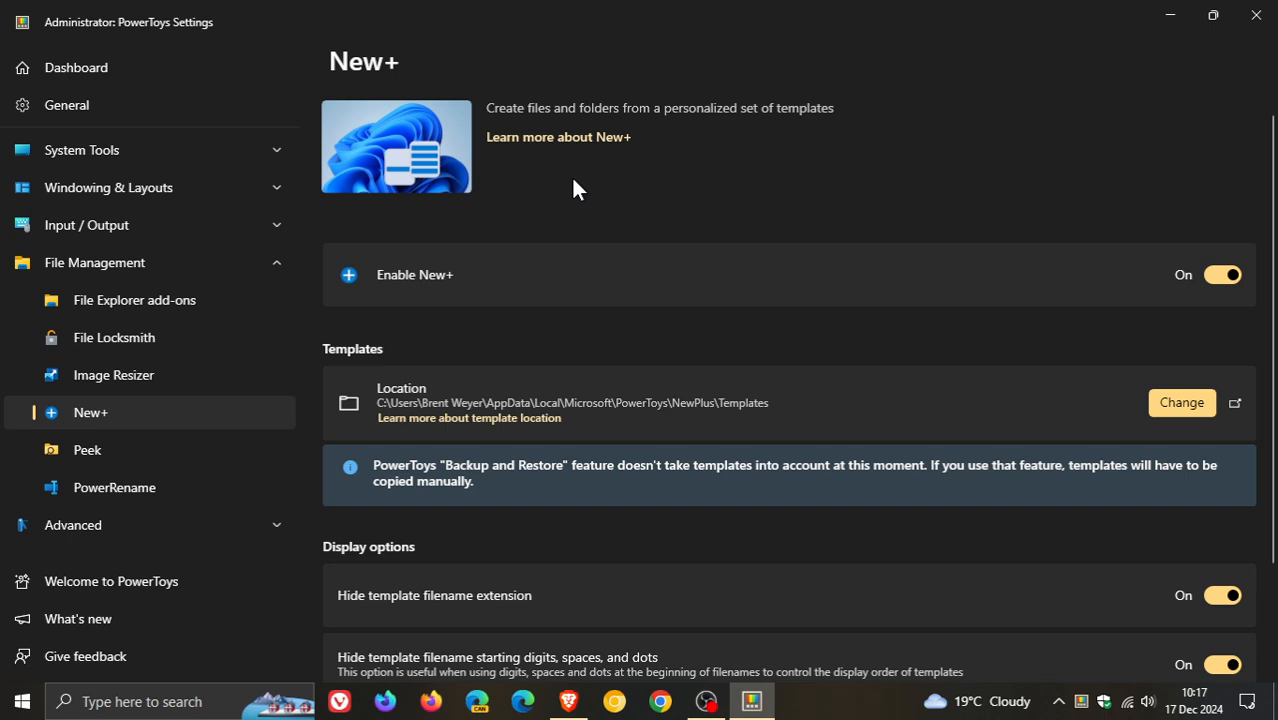
{"action": "mouse_move", "coordinate": [779, 170]}
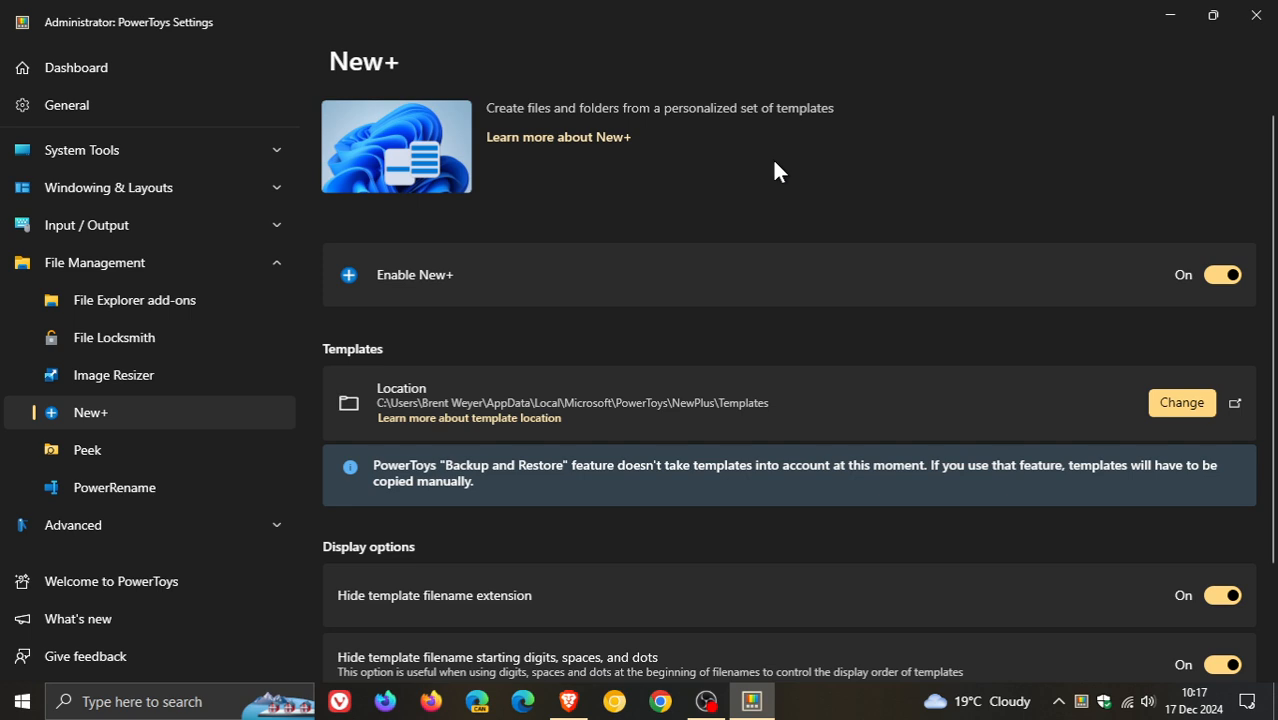
{"action": "mouse_move", "coordinate": [772, 187]}
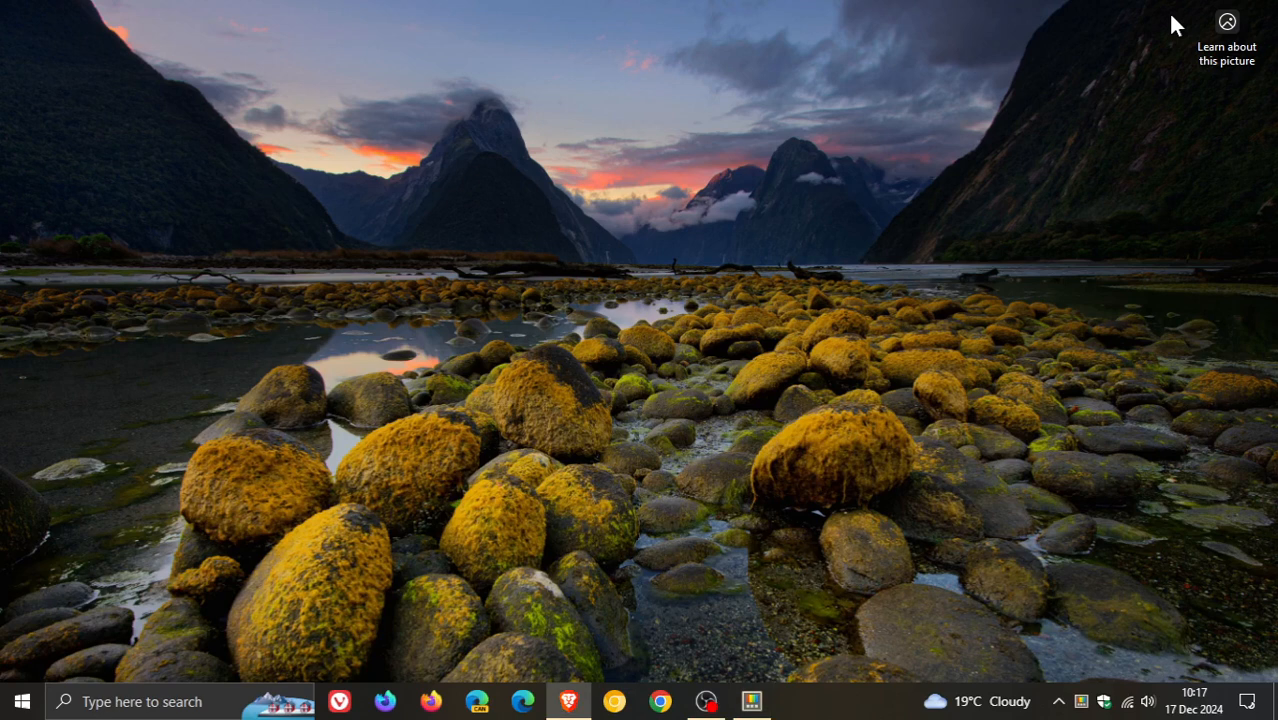
Open the New+ templates folder from Downloads' context menu, then close both Explorer windows
{"action": "left_click", "coordinate": [22, 701]}
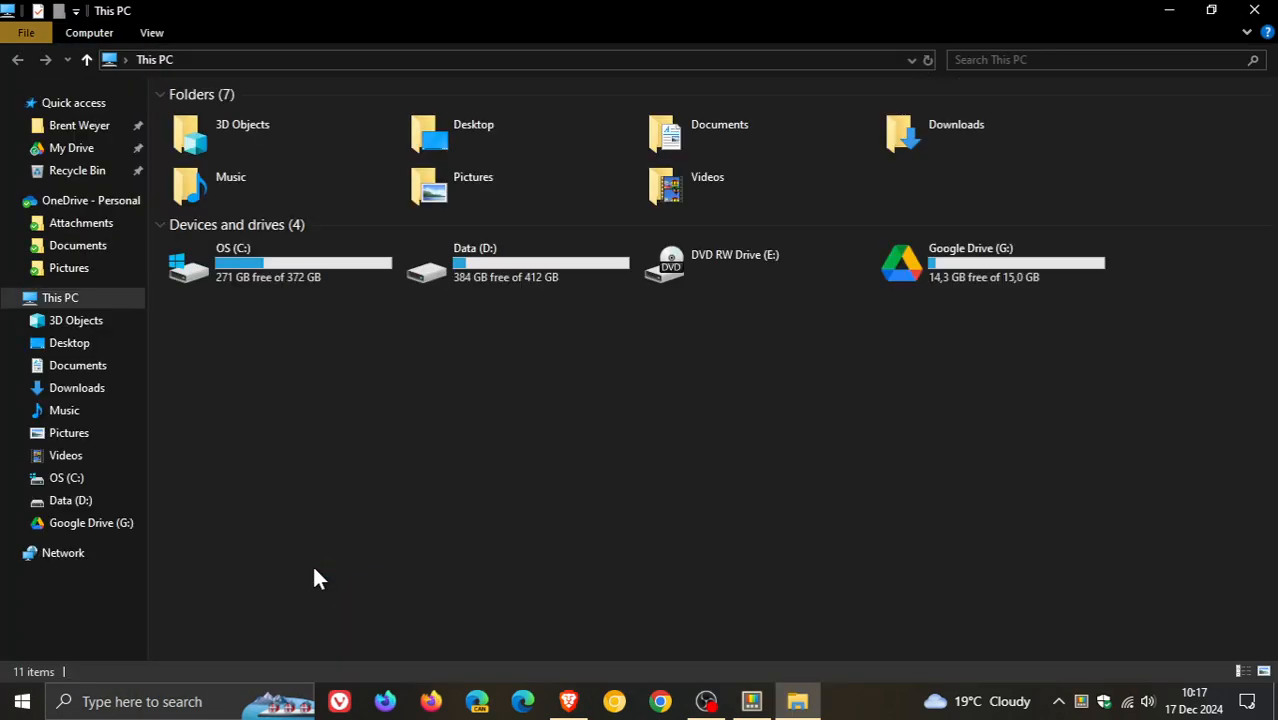
{"action": "left_click", "coordinate": [76, 387]}
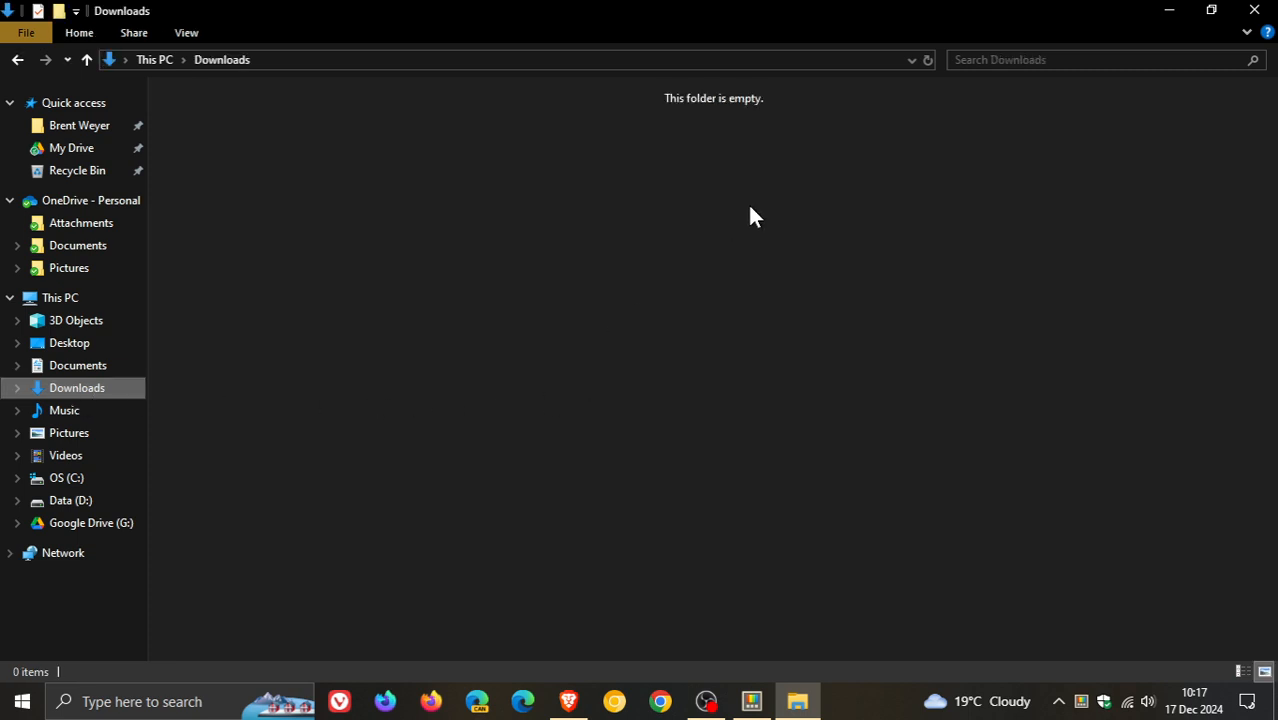
{"action": "right_click", "coordinate": [754, 205]}
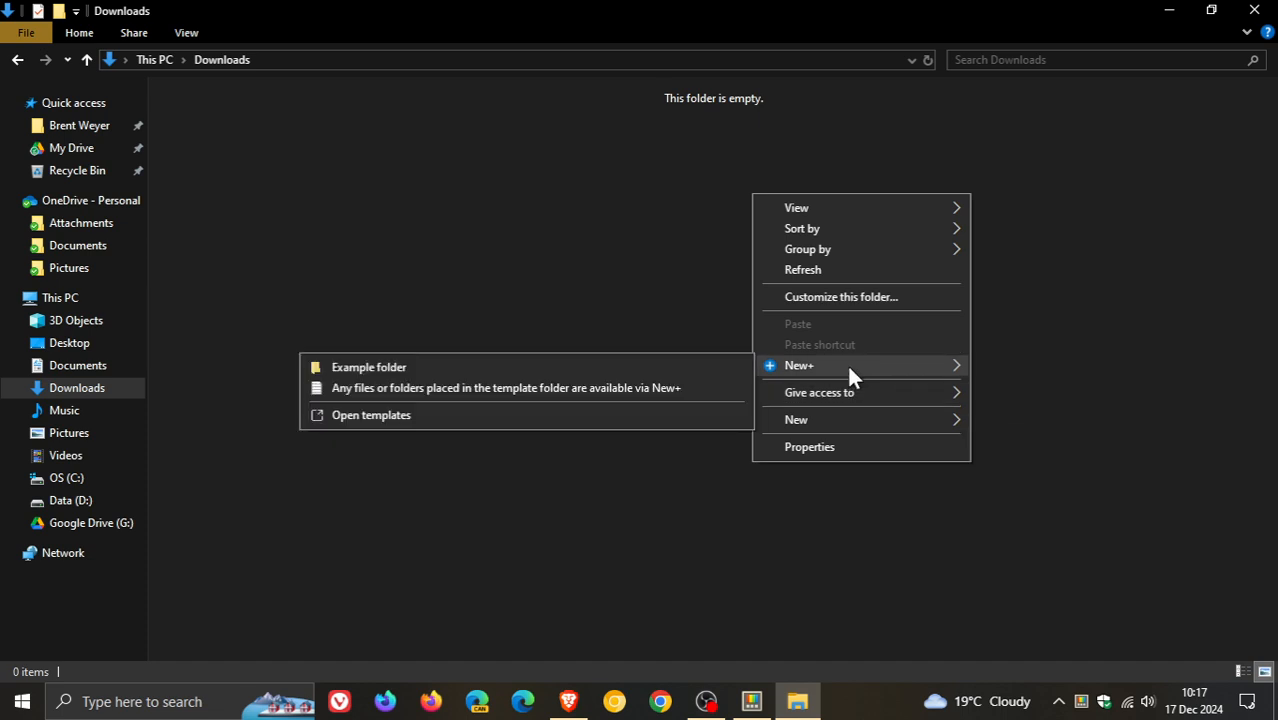
{"action": "mouse_move", "coordinate": [475, 420]}
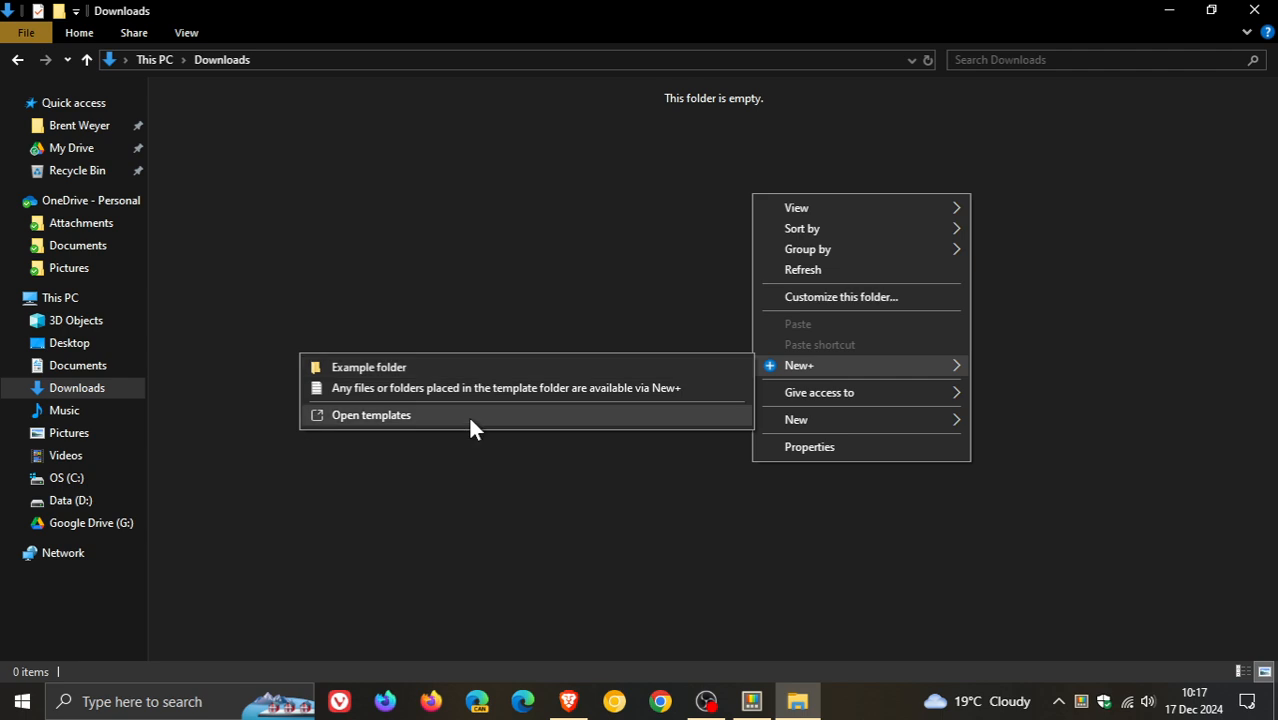
{"action": "left_click", "coordinate": [371, 414]}
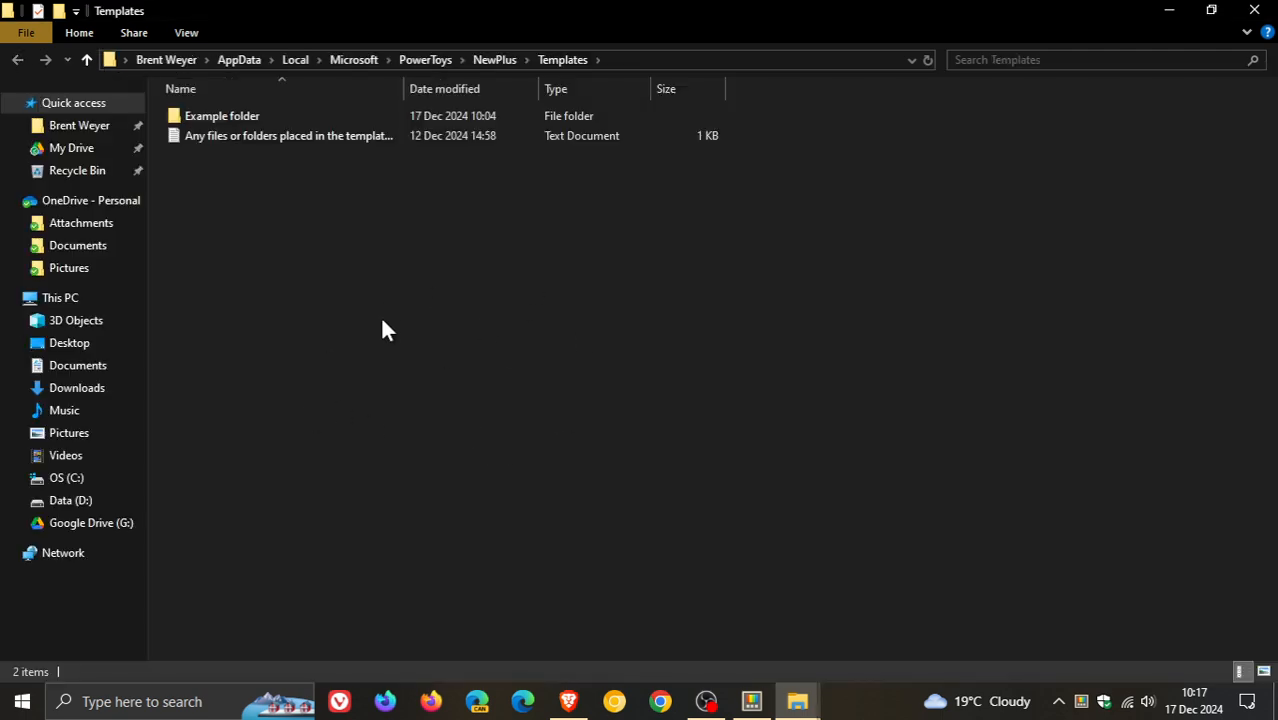
{"action": "mouse_move", "coordinate": [378, 270]}
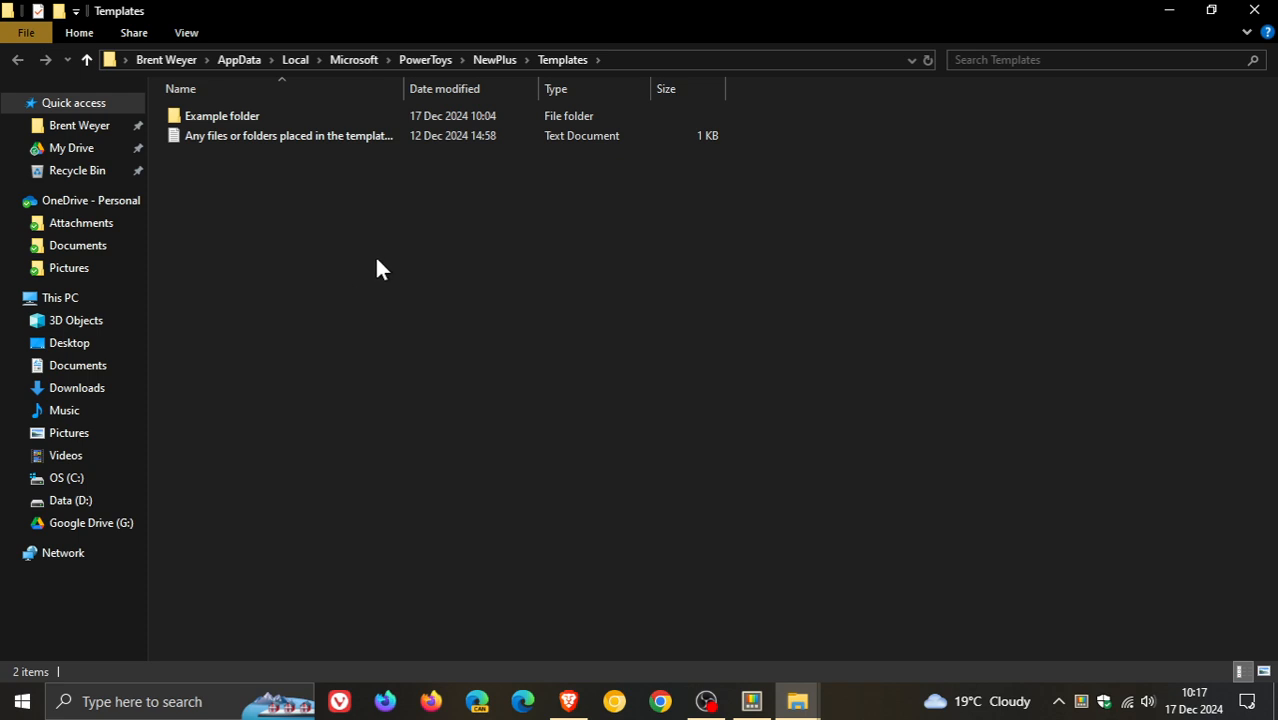
{"action": "mouse_move", "coordinate": [1254, 9]}
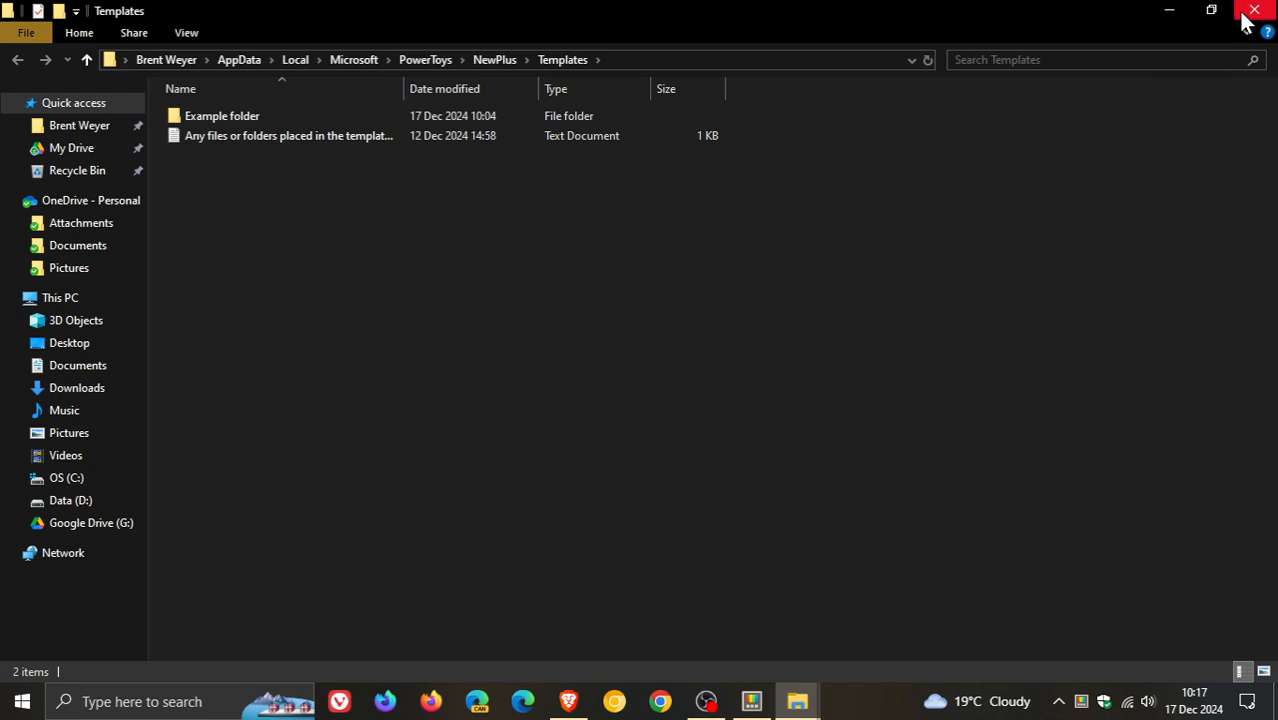
{"action": "right_click", "coordinate": [615, 230]}
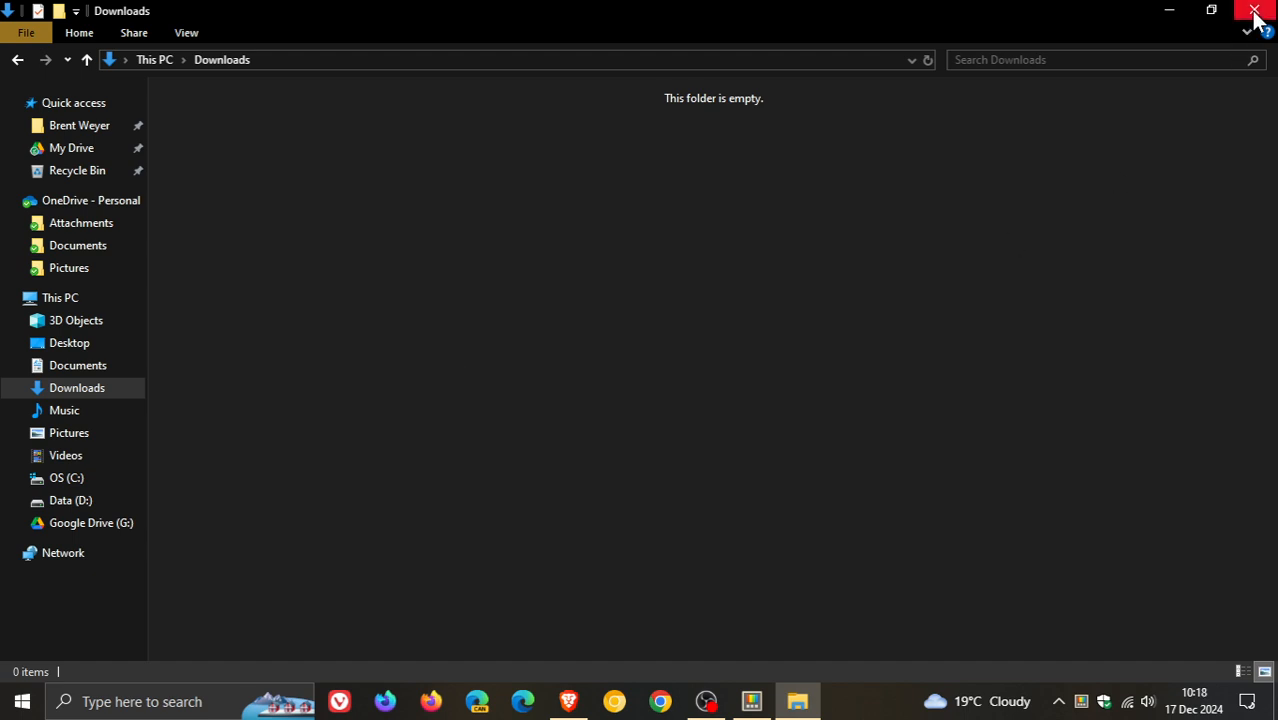
{"action": "left_click", "coordinate": [1256, 10]}
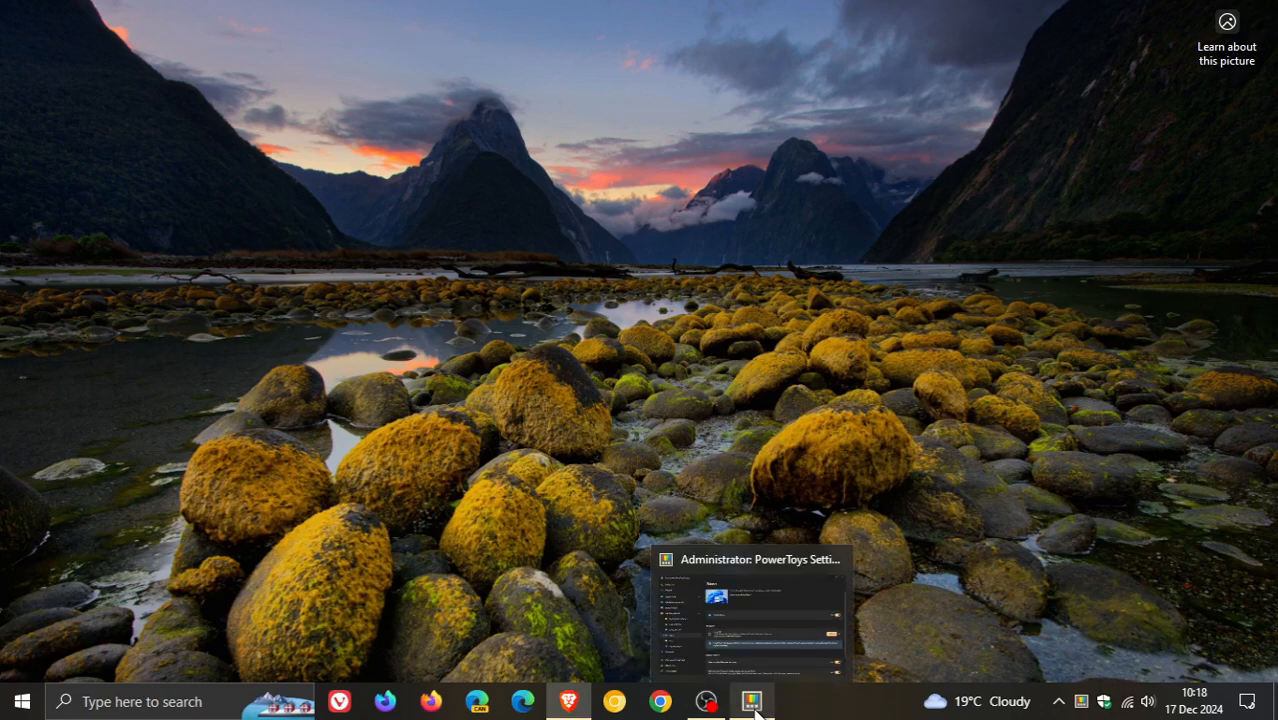
Bring PowerToys Settings back and show the Quick Accent page under Input / Output
{"action": "left_click", "coordinate": [750, 700]}
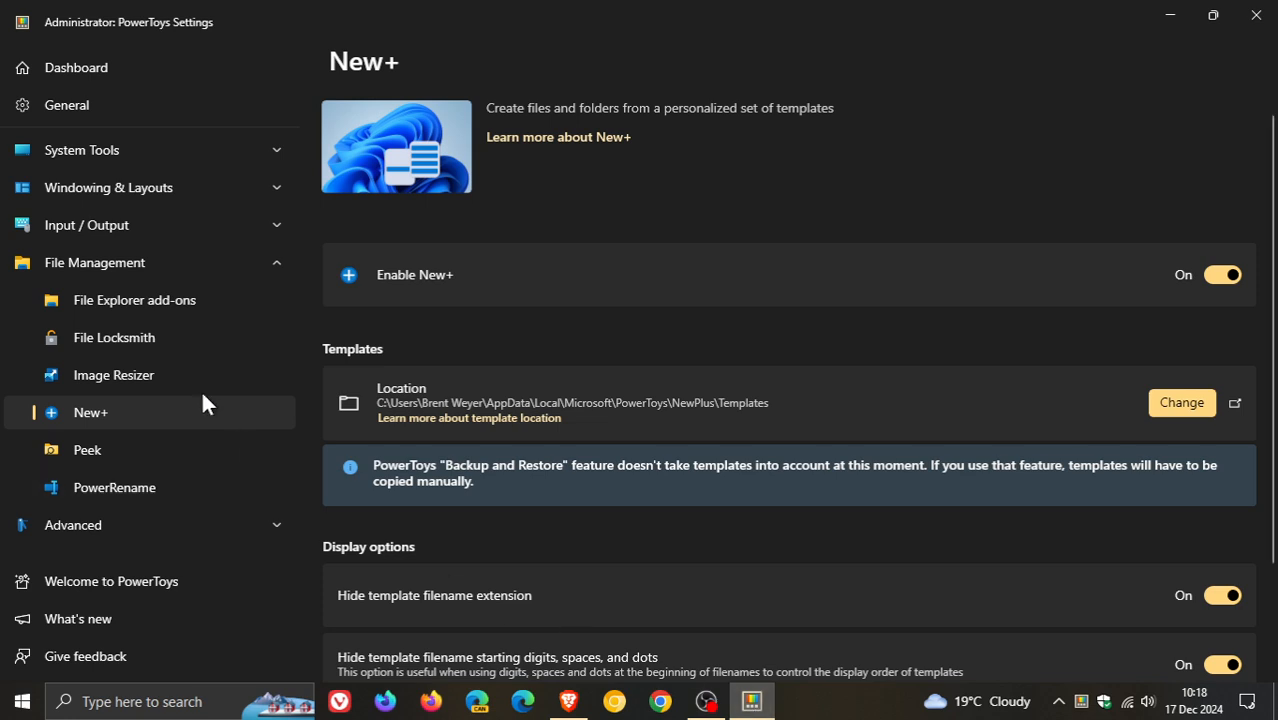
{"action": "mouse_move", "coordinate": [194, 418]}
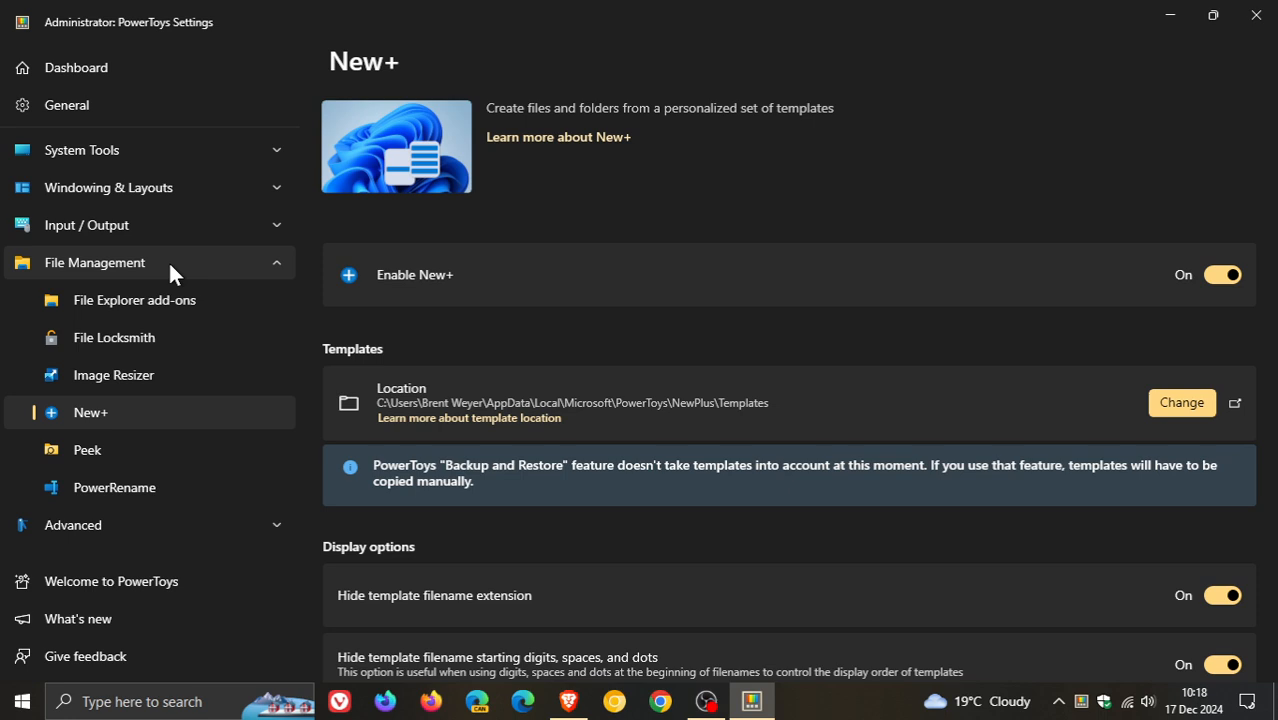
{"action": "left_click", "coordinate": [87, 224]}
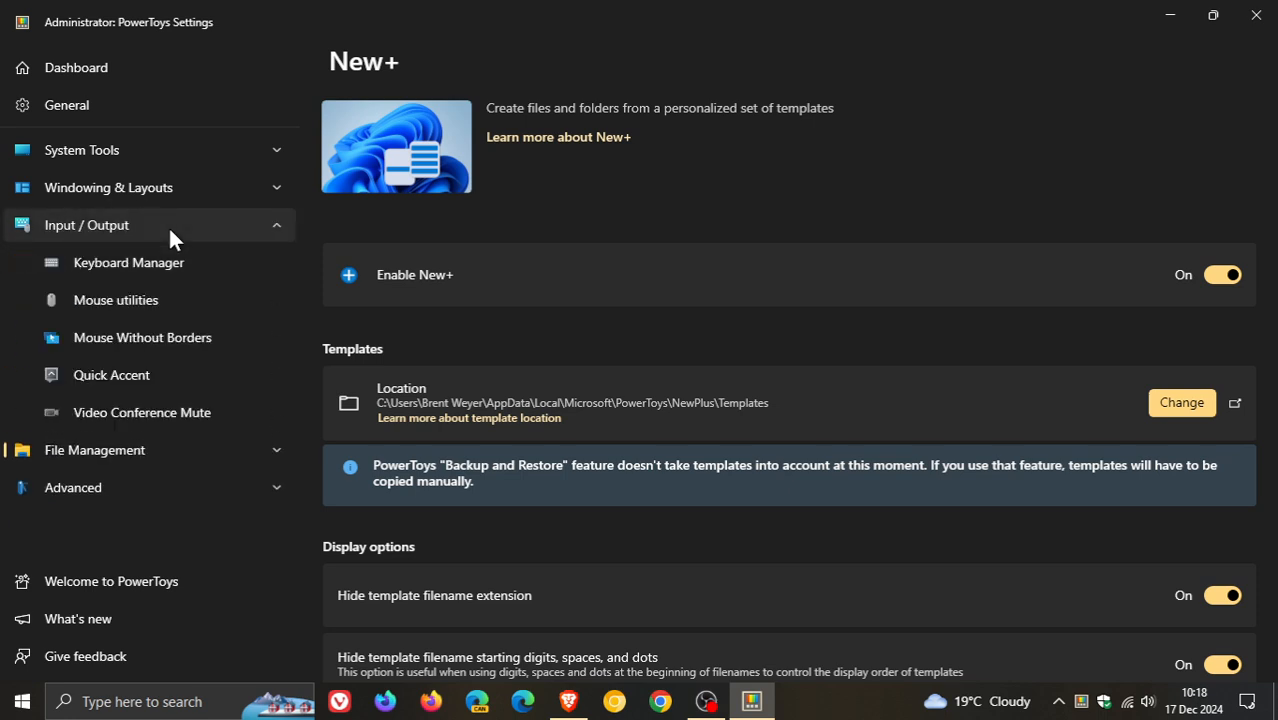
{"action": "left_click", "coordinate": [111, 374]}
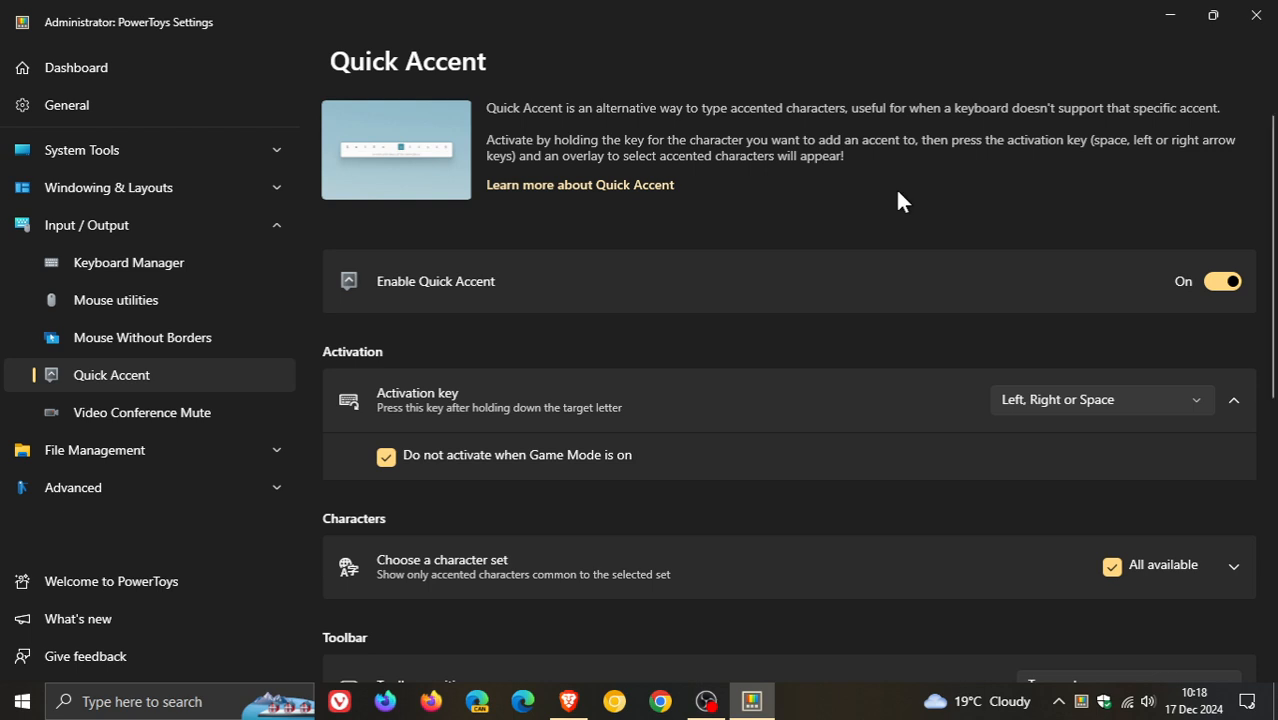
{"action": "scroll", "scroll_direction": "down", "scroll_amount": 3}
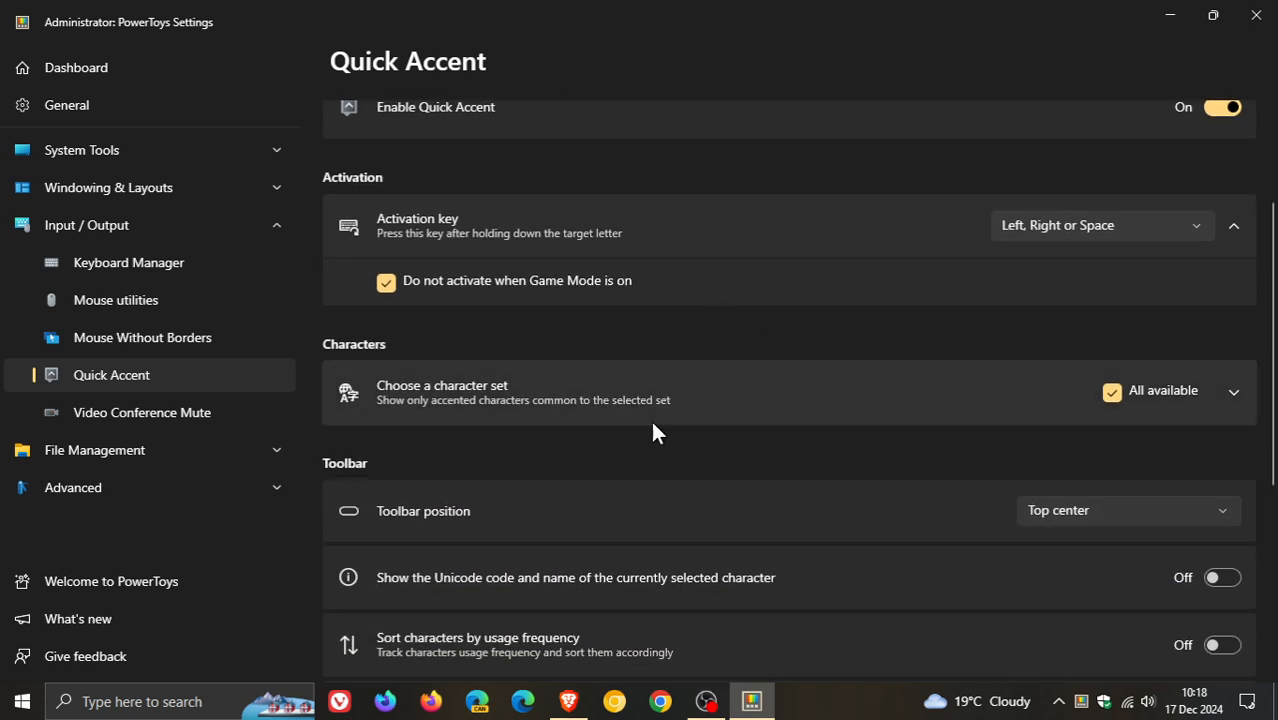
{"action": "mouse_move", "coordinate": [683, 403]}
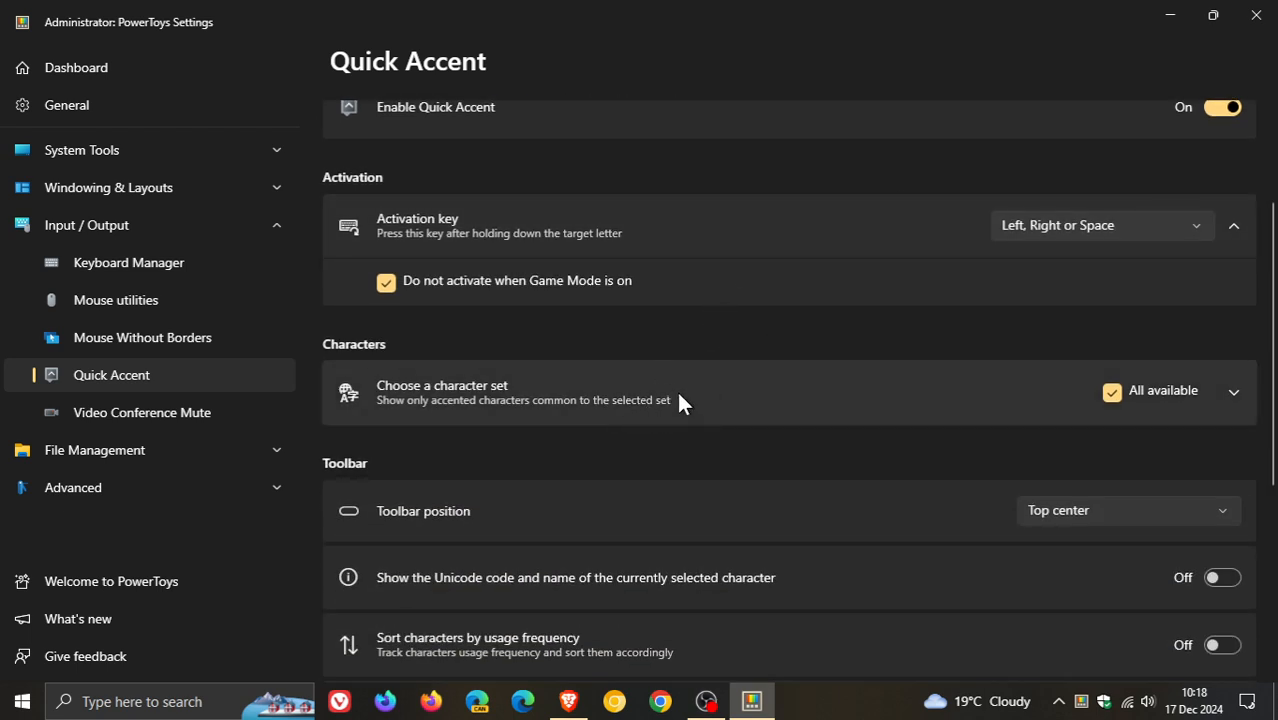
{"action": "left_click", "coordinate": [1233, 391]}
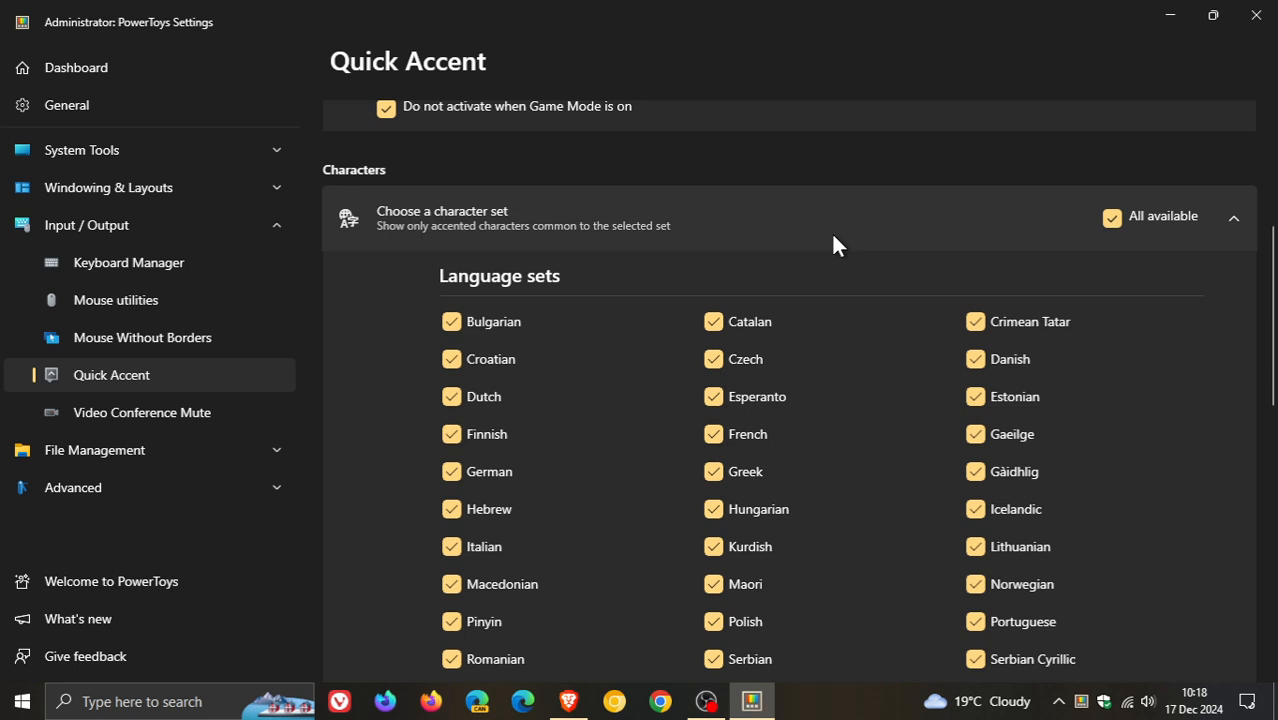
{"action": "scroll", "scroll_direction": "down", "scroll_amount": 3}
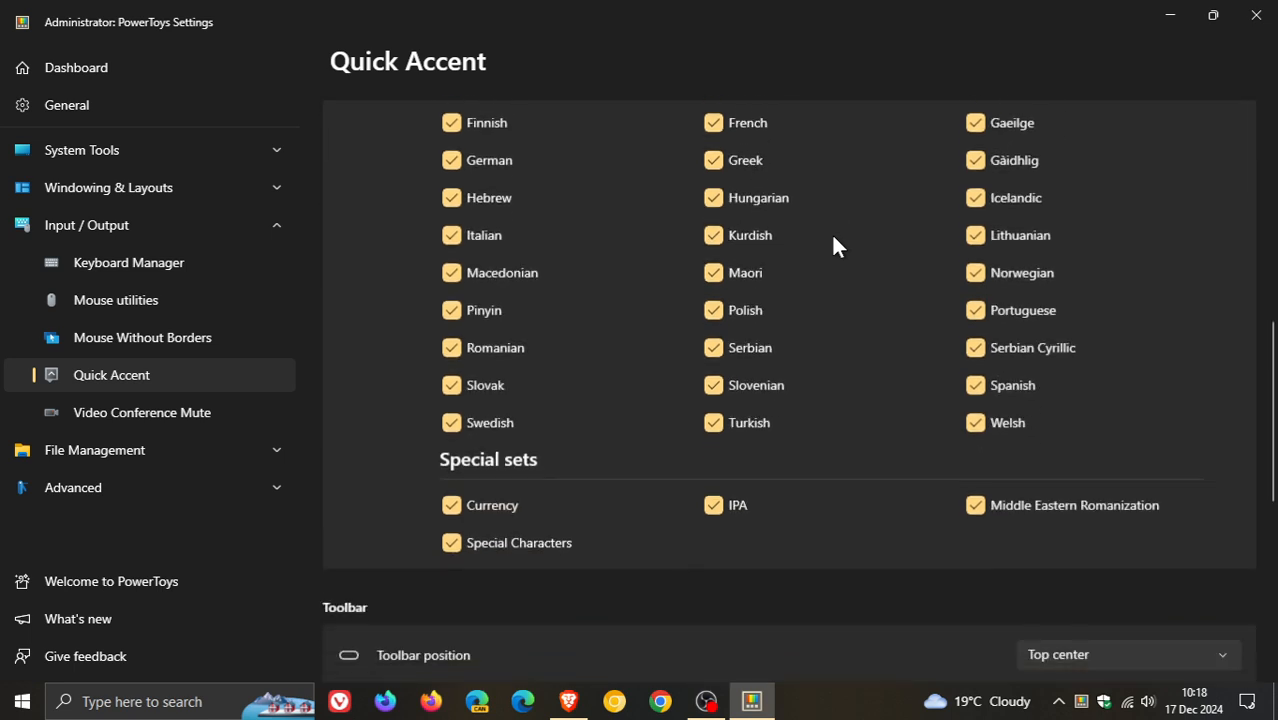
{"action": "scroll", "scroll_direction": "down", "scroll_amount": 3}
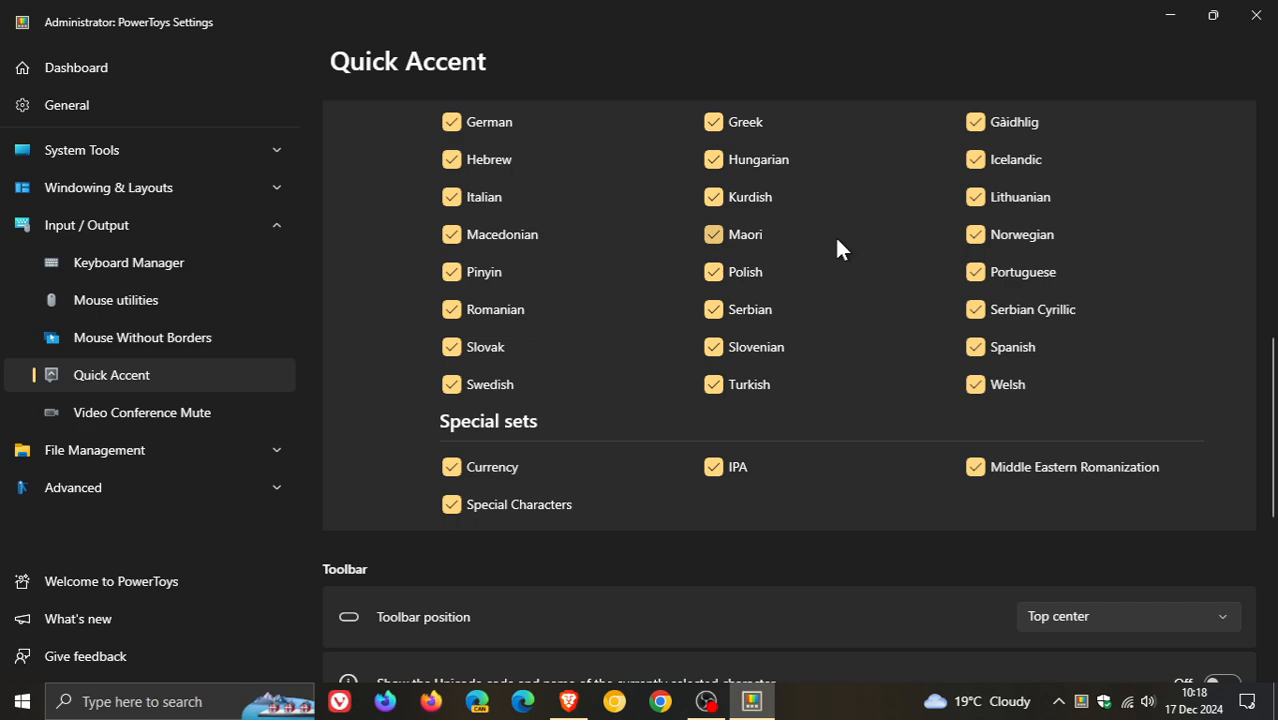
{"action": "scroll", "scroll_direction": "up", "scroll_amount": 3}
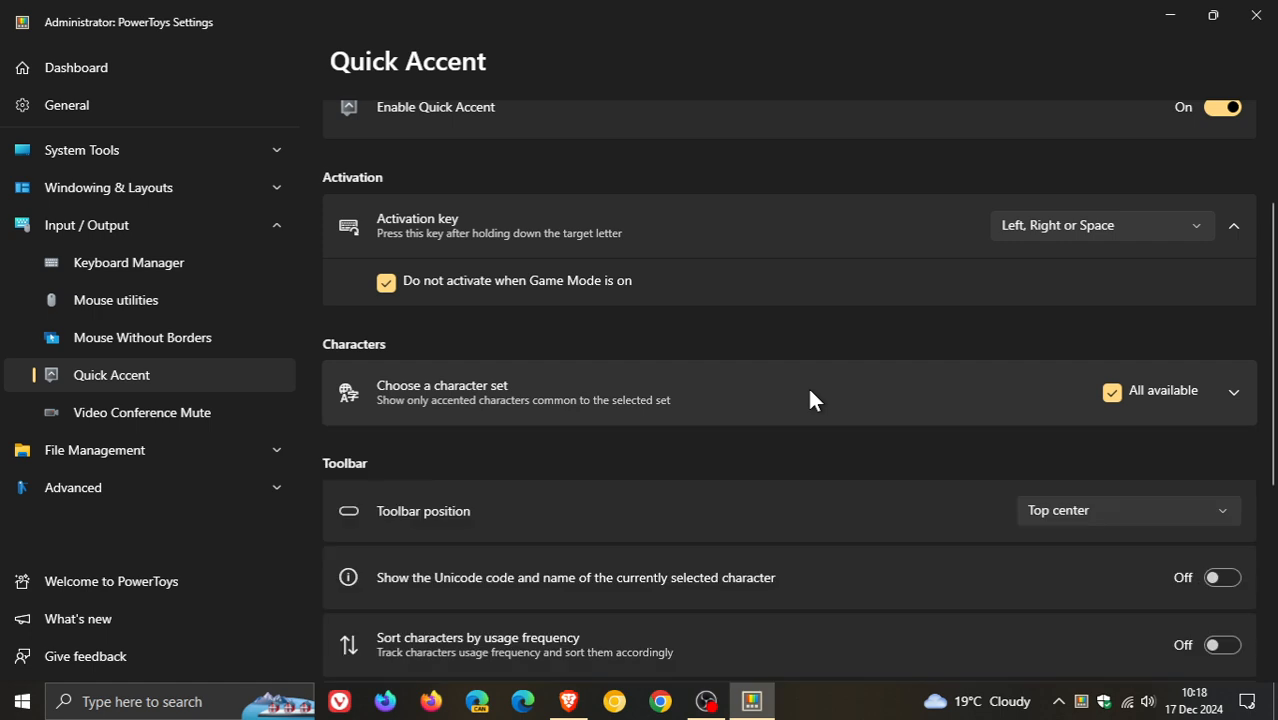
{"action": "left_click", "coordinate": [86, 224]}
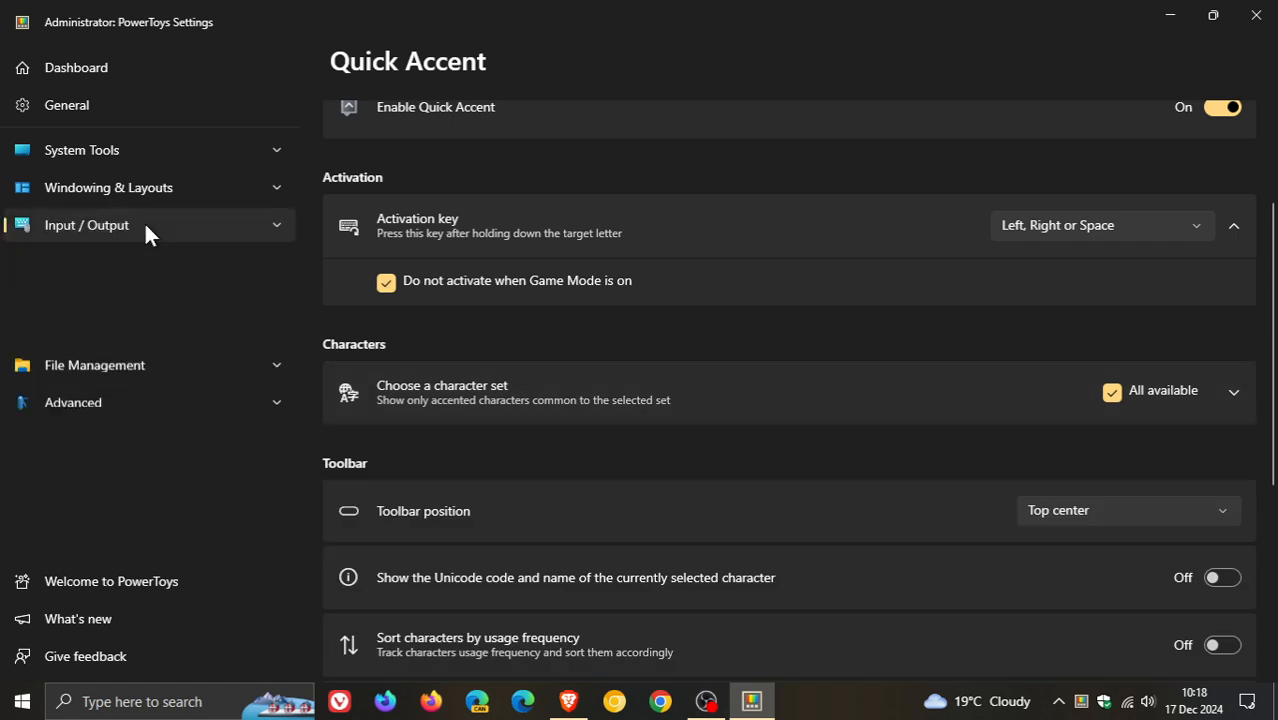
Show the General settings page with PowerToys version v0.87.0
{"action": "left_click", "coordinate": [66, 104]}
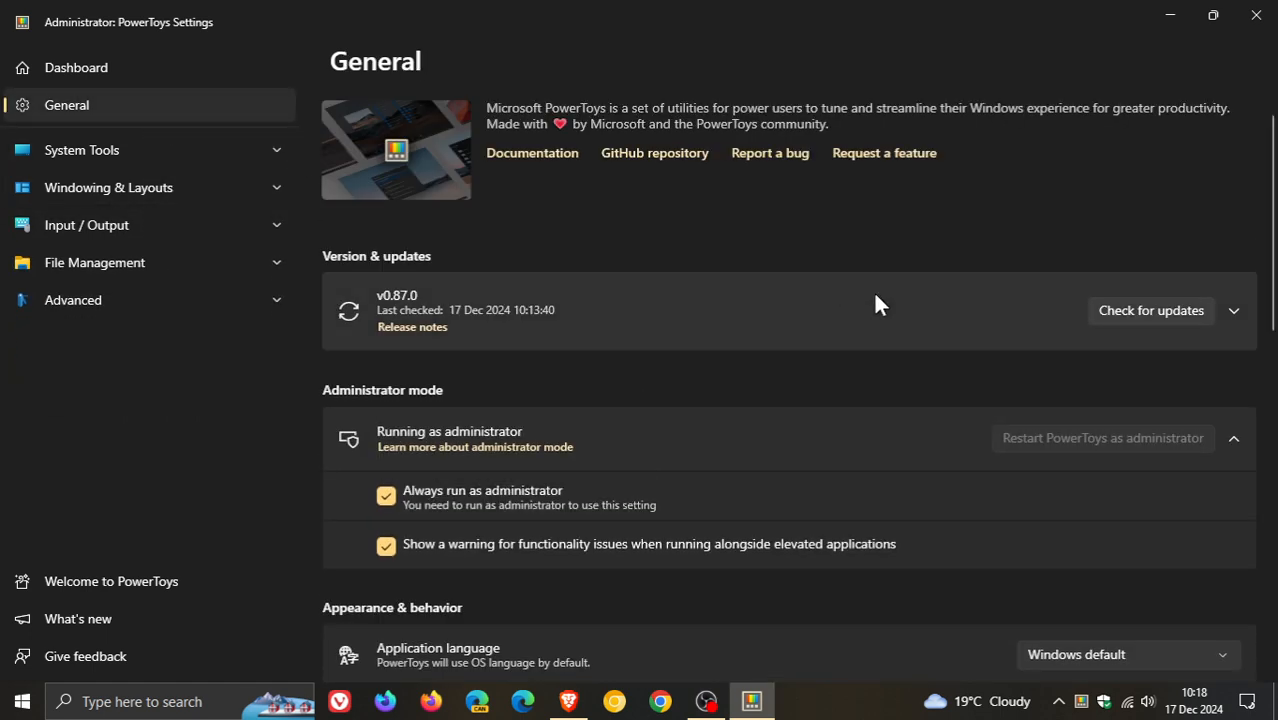
{"action": "mouse_move", "coordinate": [895, 312]}
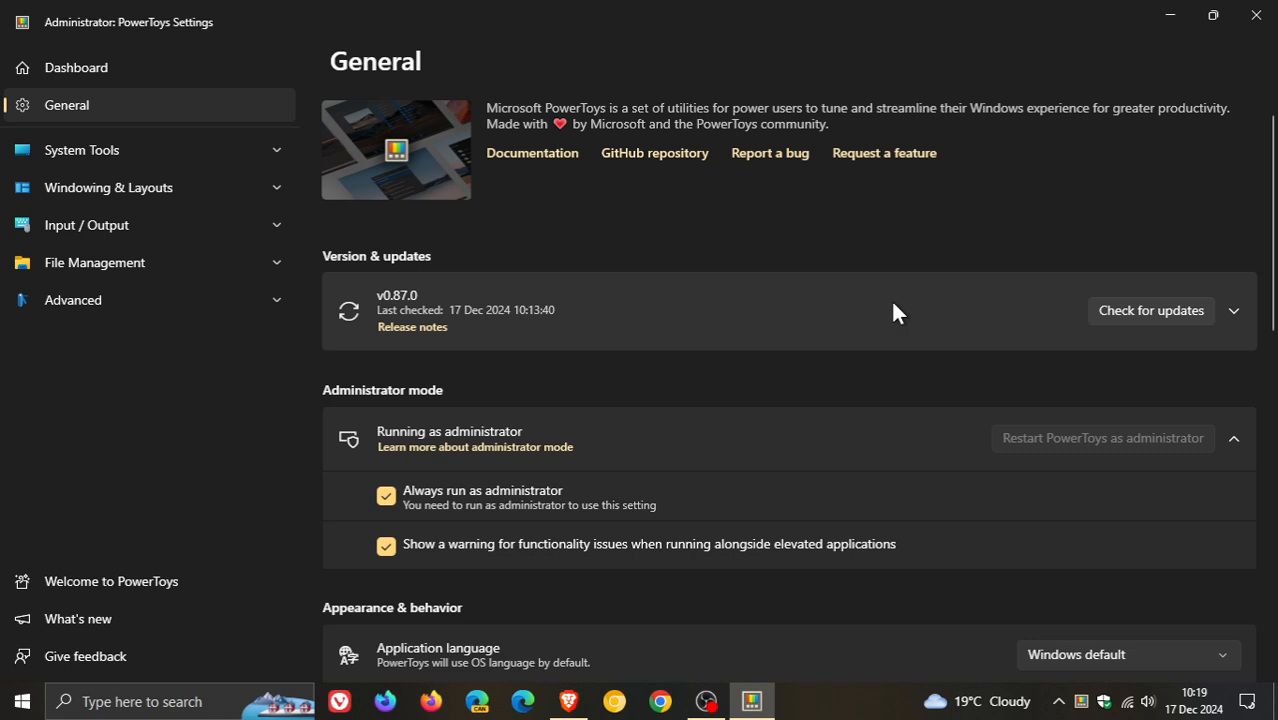
{"action": "mouse_move", "coordinate": [791, 253]}
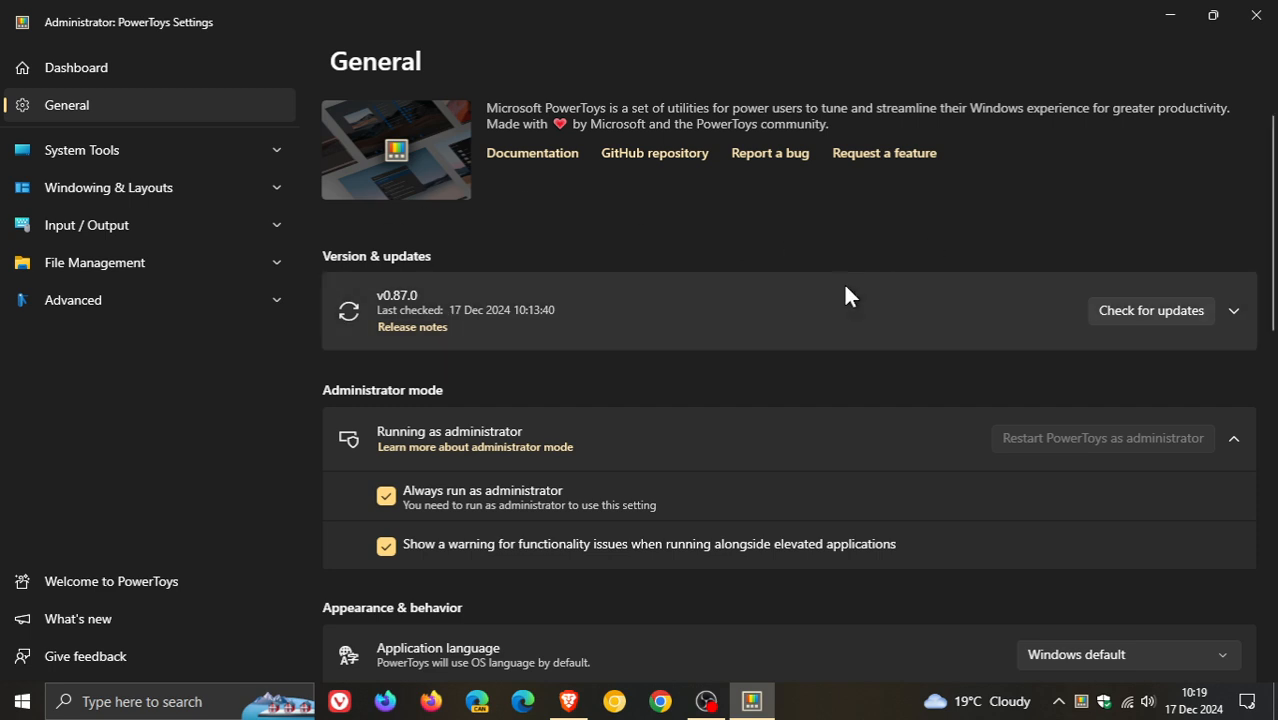
{"action": "mouse_move", "coordinate": [930, 224]}
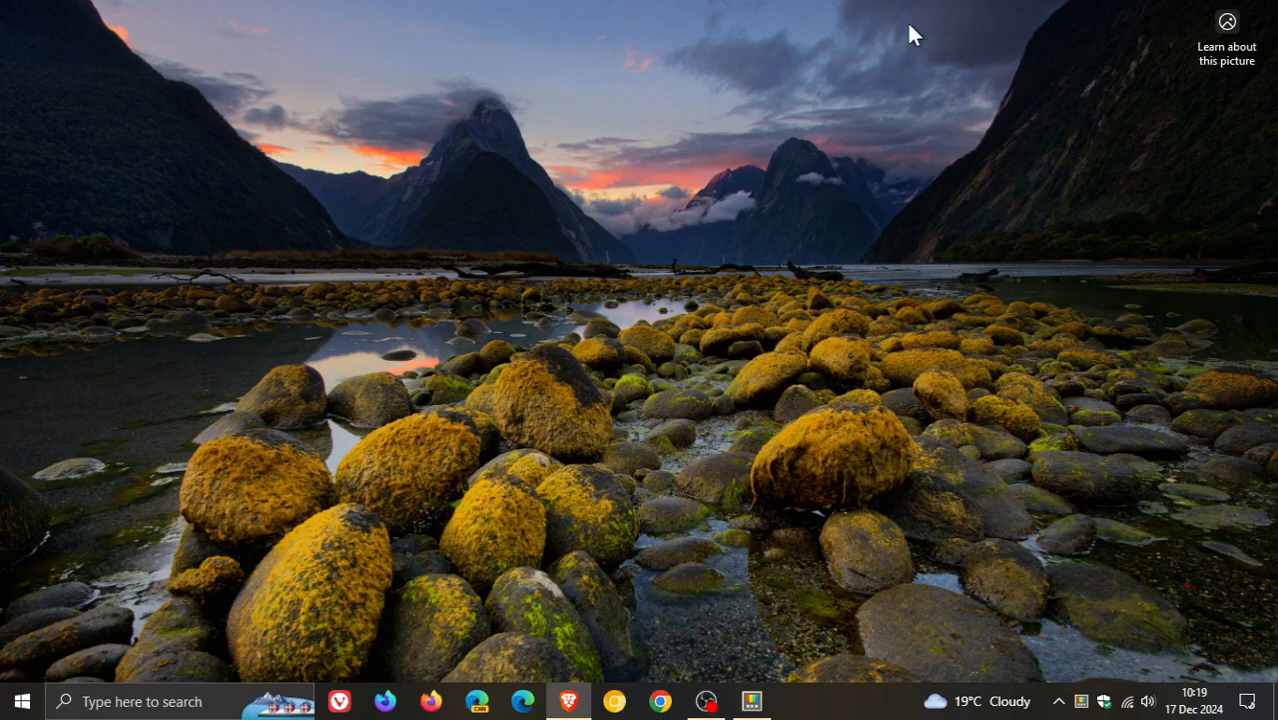
{"action": "mouse_move", "coordinate": [817, 291]}
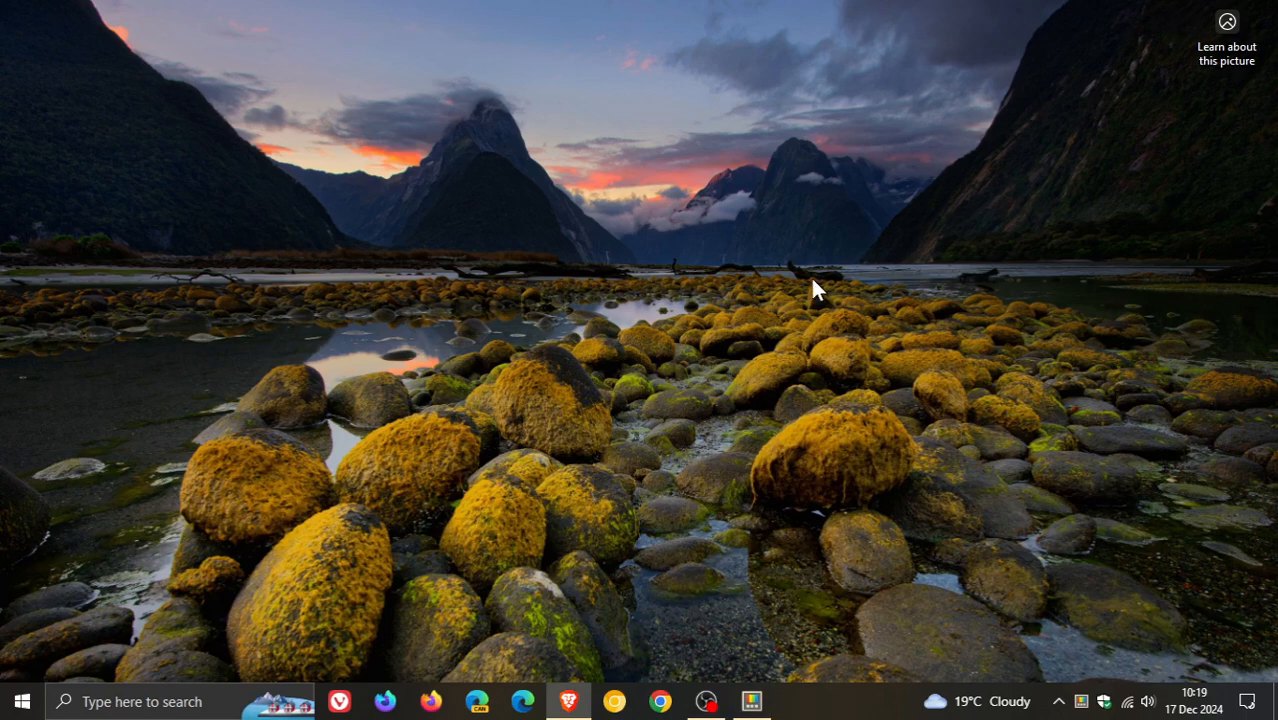